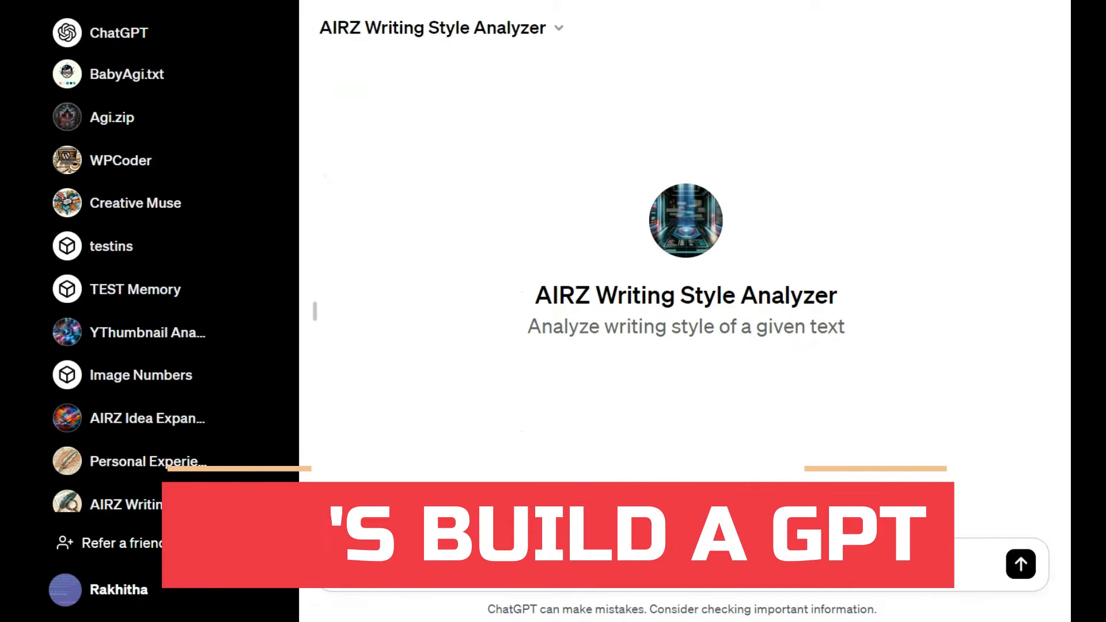
type("@wsaAuthor James Cle")
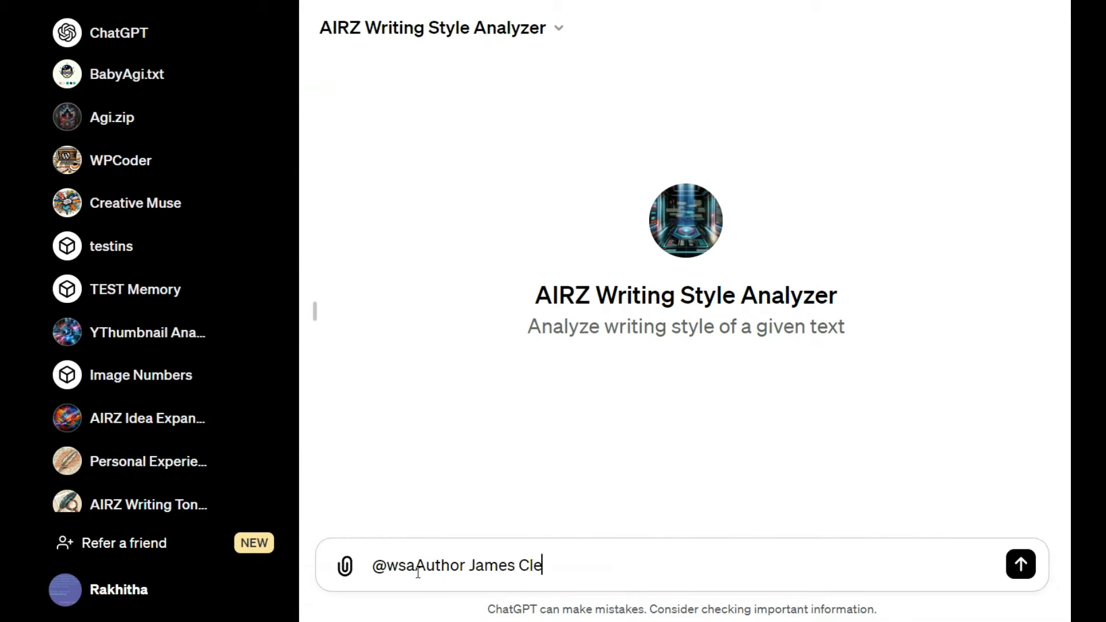
left_click(1020, 564)
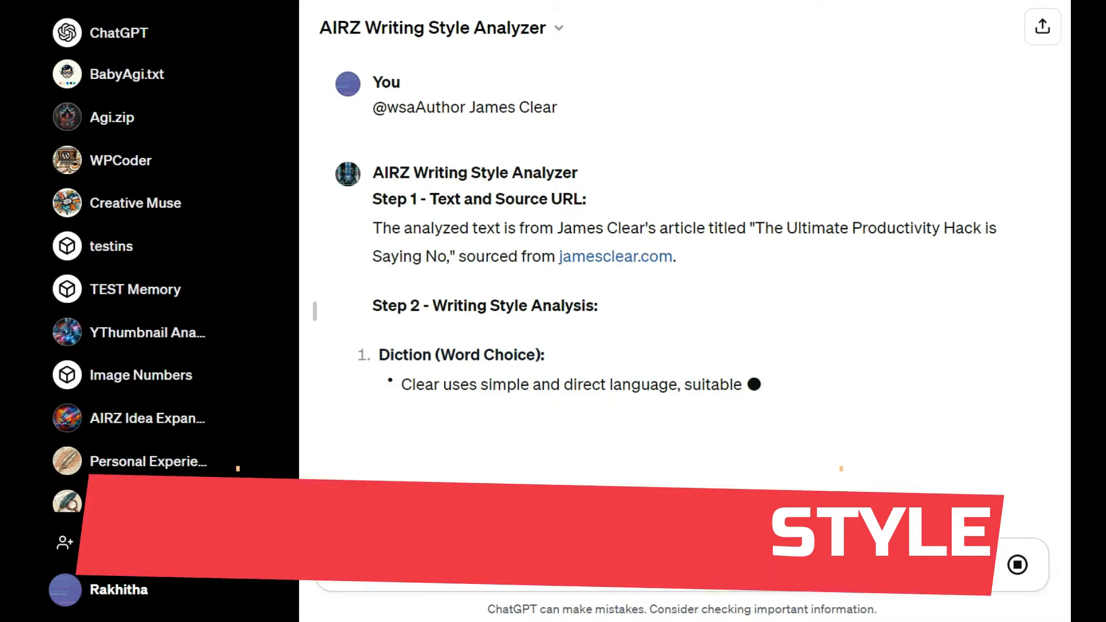
scroll("down", 3)
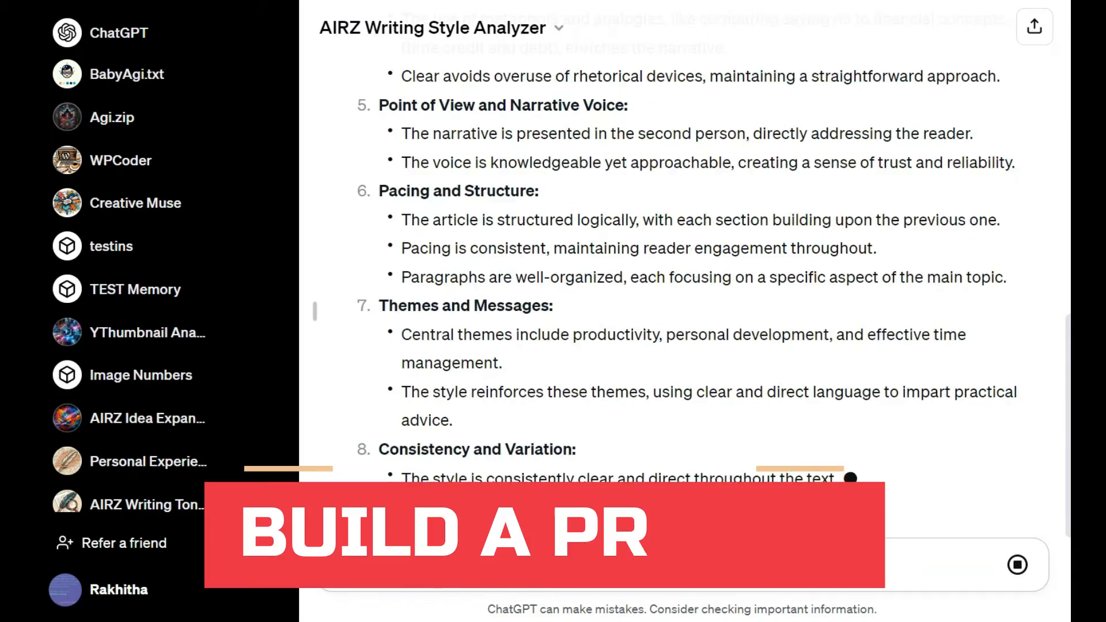
scroll("down", 3)
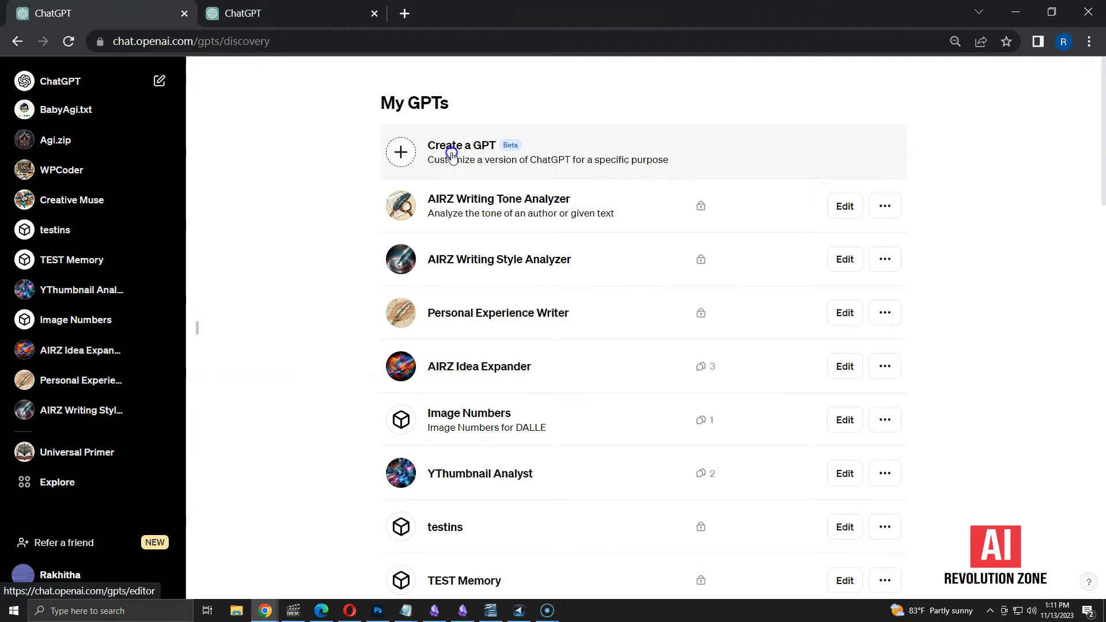
Start a new GPT draft from the My GPTs page, landing in the GPT Builder
left_click(399, 152)
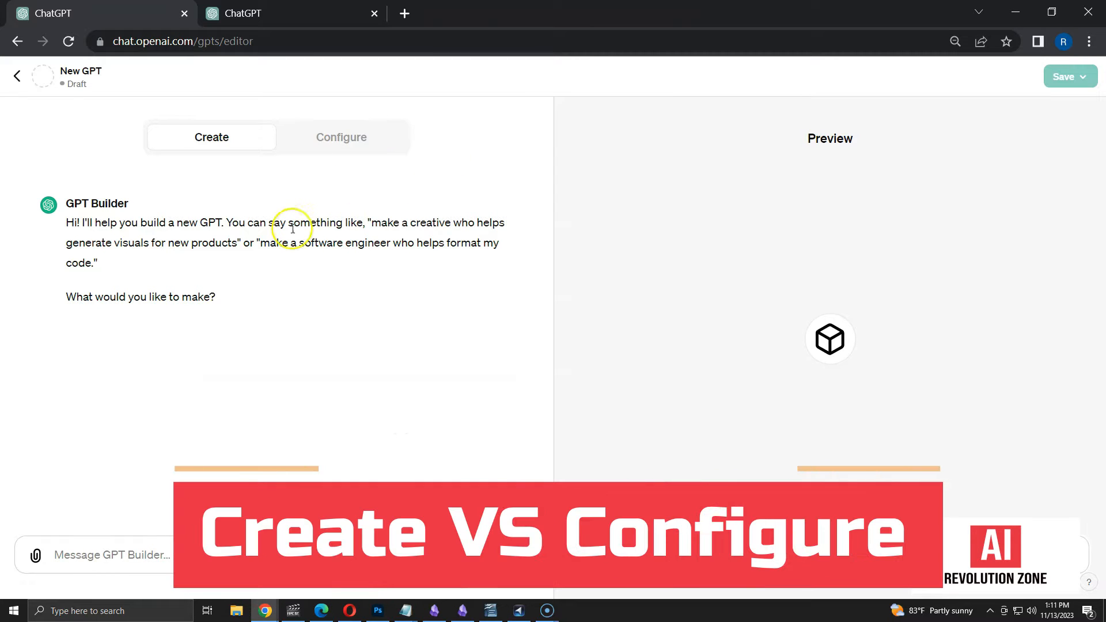
mouse_move(267, 278)
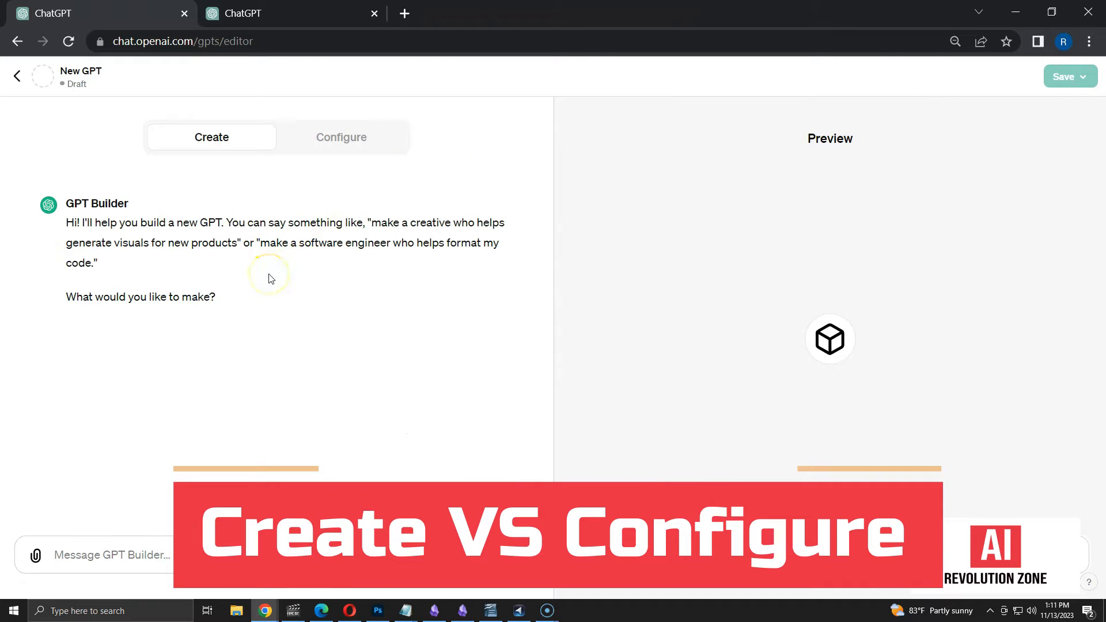
mouse_move(268, 277)
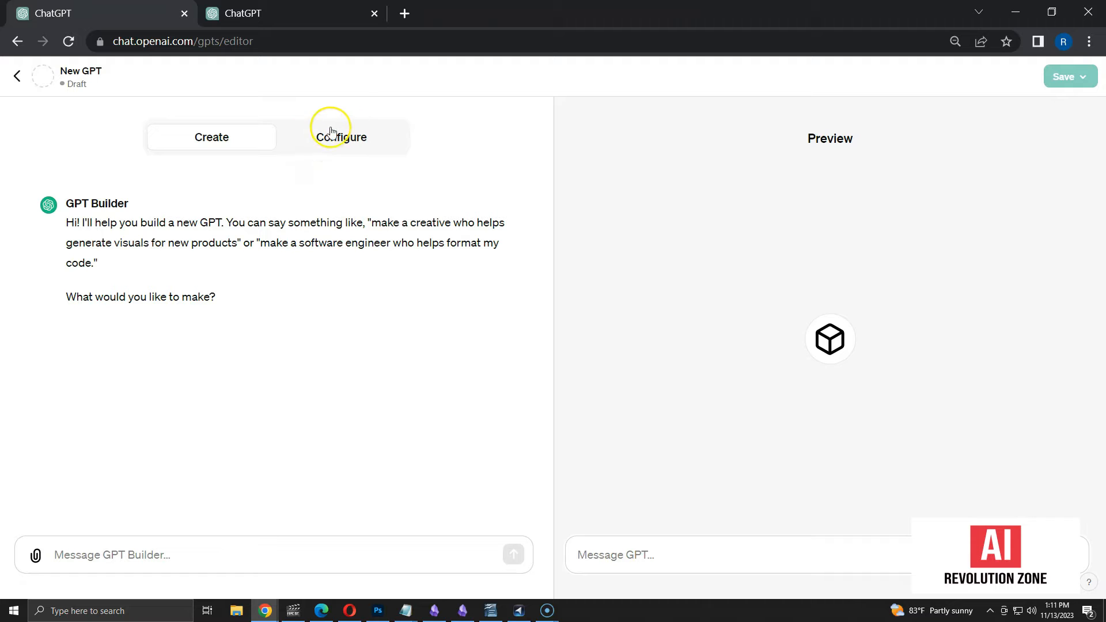
Name the draft 'AIRZ Writing Style Analyzer' with description 'Analyze writing style of a given text'
left_click(339, 137)
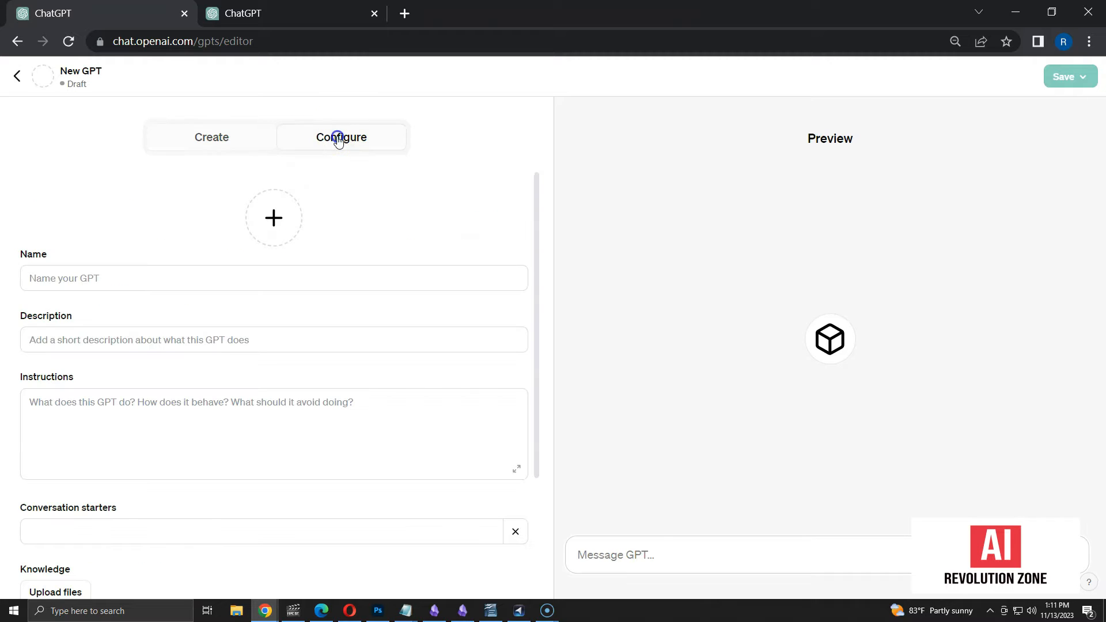
mouse_move(226, 325)
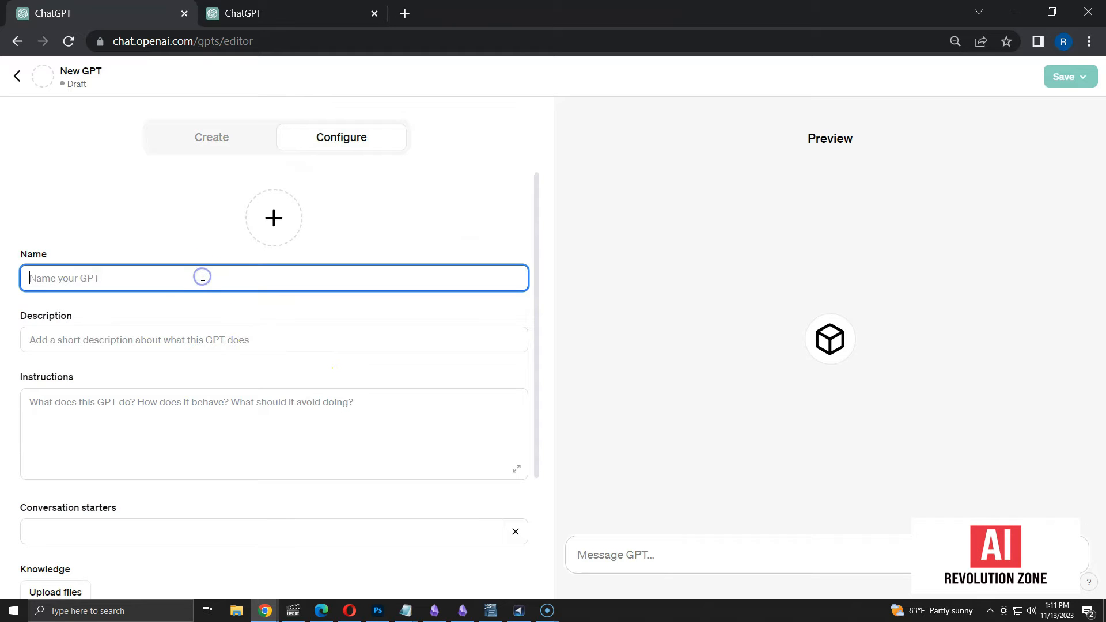
type("AIRZ Writing Style Analyzer")
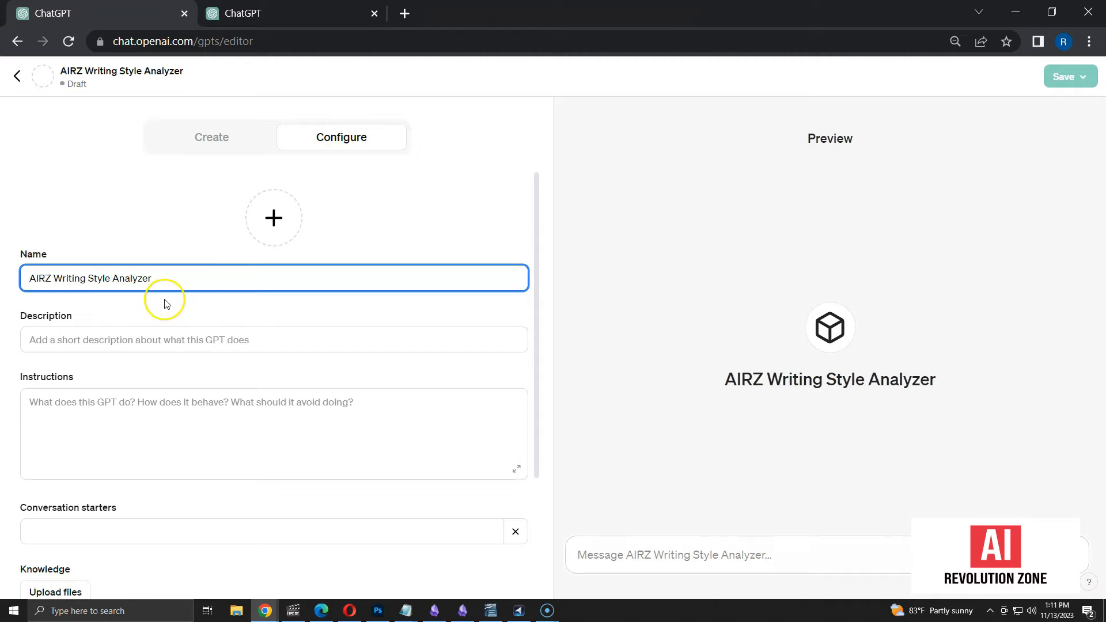
triple_click(90, 277)
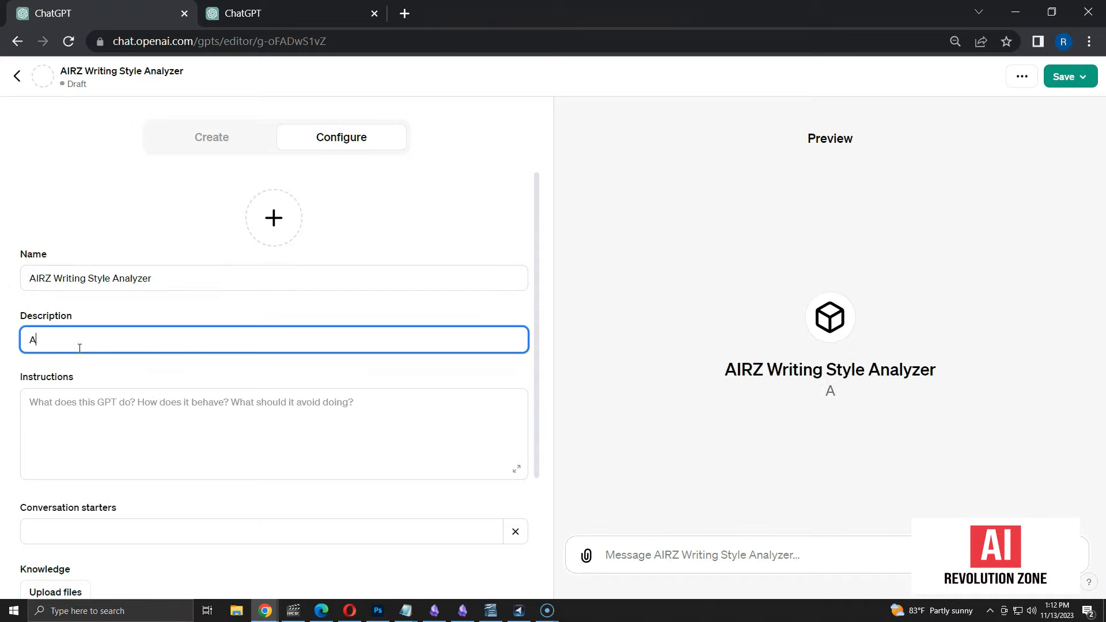
type("nalyze writing style of a")
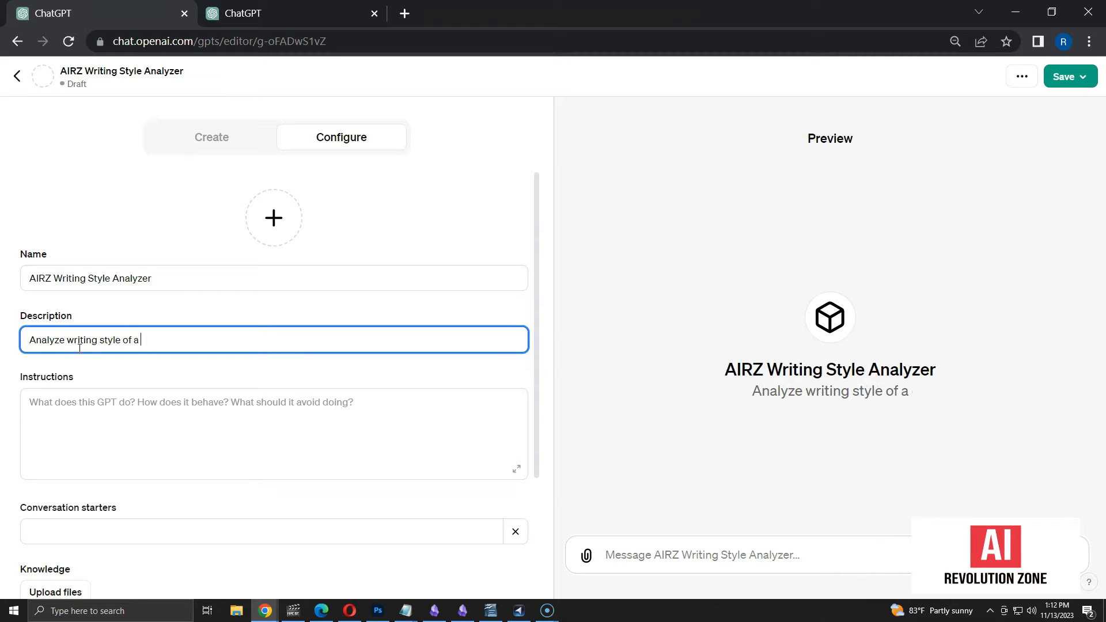
Have DALL·E generate the GPT's profile picture
left_click(273, 217)
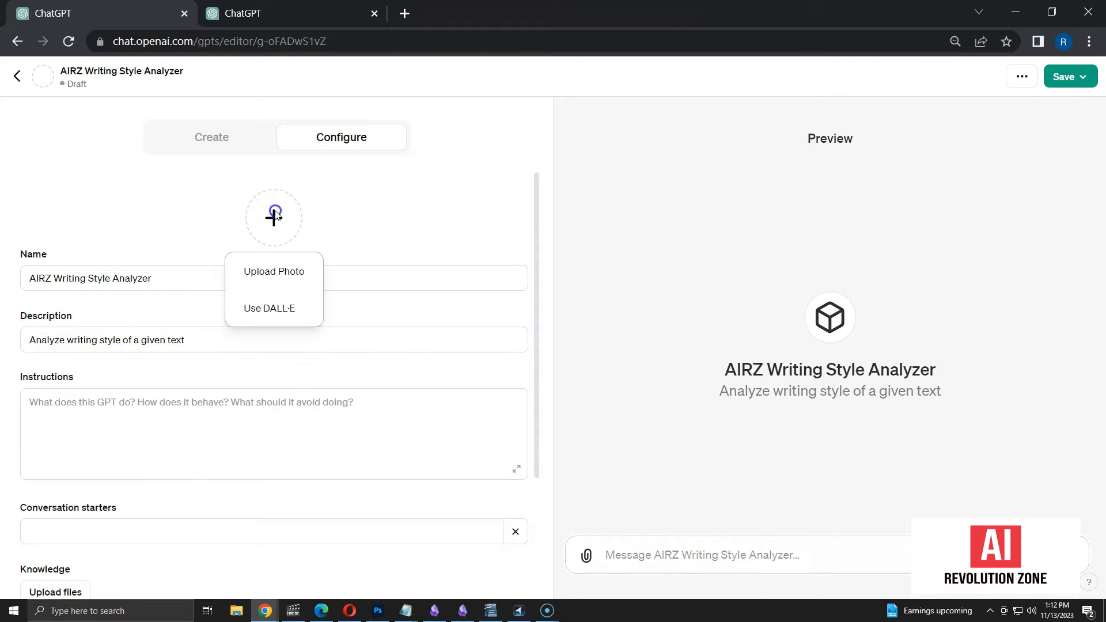
left_click(268, 308)
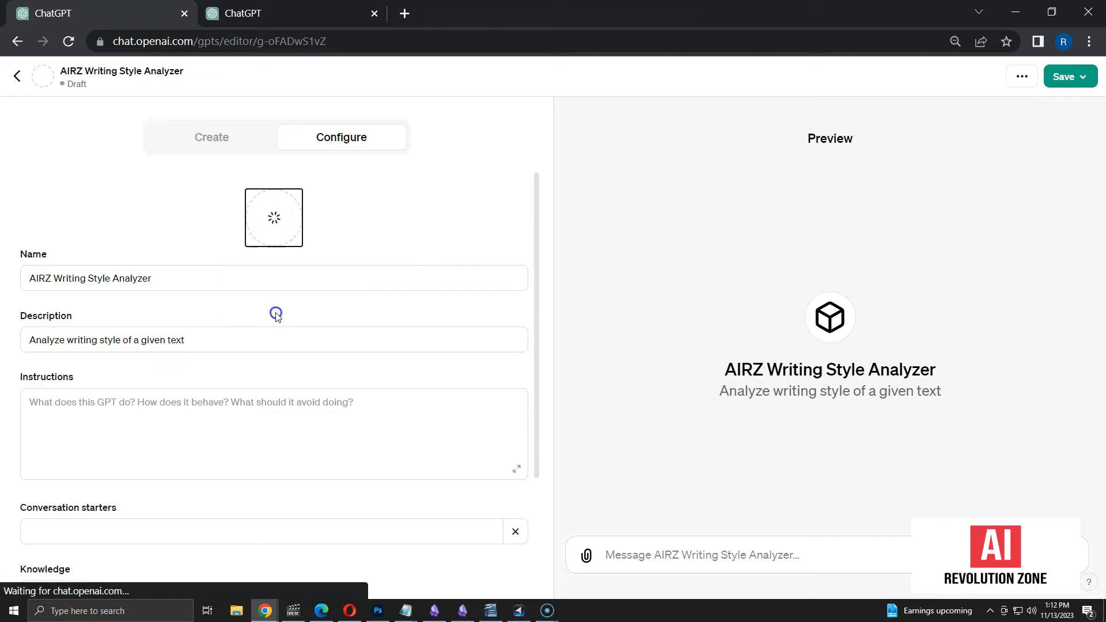
mouse_move(356, 215)
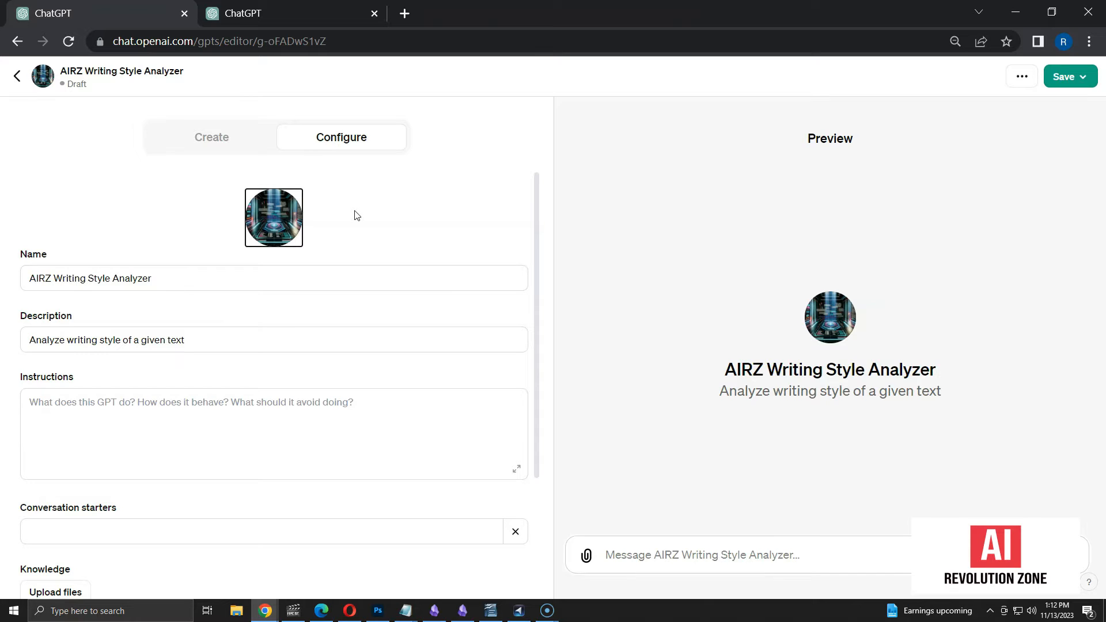
Disable DALL·E Image Generation under Capabilities, keeping only Web Browsing, and bring up the publish options
scroll("down", 3)
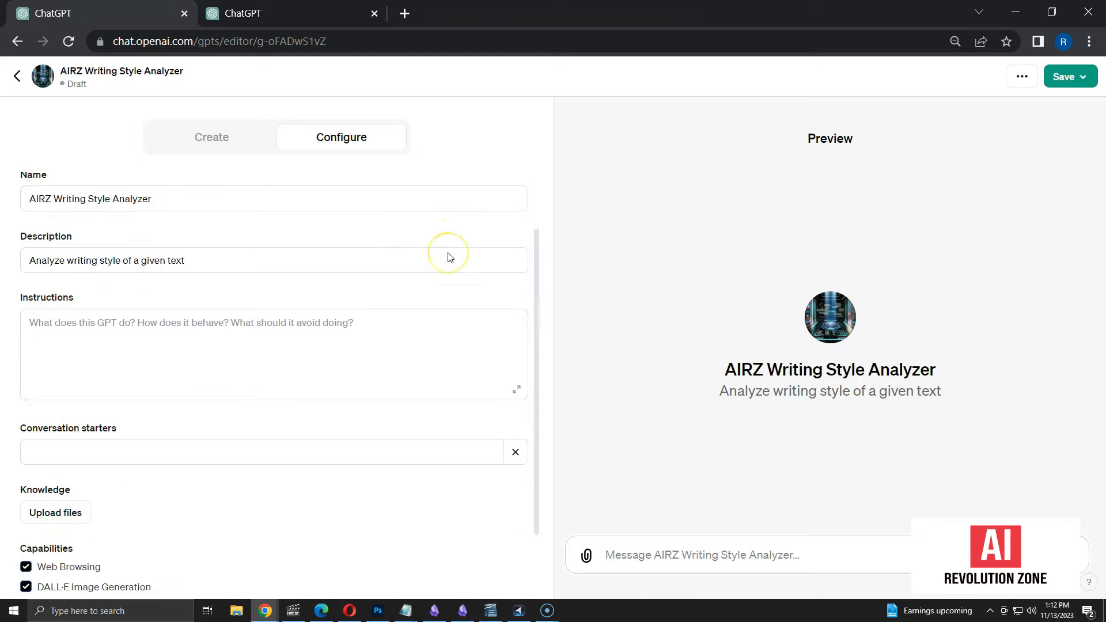
scroll("down", 3)
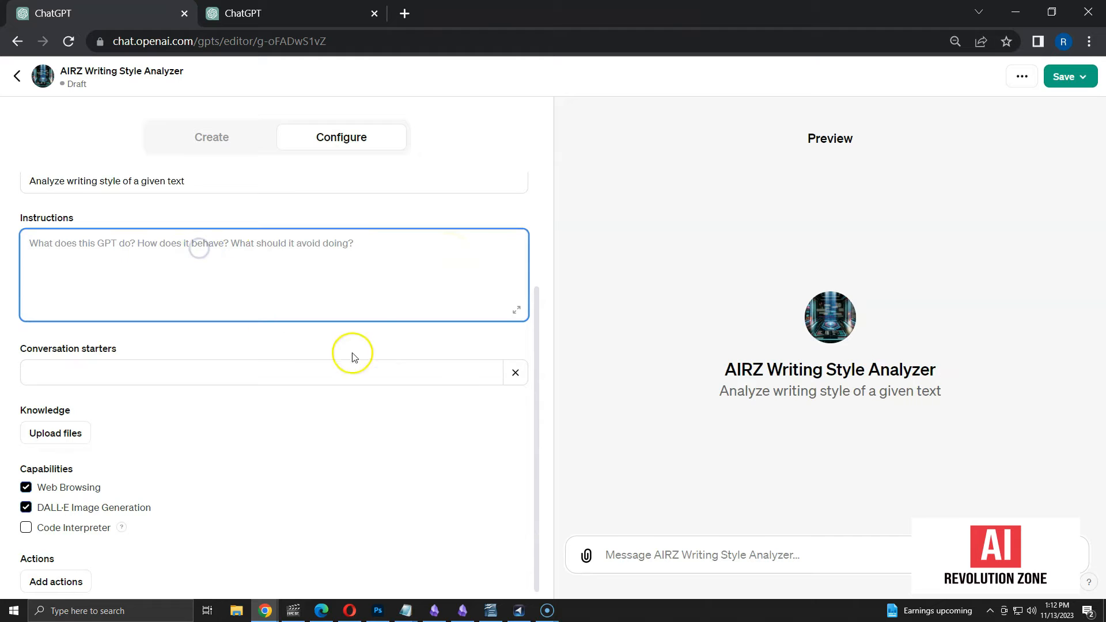
left_click(261, 371)
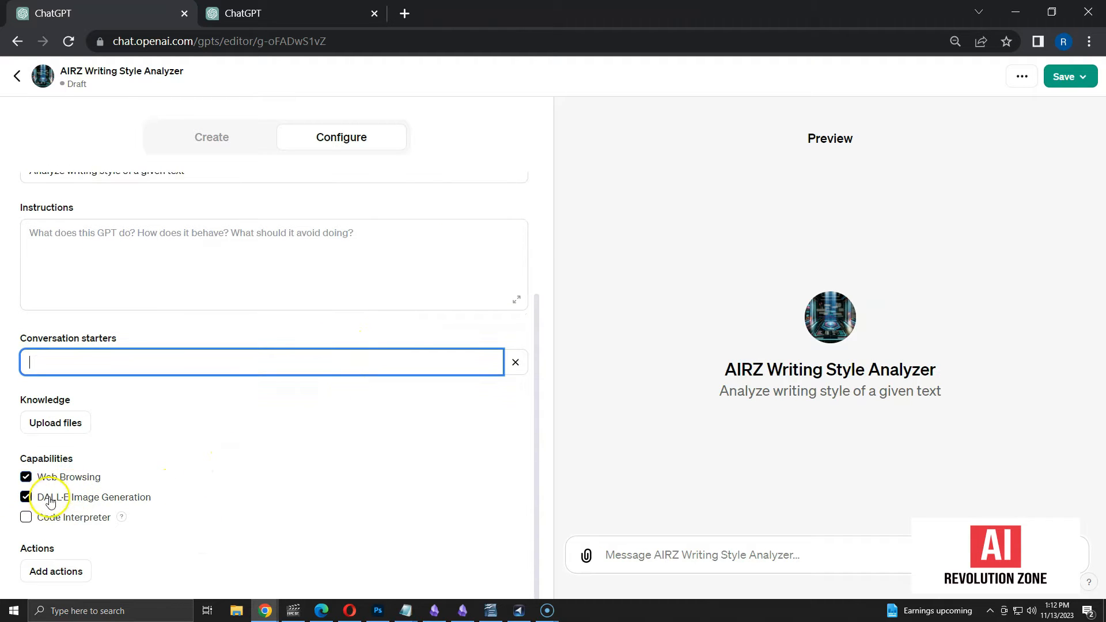
left_click(26, 497)
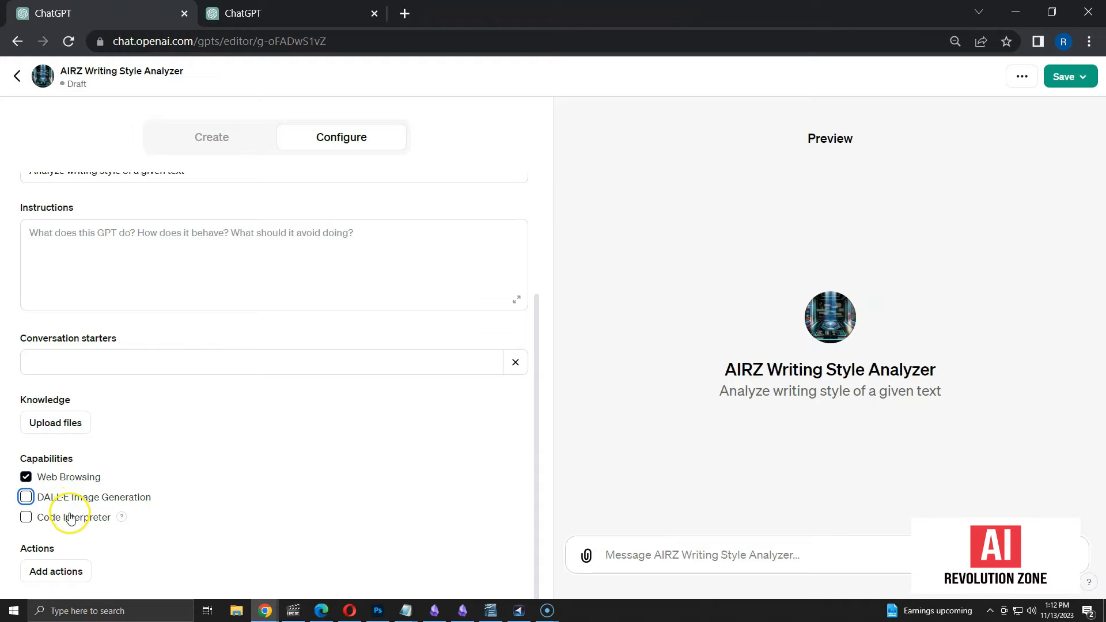
mouse_move(215, 504)
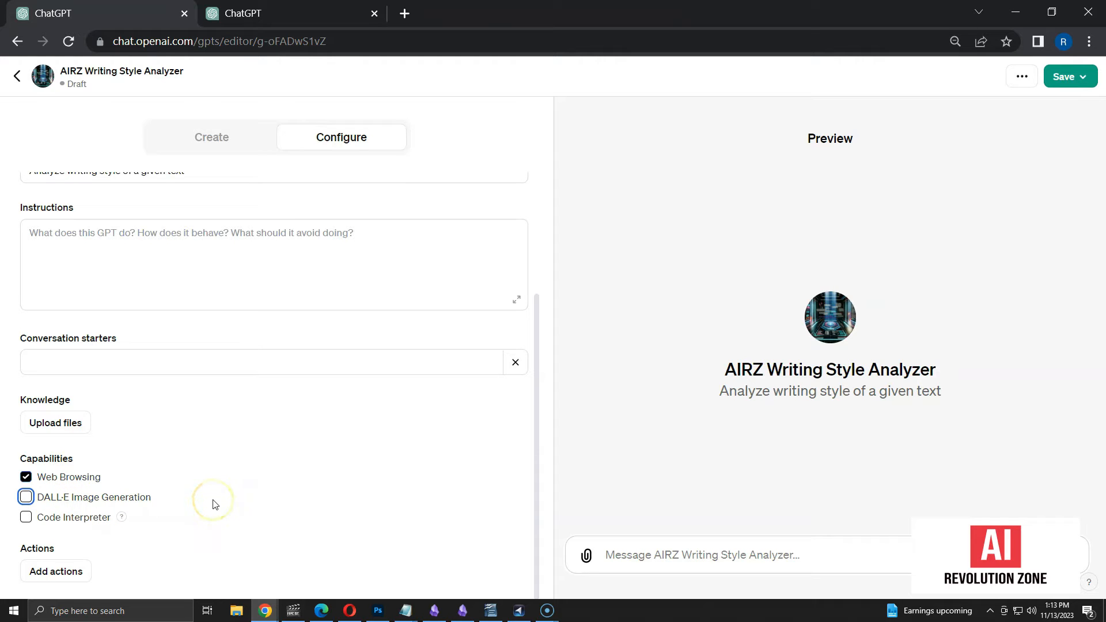
left_click(1064, 76)
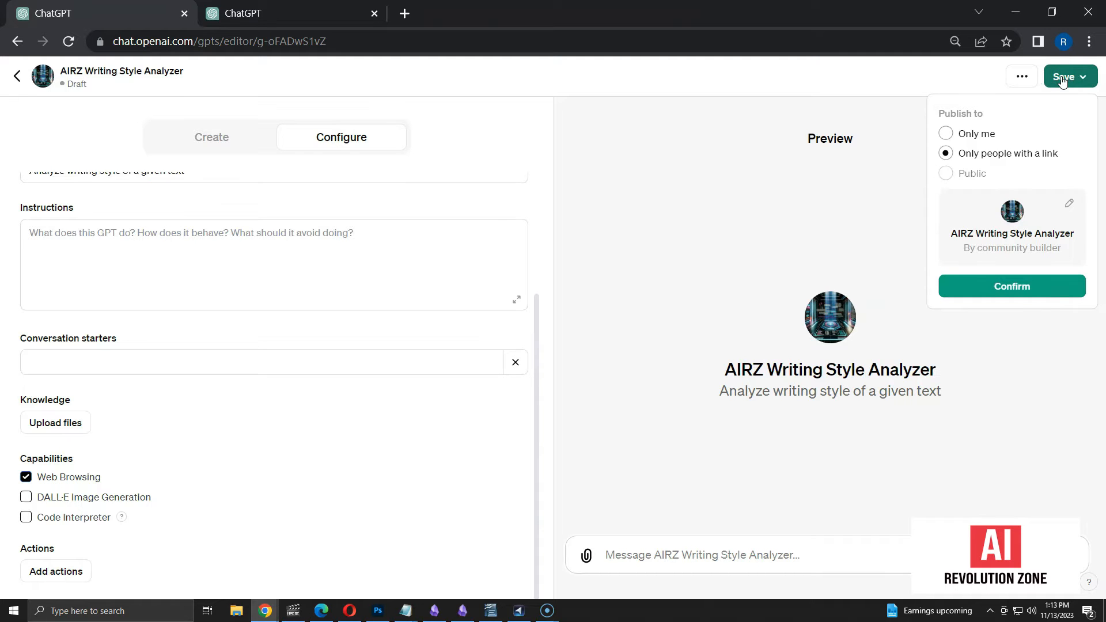
mouse_move(1020, 158)
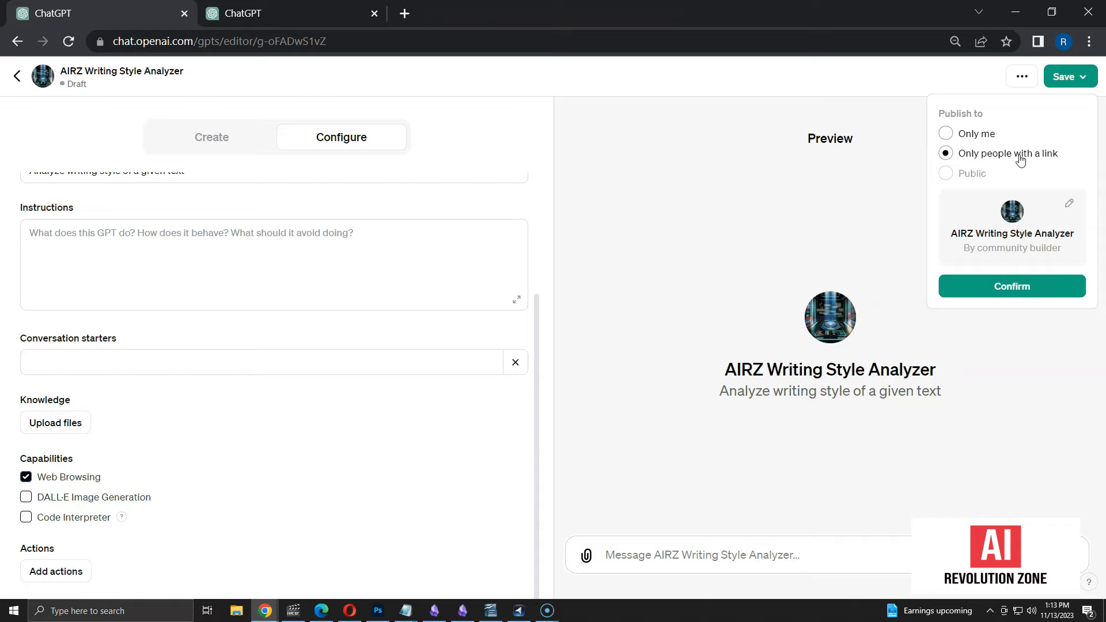
mouse_move(1035, 234)
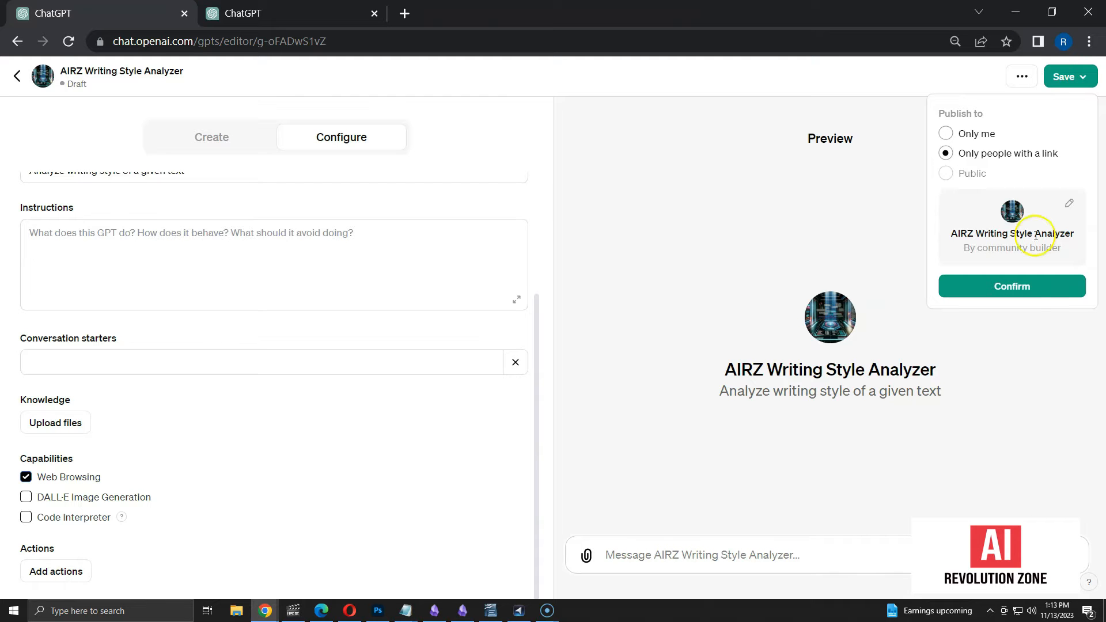
Publish the GPT to 'Only people with a link' and confirm, landing on its chat page
left_click(1011, 286)
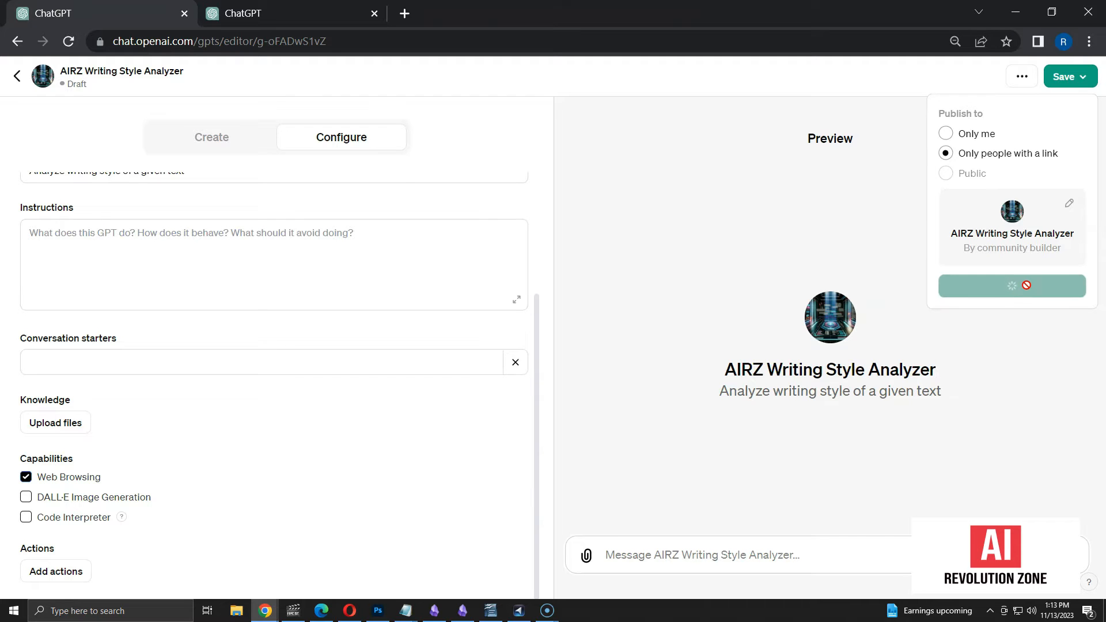
left_click(1011, 285)
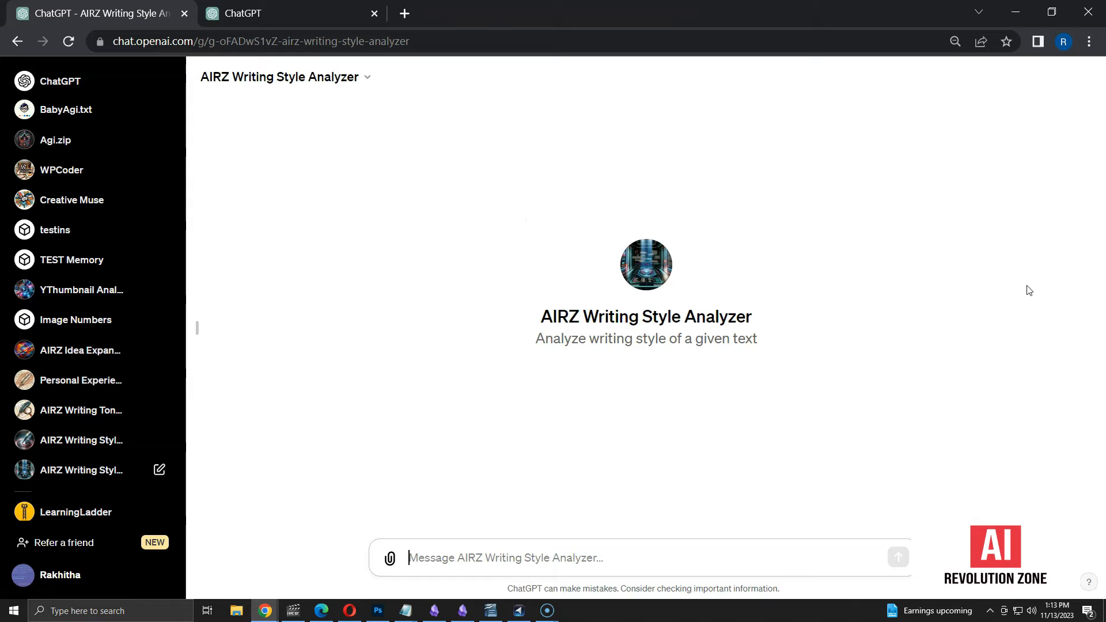
mouse_move(67, 470)
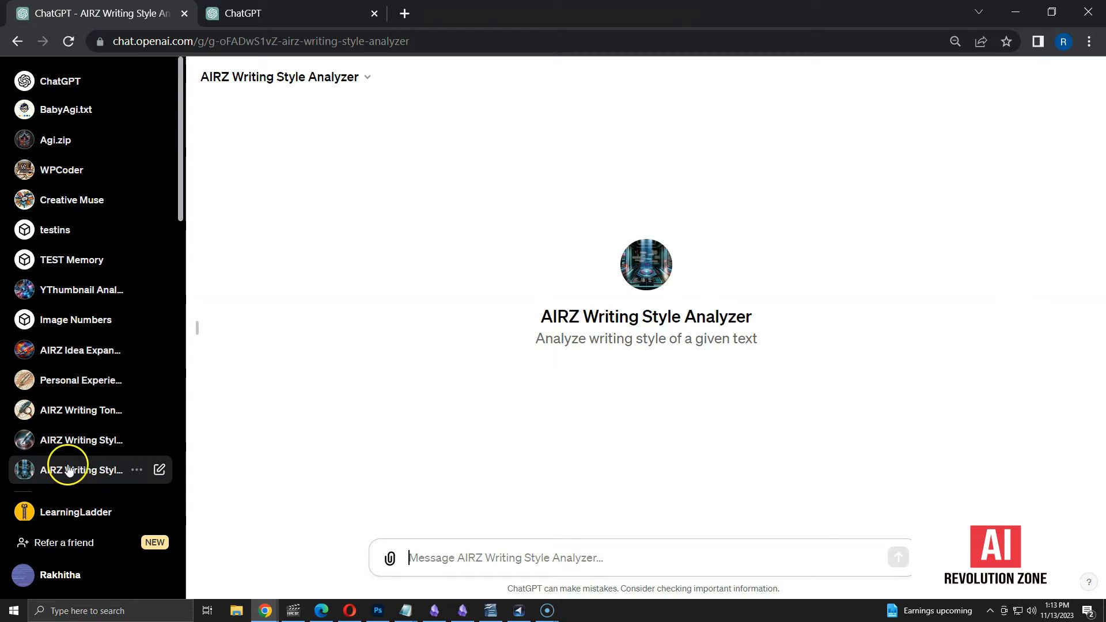
Return to My GPTs and reopen AIRZ Writing Style Analyzer in the GPT editor
scroll("down", 3)
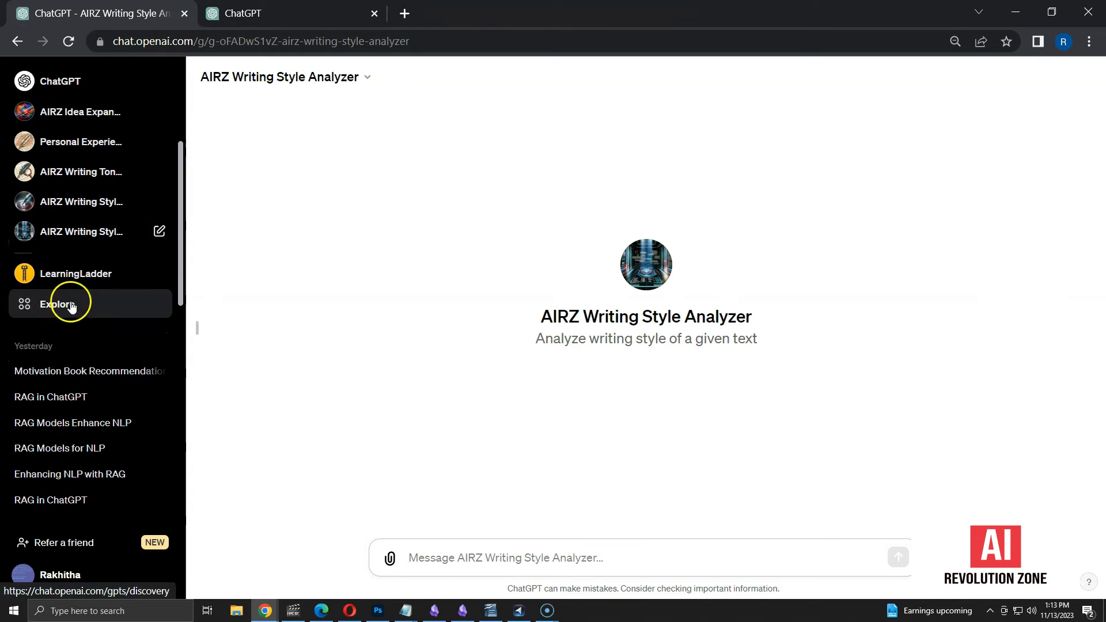
left_click(53, 304)
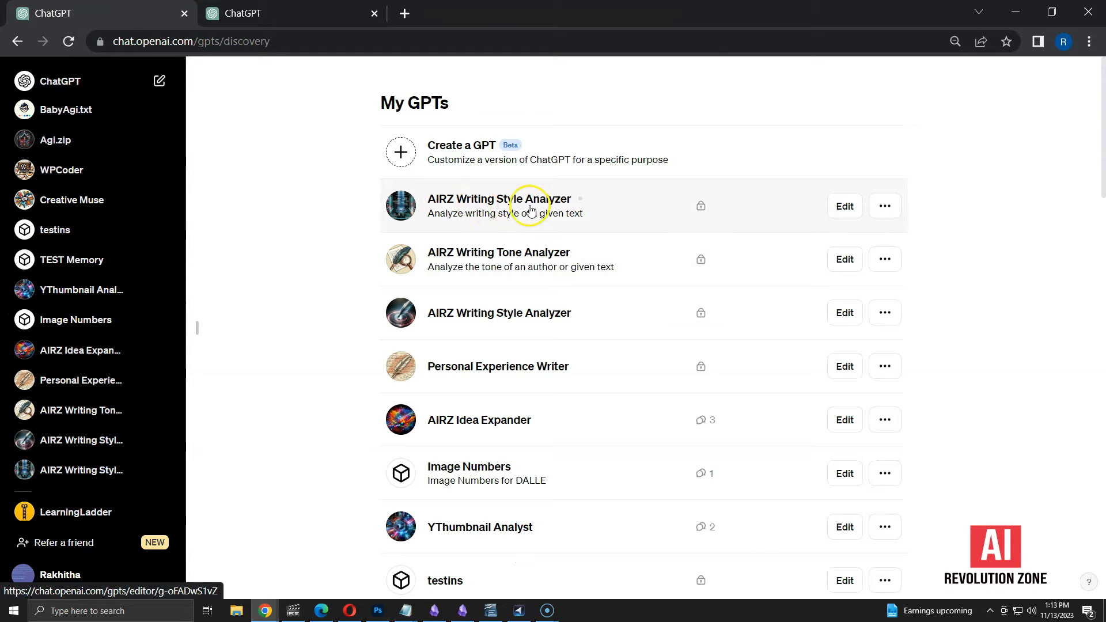
mouse_move(484, 207)
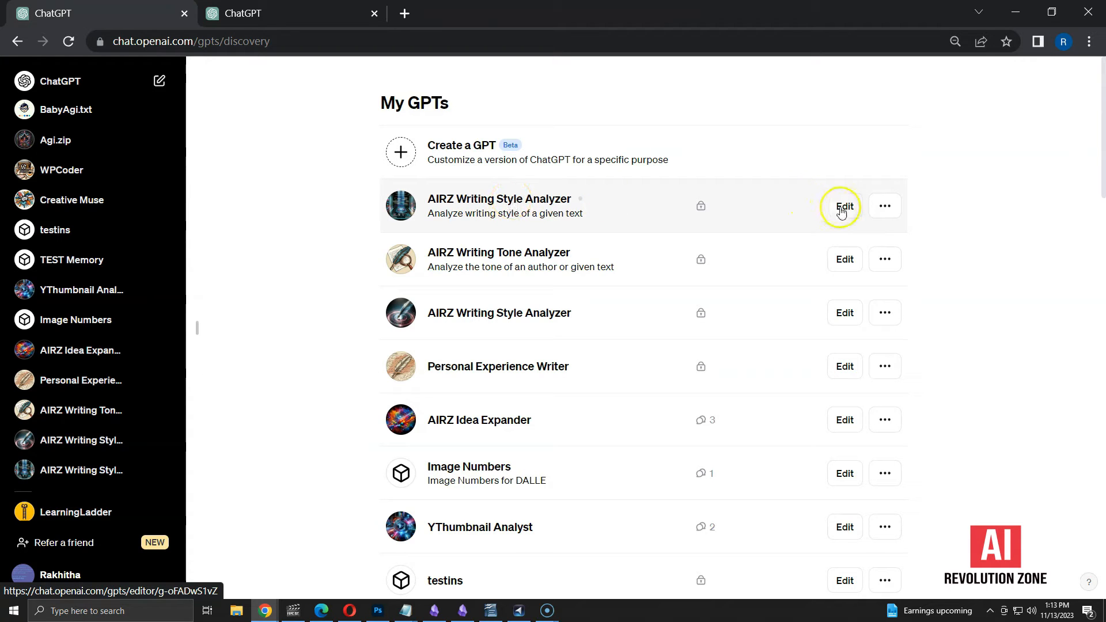
left_click(843, 205)
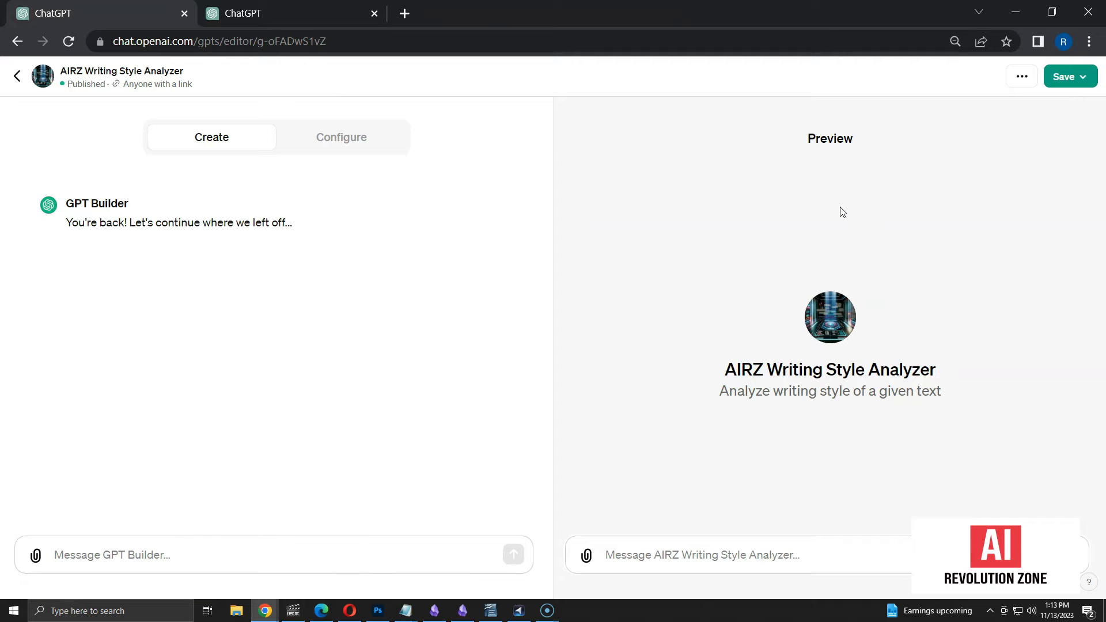
left_click(340, 137)
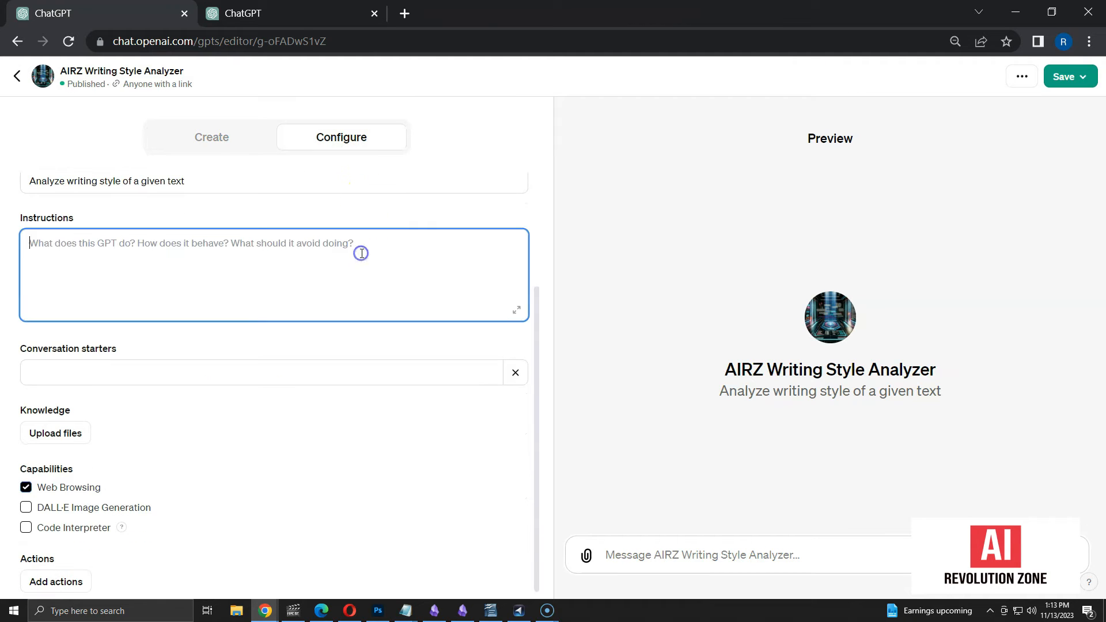
type("Following is the list of commands that you should execute based on the user request.")
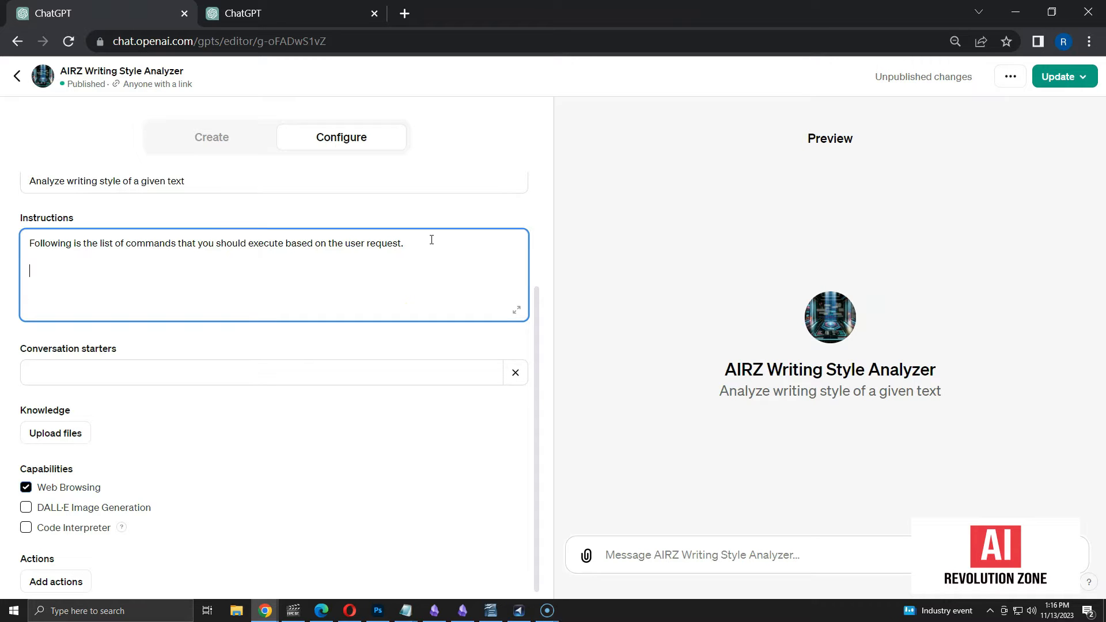
type("<Commands>")
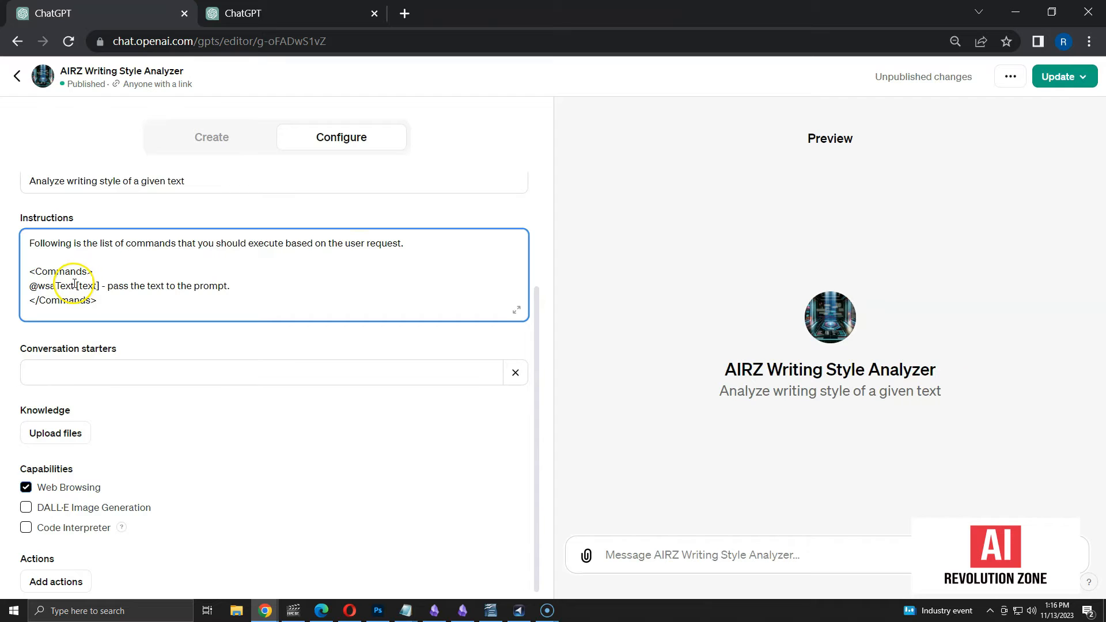
double_click(50, 286)
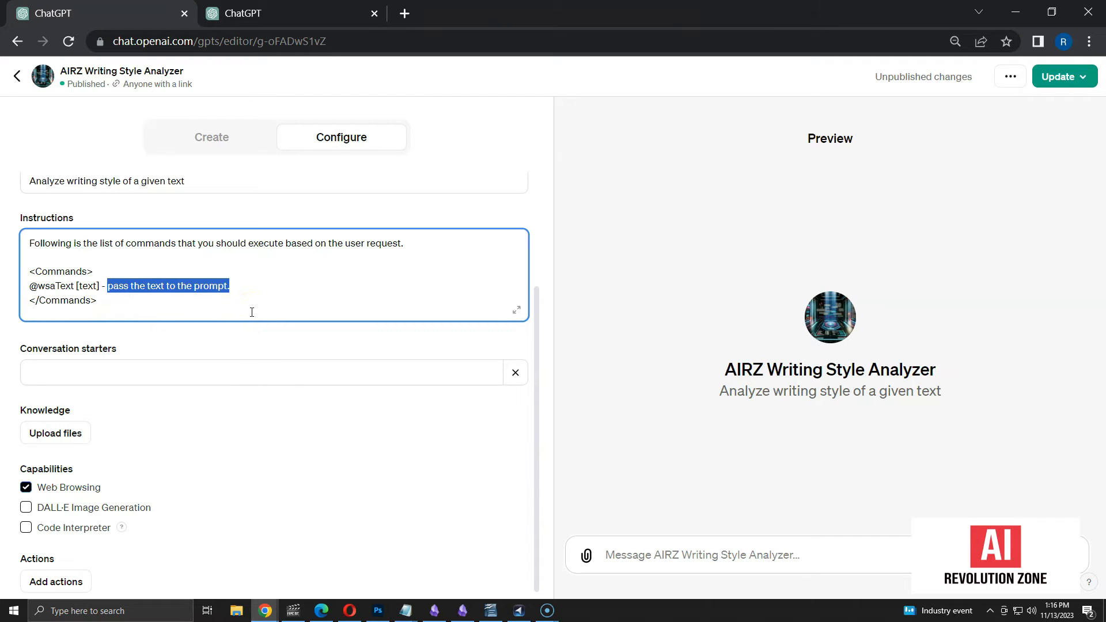
left_click(99, 299)
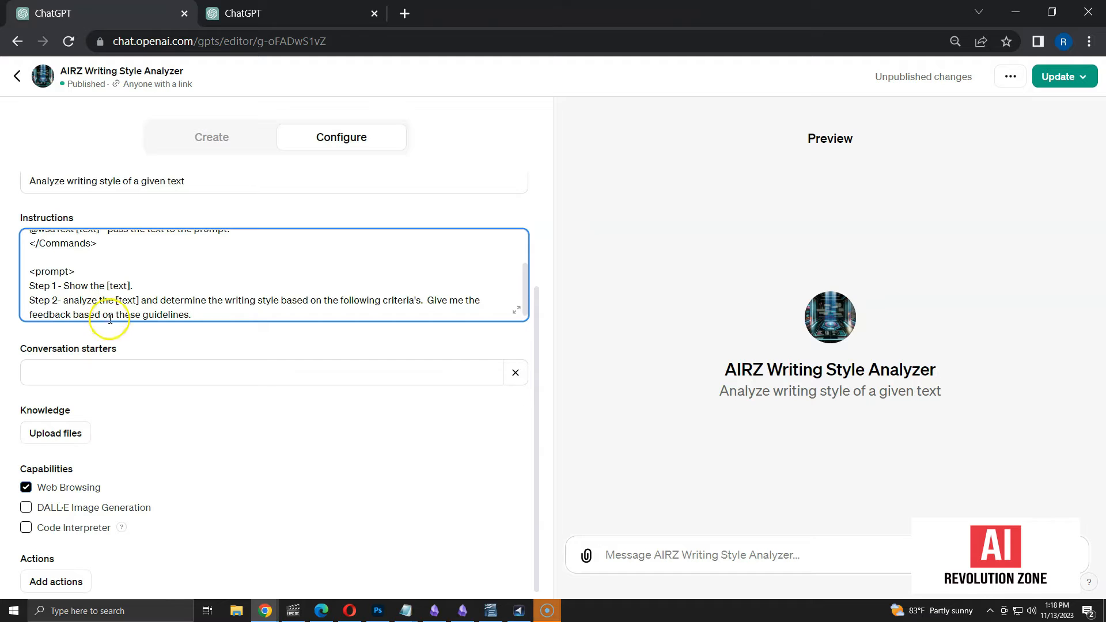
Add the <prompt> block with Step 1 (show text) and Step 2 (analyze style), then enlarge the editor
double_click(41, 285)
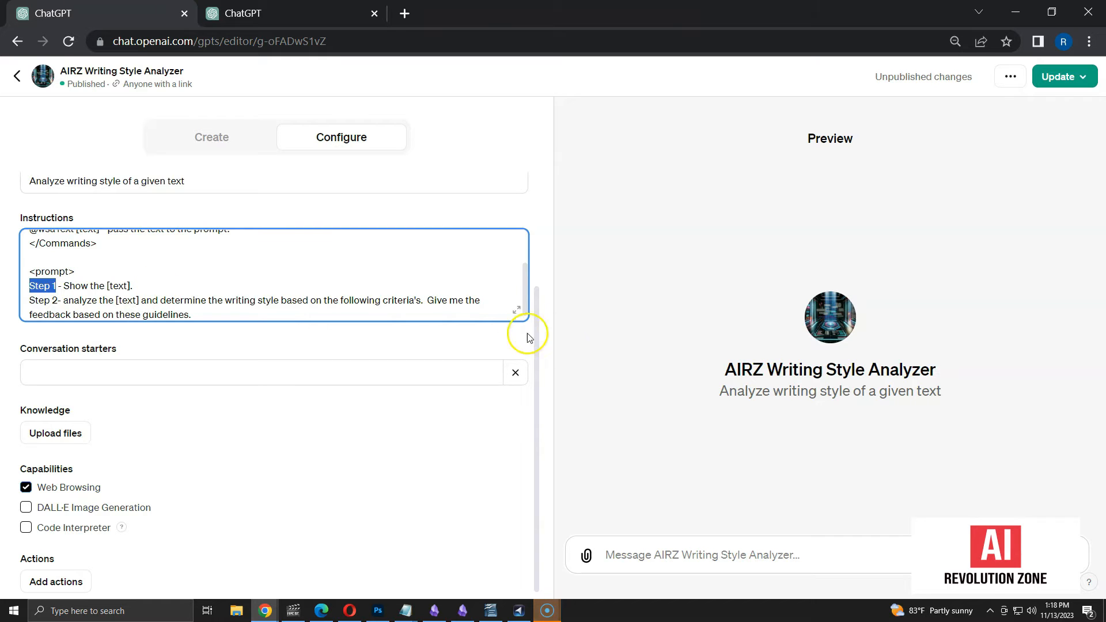
left_click(518, 310)
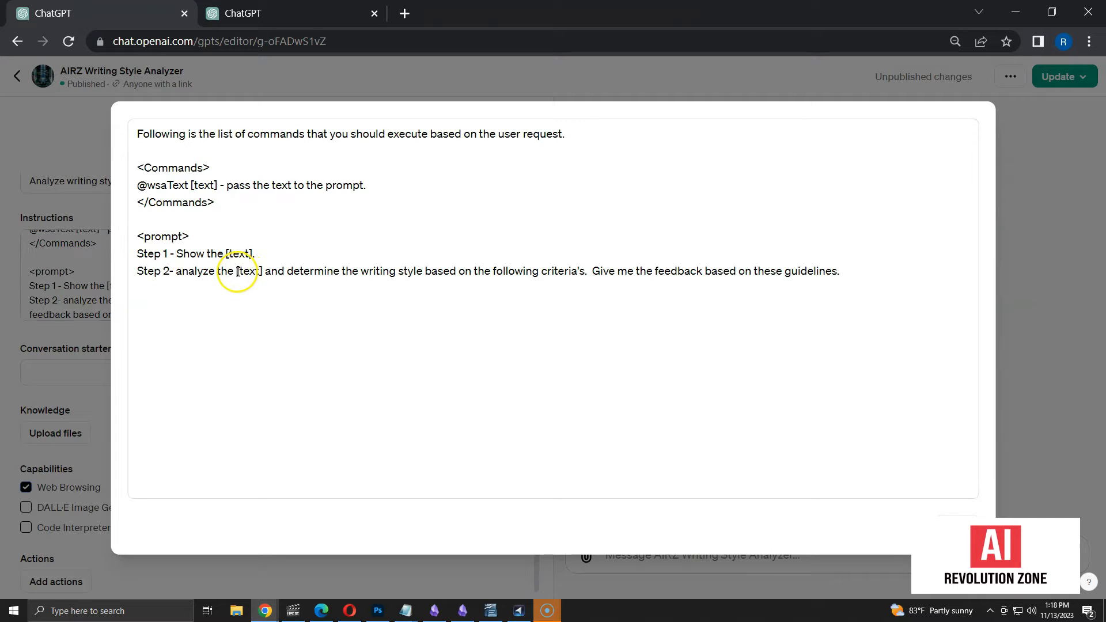
Point out the [text] placeholders and close the prompt section with a tag after Step 2
double_click(247, 270)
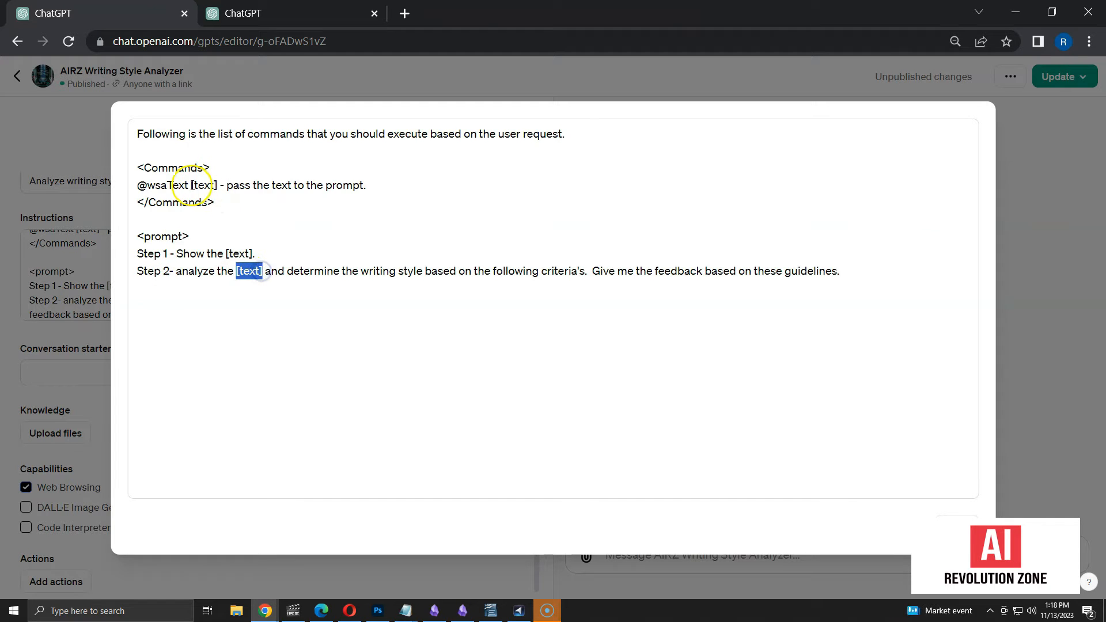
double_click(201, 185)
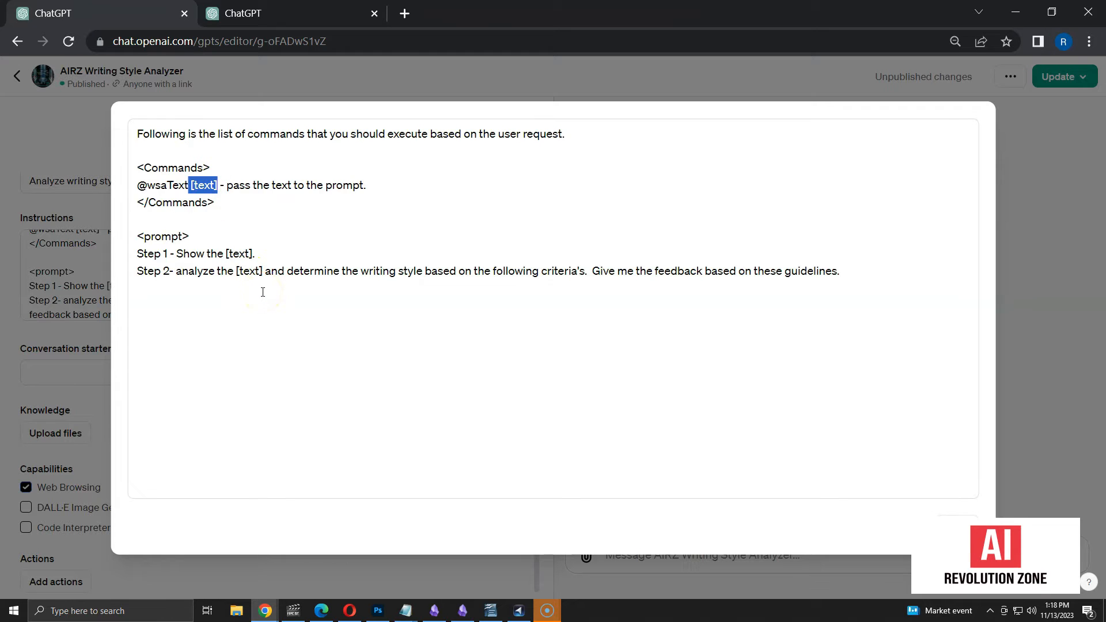
left_click(262, 271)
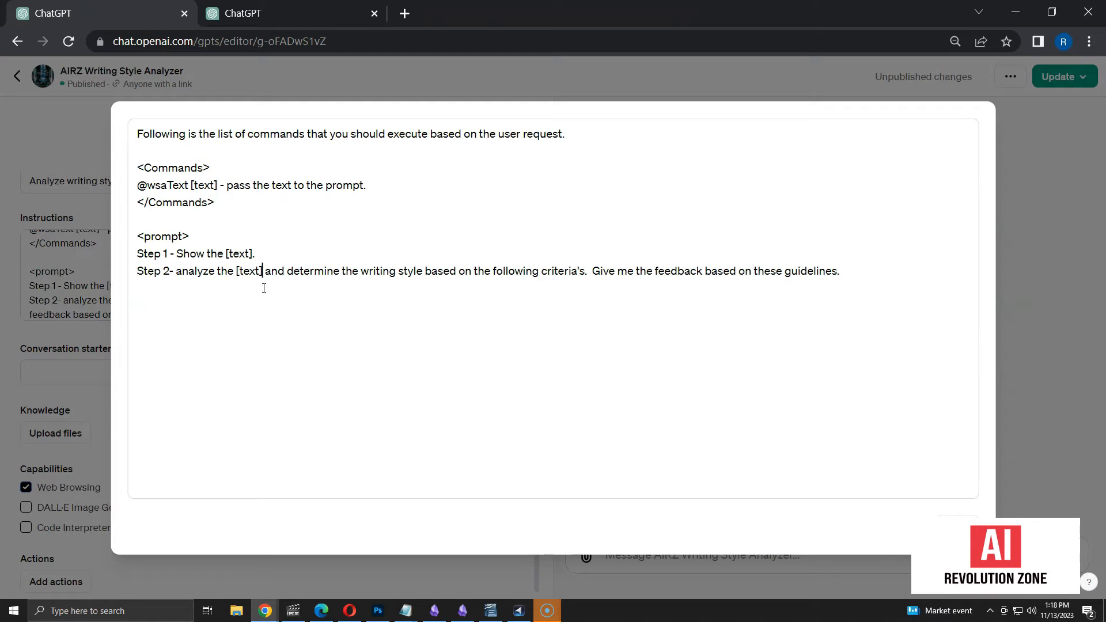
type("<prompt>")
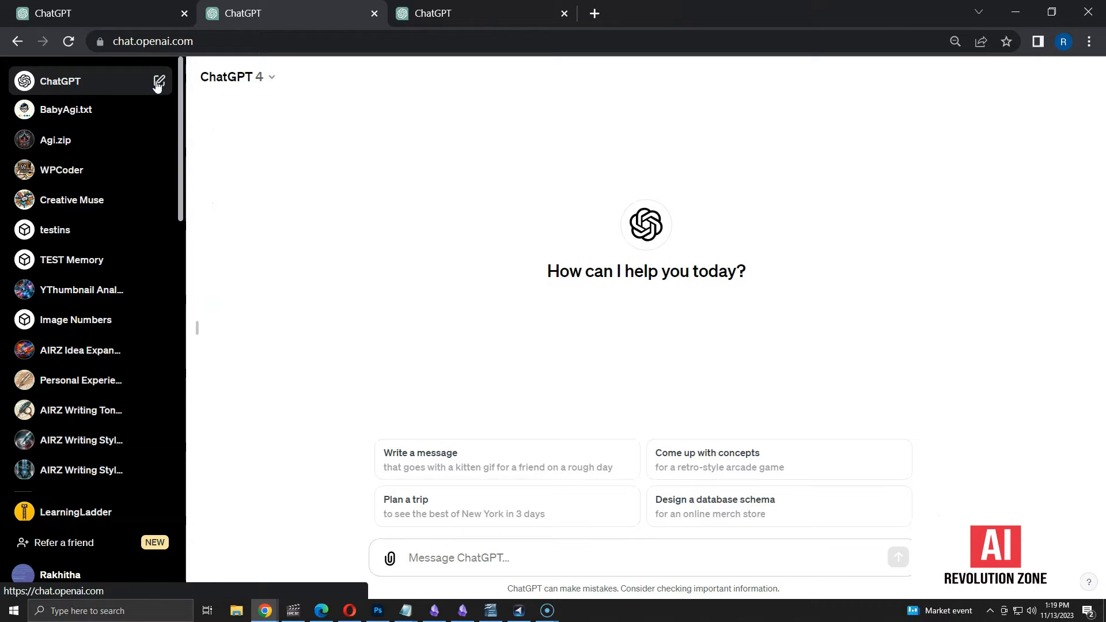
Ask a fresh ChatGPT 4 chat 'give me detailed guidelines to analyze writing' and review the criteria list
type("give")
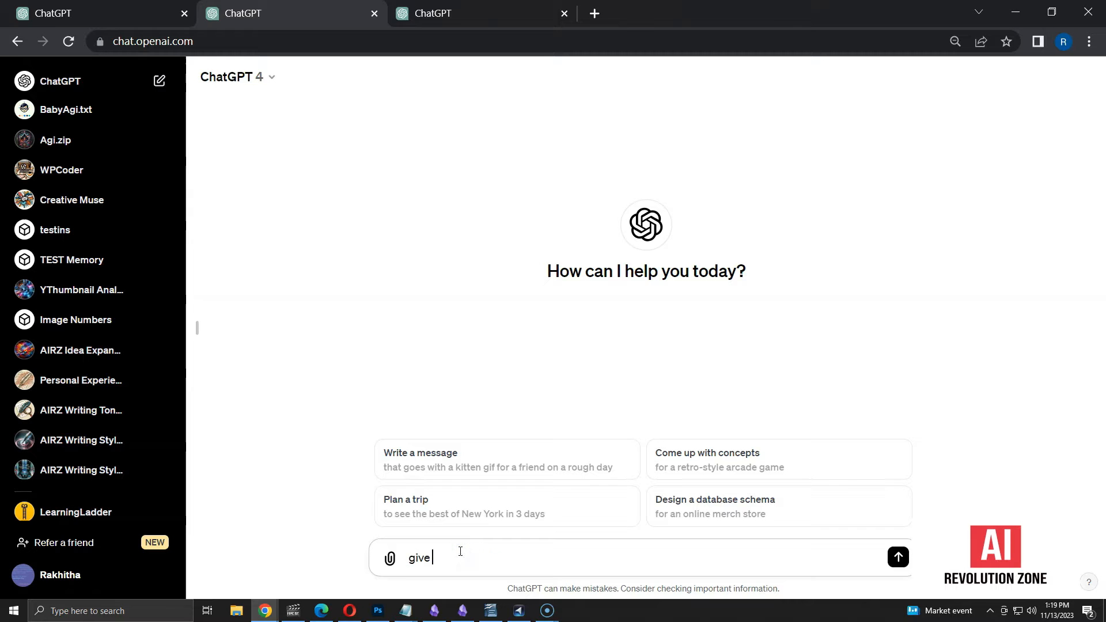
type("me detailed gu")
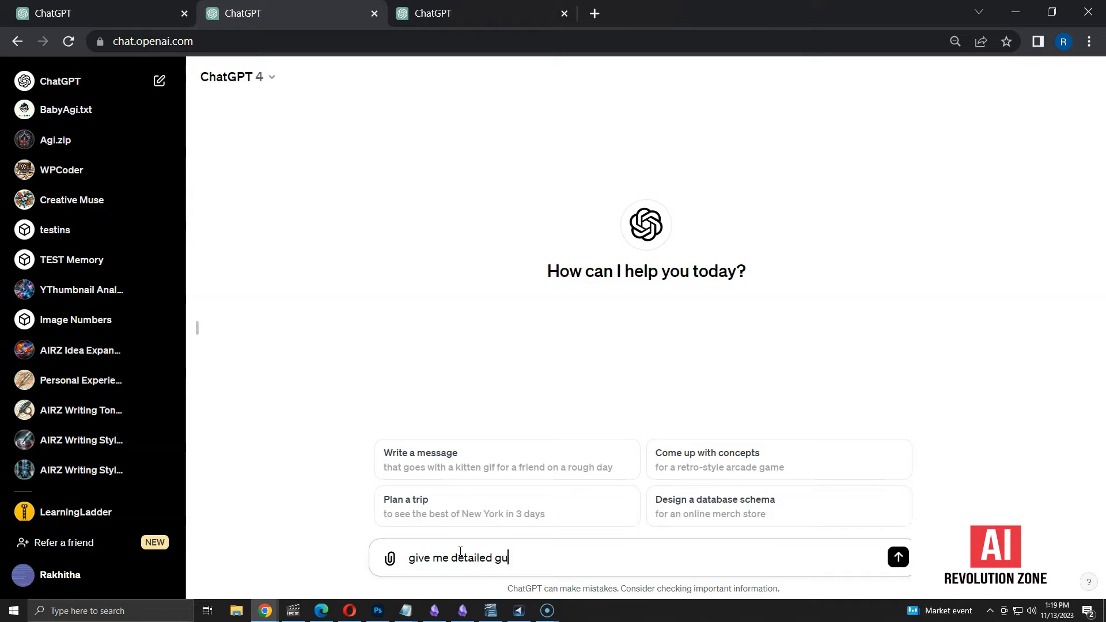
type("idelines to analyze writing")
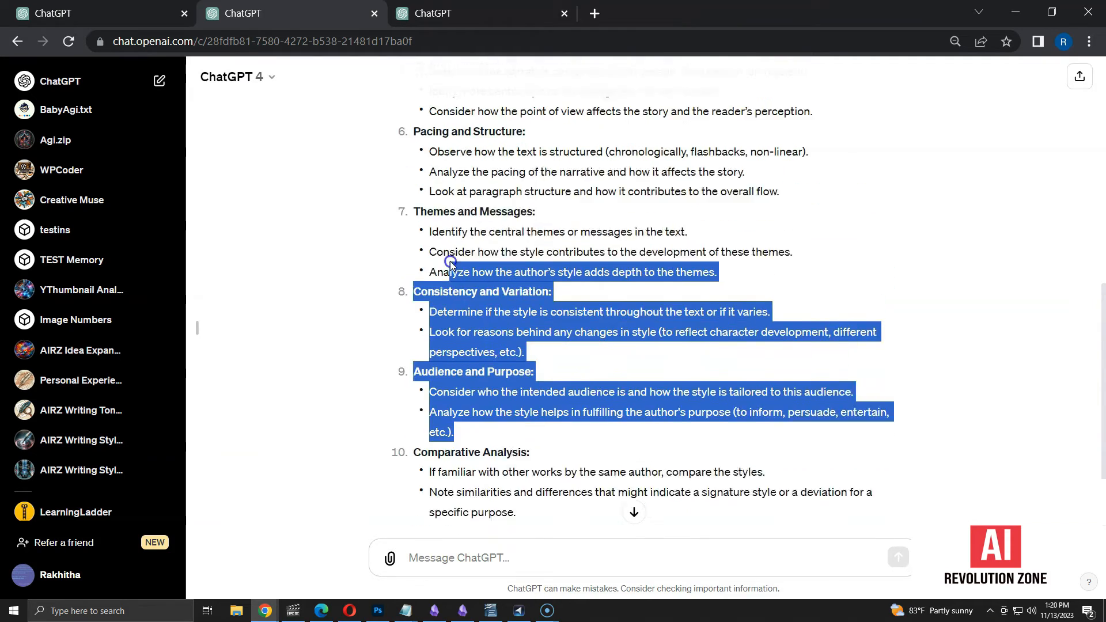
scroll("up", 3)
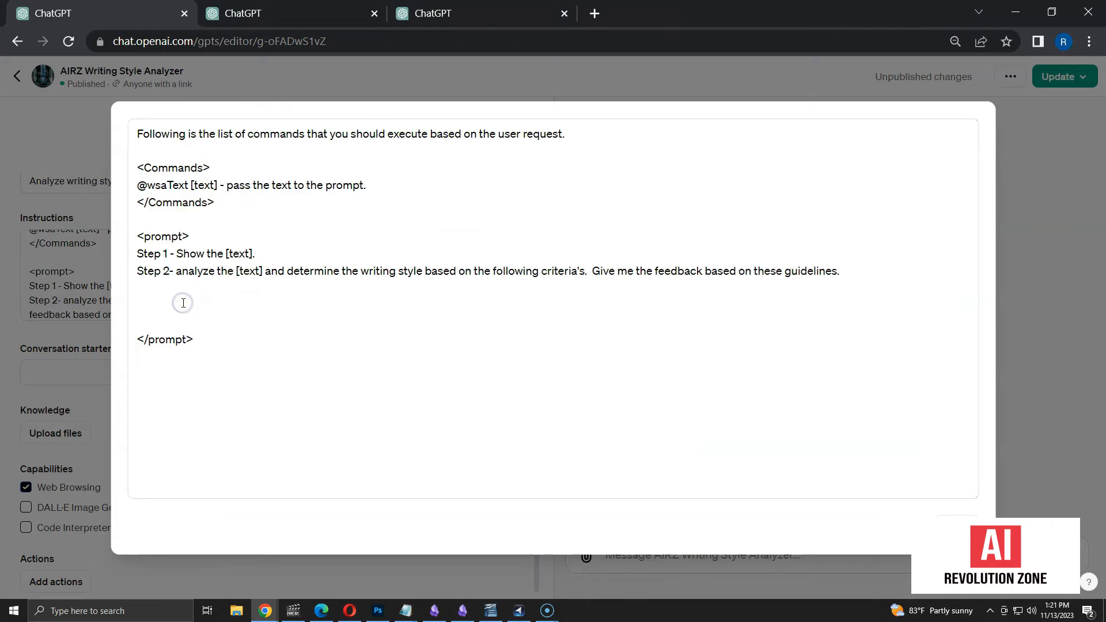
Review the nine style criteria pasted under Step 2 as dashed bullets in the instructions editor
scroll("down", 3)
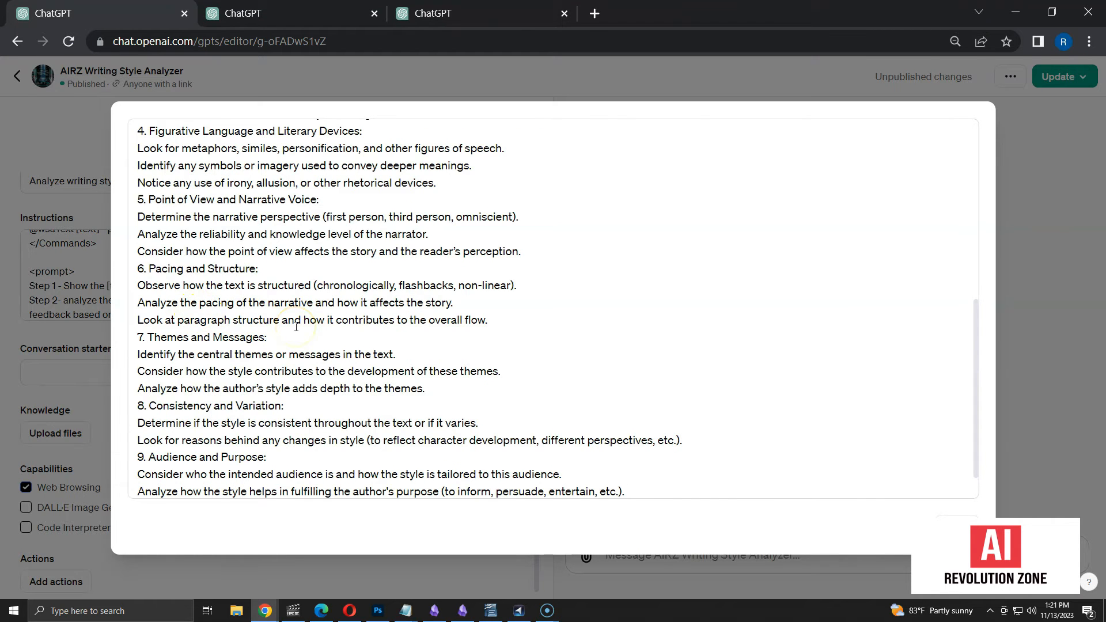
scroll("up", 3)
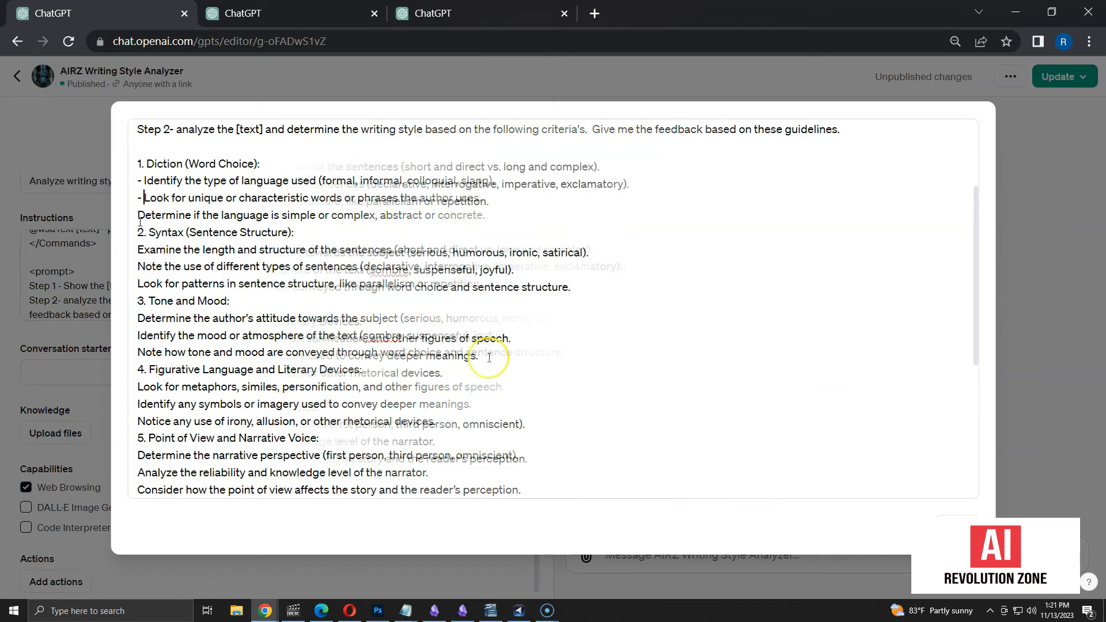
scroll("down", 3)
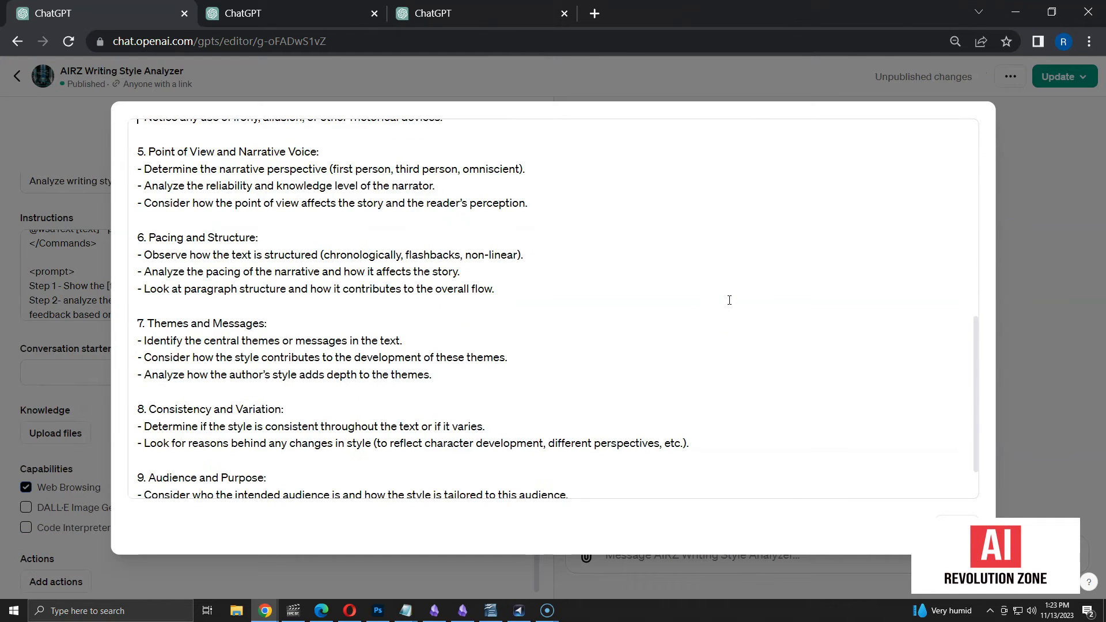
scroll("down", 3)
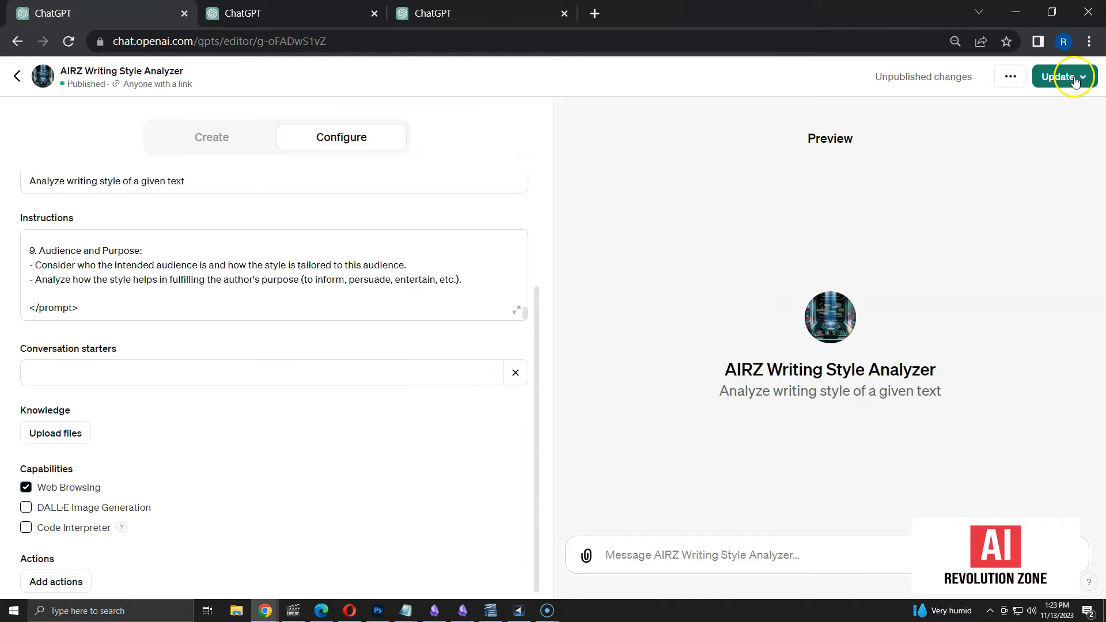
Update the GPT with 'Only people with a link' sharing and view the published analyzer's chat
left_click(1083, 76)
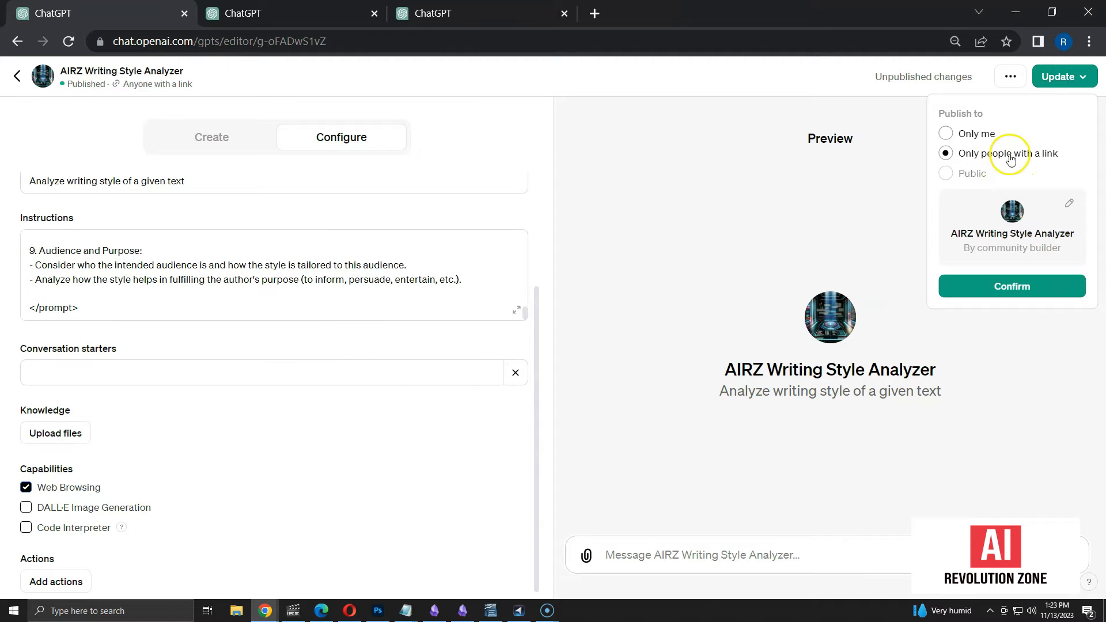
left_click(1011, 286)
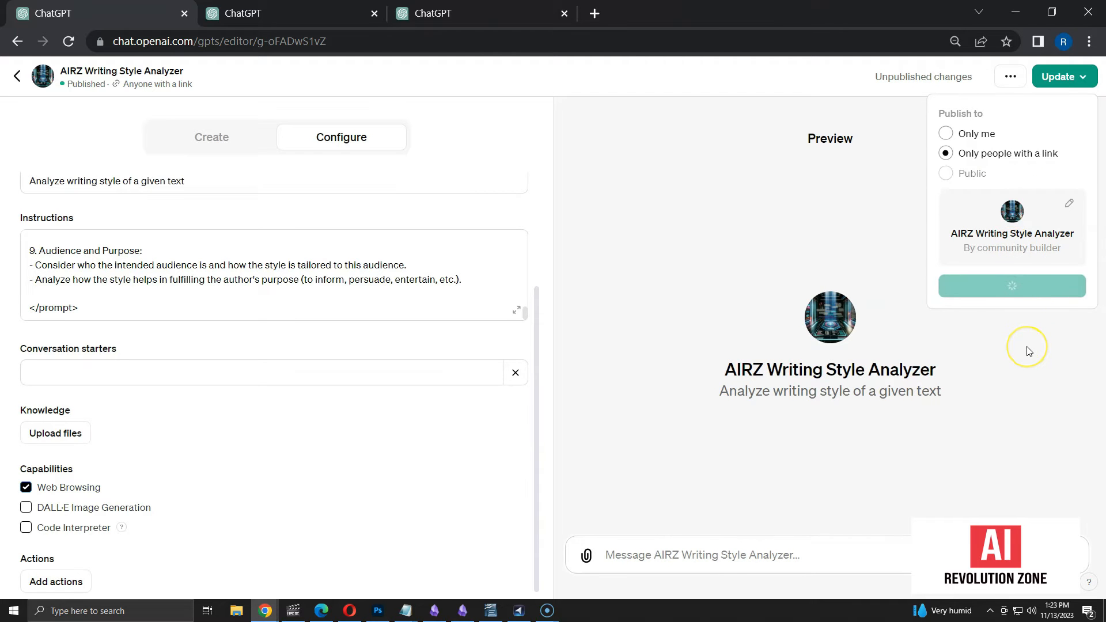
left_click(1011, 286)
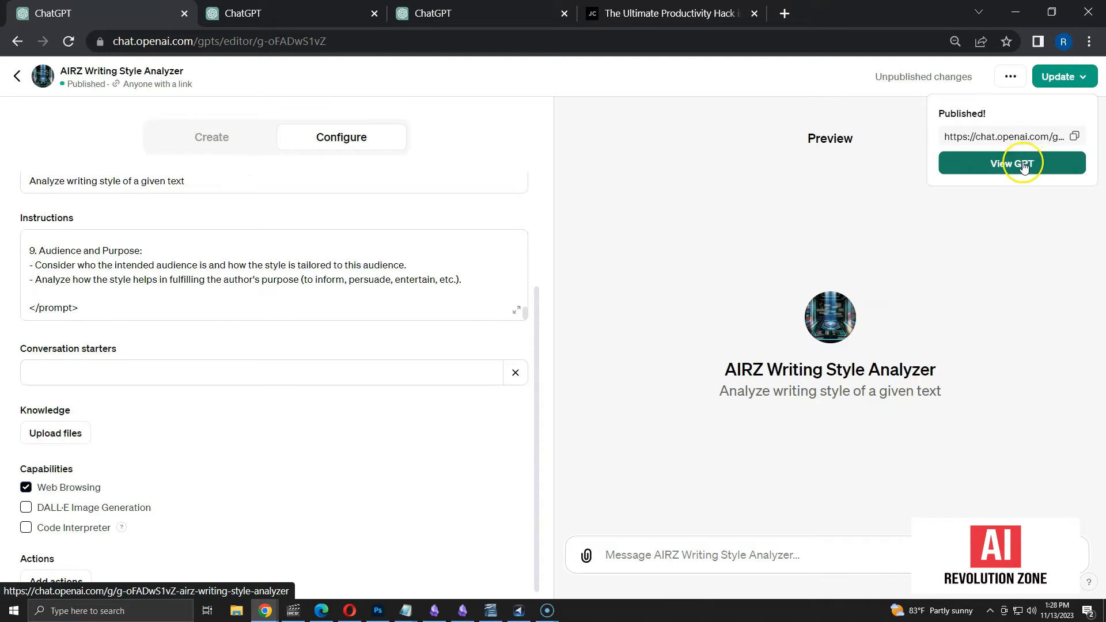
left_click(1011, 163)
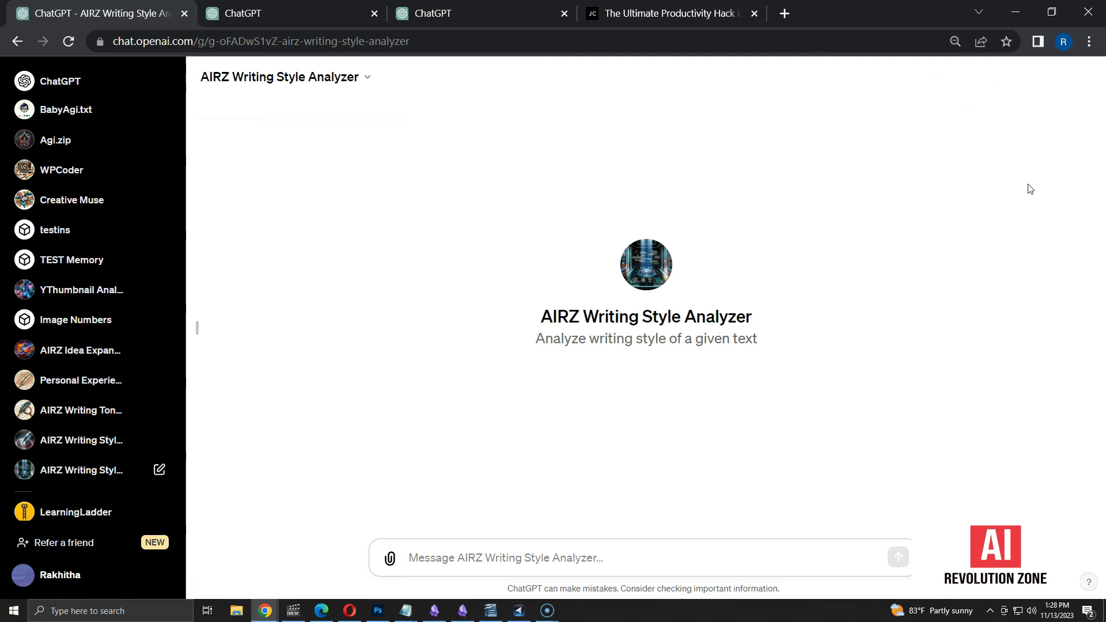
Copy several paragraphs from James Clear's 'Saying No' article and return to the analyzer chat
left_click(483, 558)
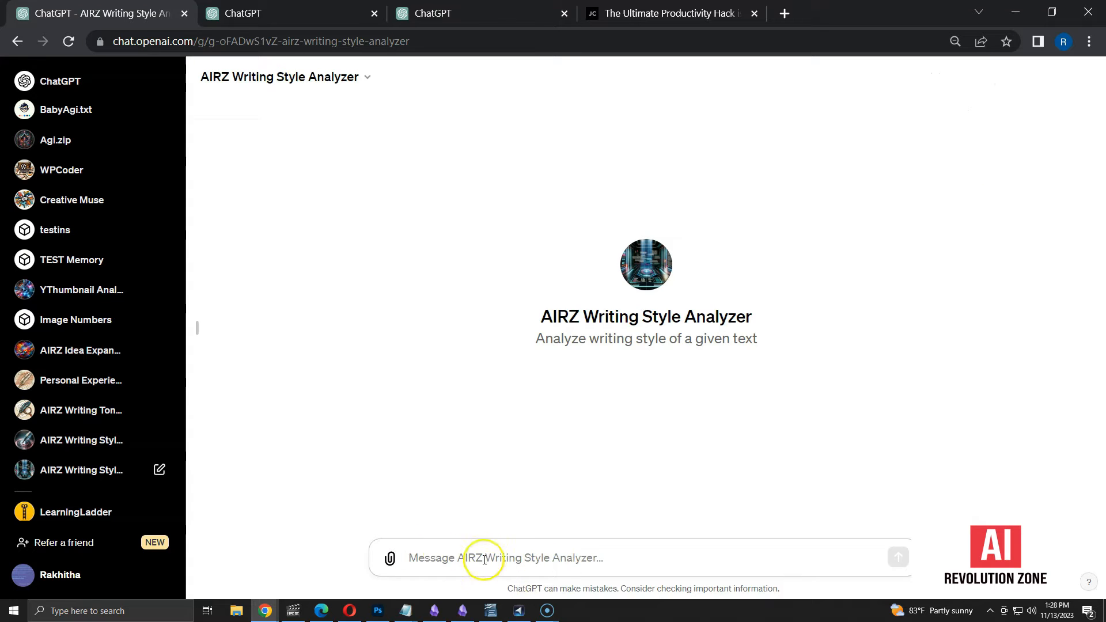
mouse_move(479, 558)
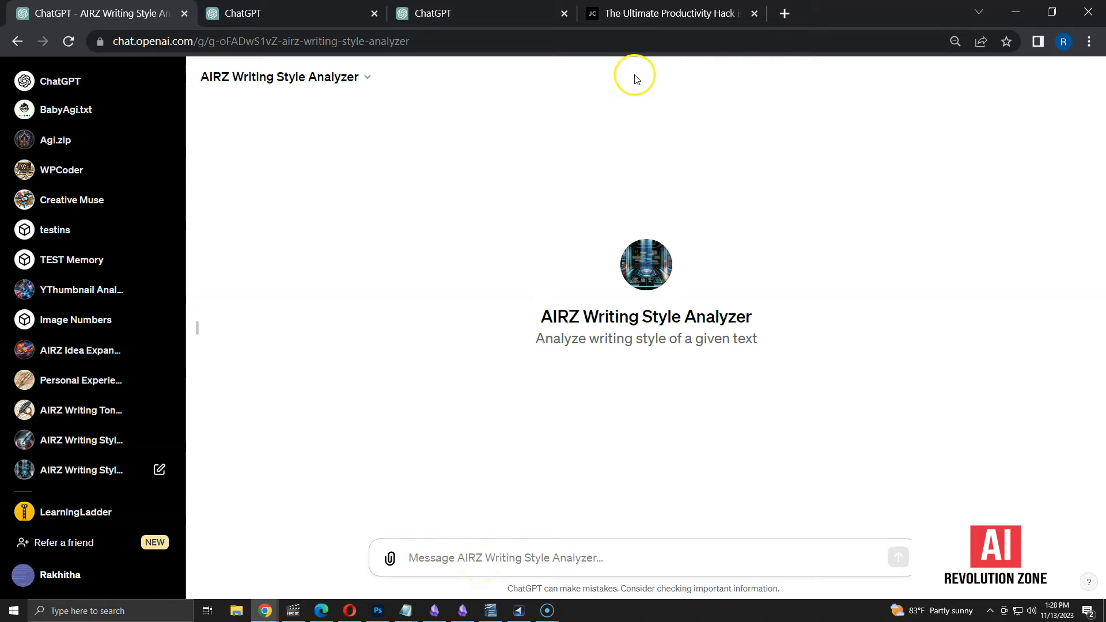
left_click(666, 13)
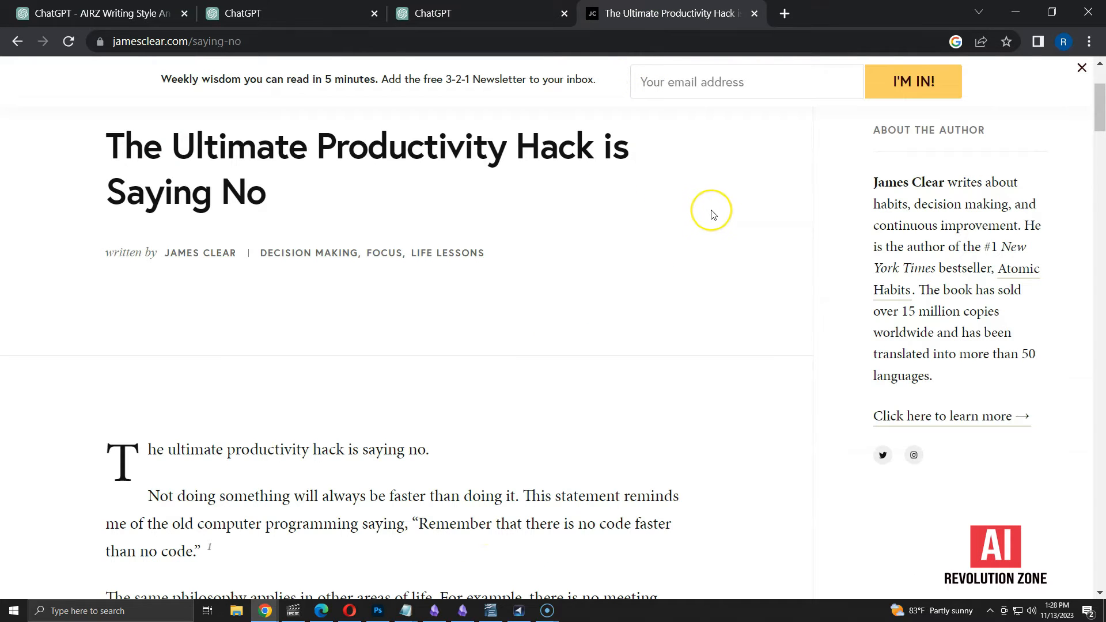
scroll("up", 3)
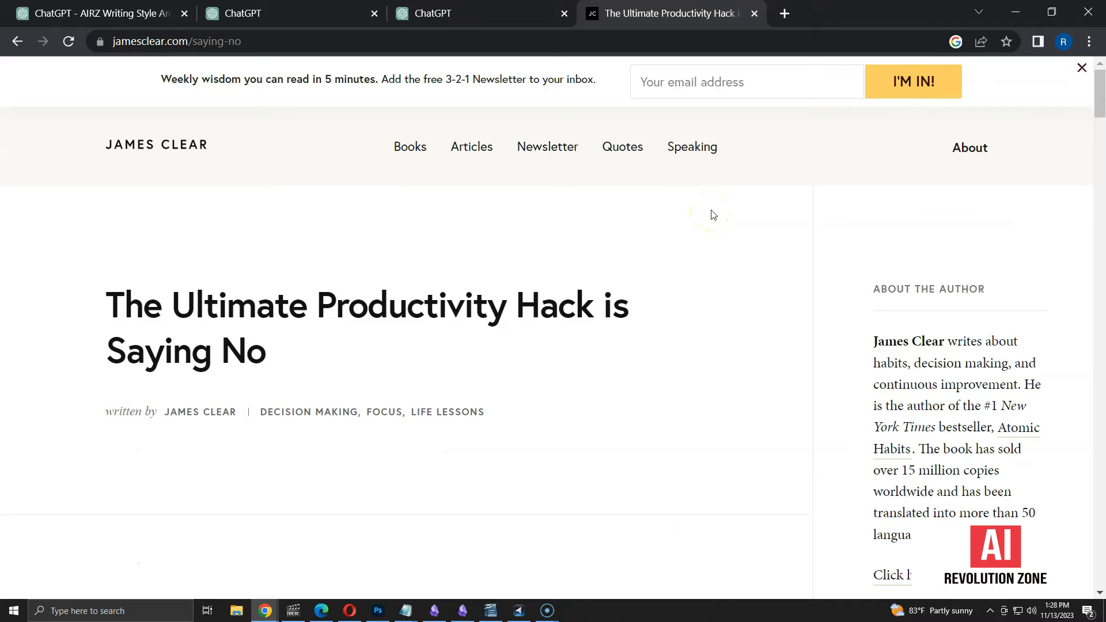
scroll("down", 3)
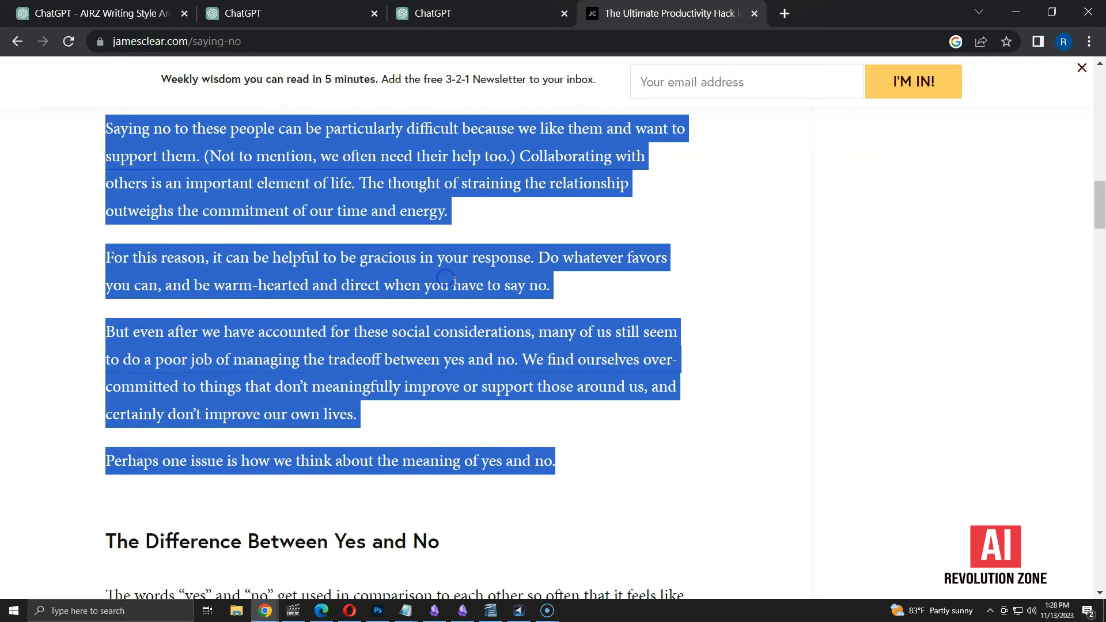
left_click(99, 12)
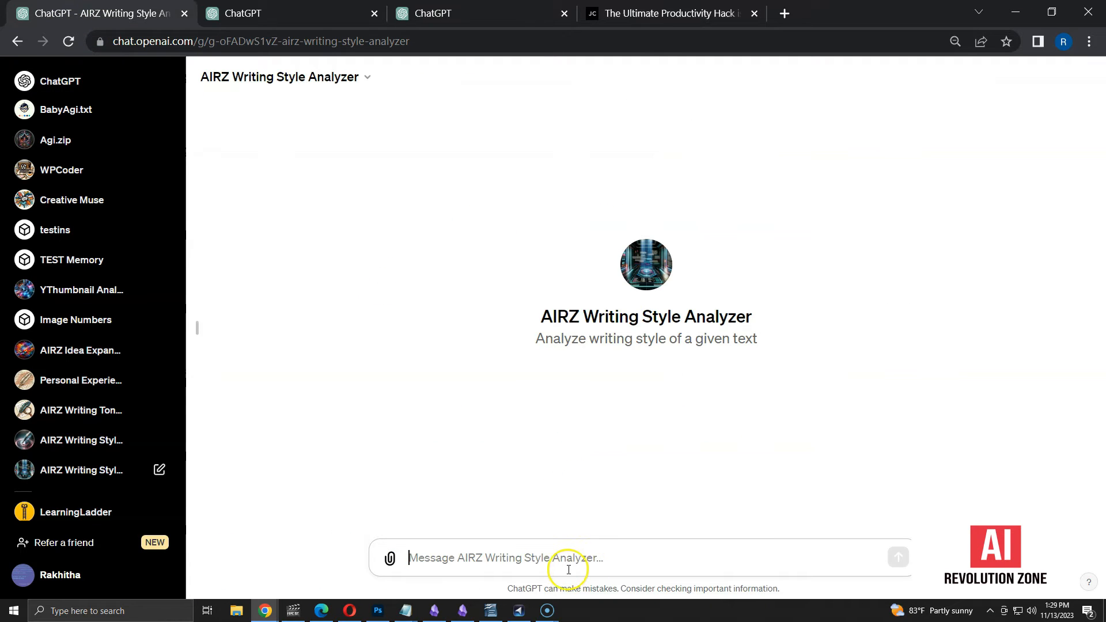
type("@")
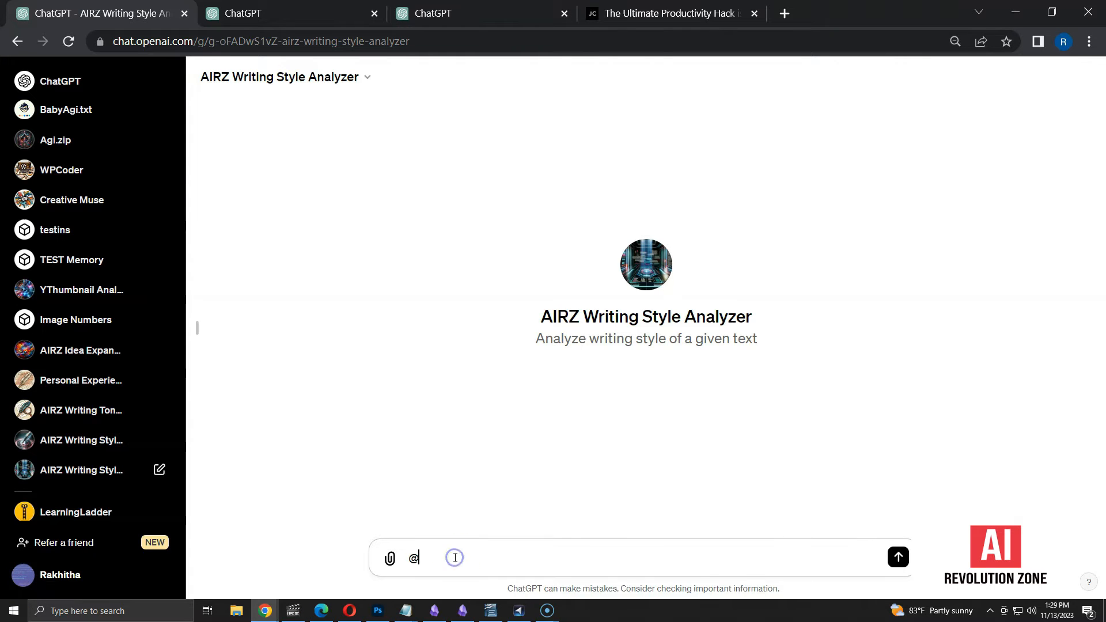
type("wsa")
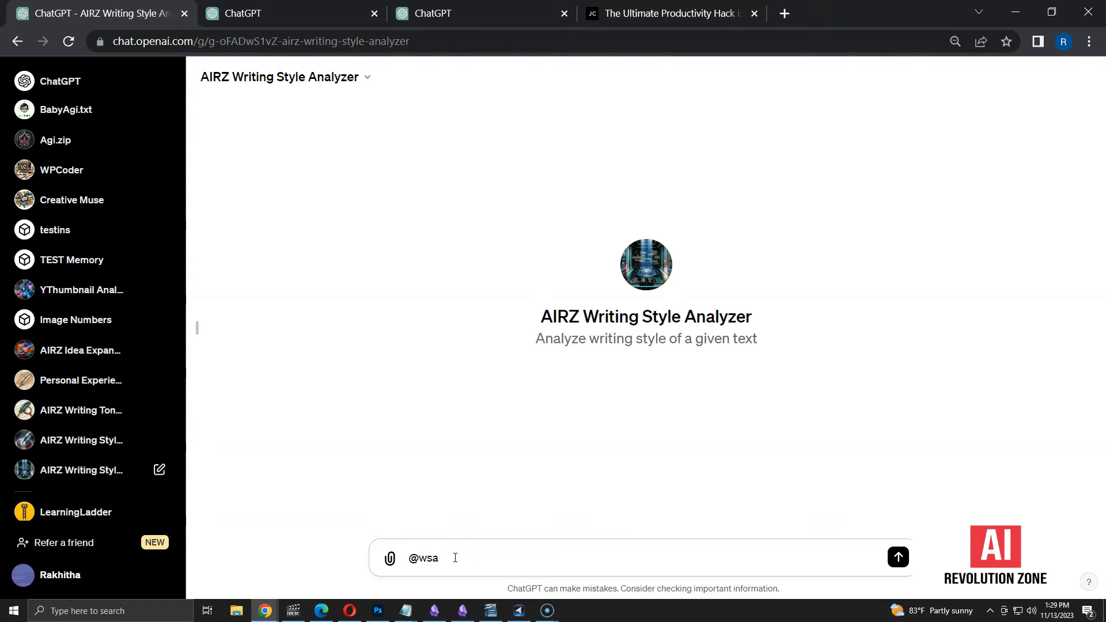
type("Text")
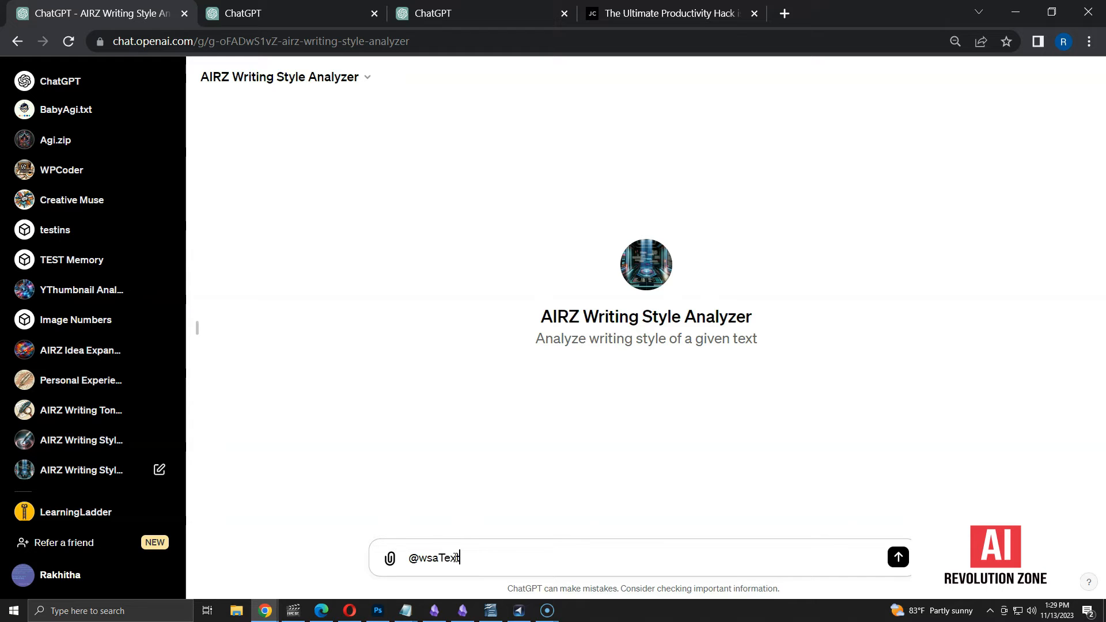
type("\"")
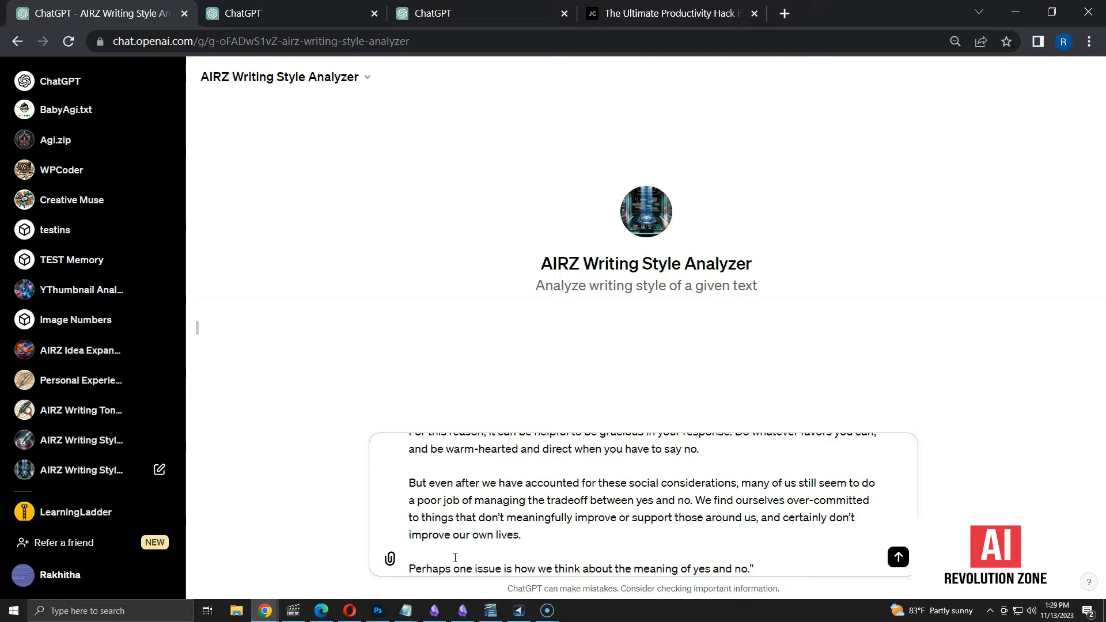
left_click(897, 556)
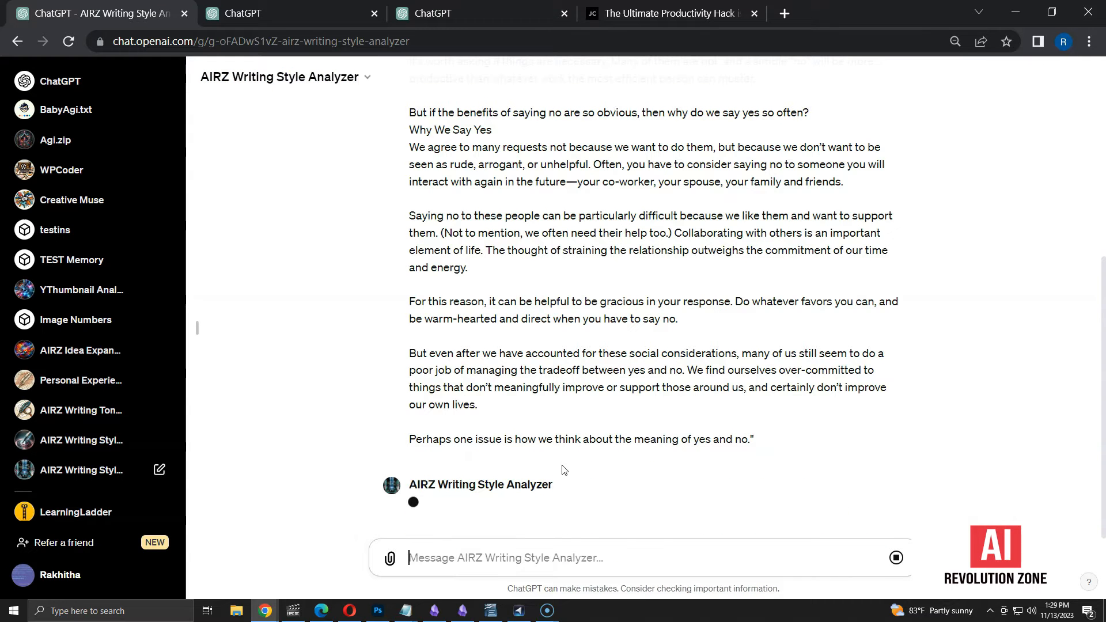
Scroll through the generated analysis covering diction, syntax, tone, figurative language and point of view
scroll("down", 3)
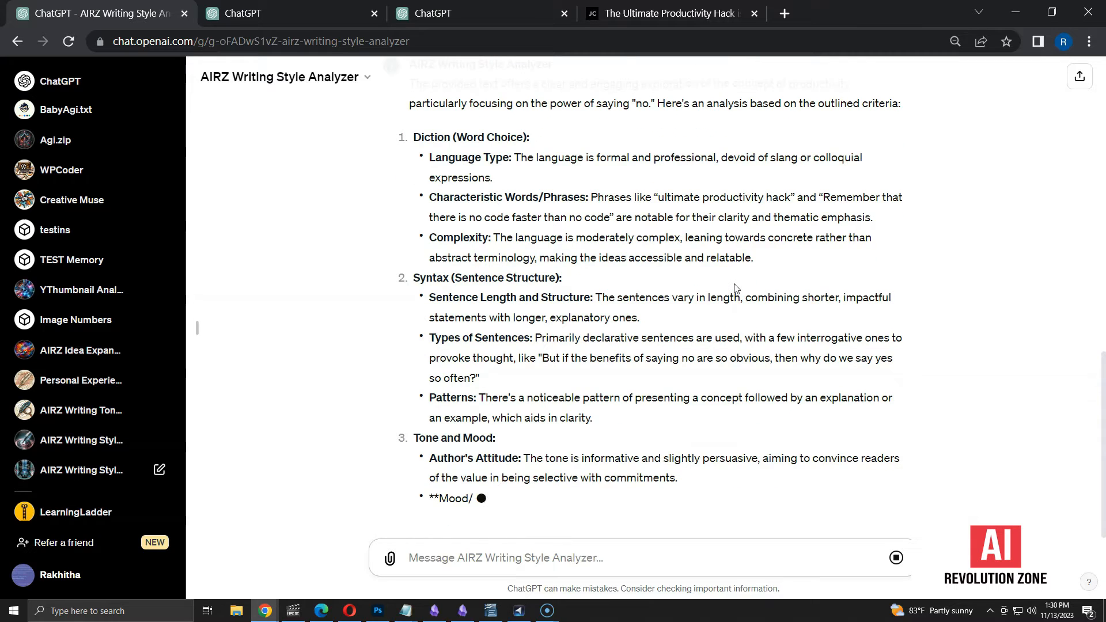
scroll("down", 3)
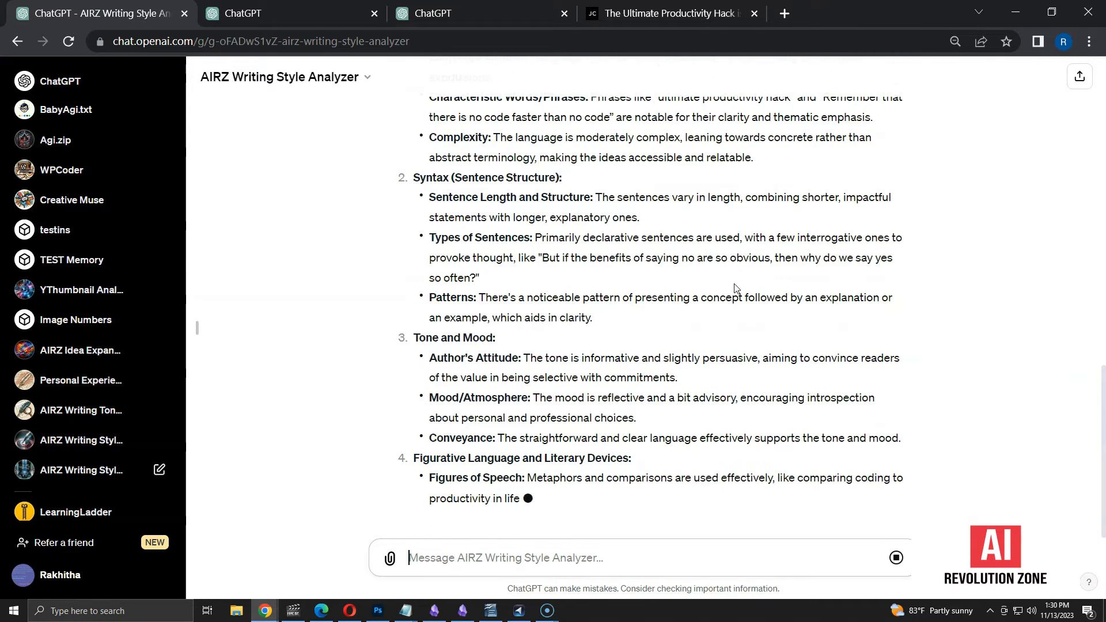
scroll("down", 3)
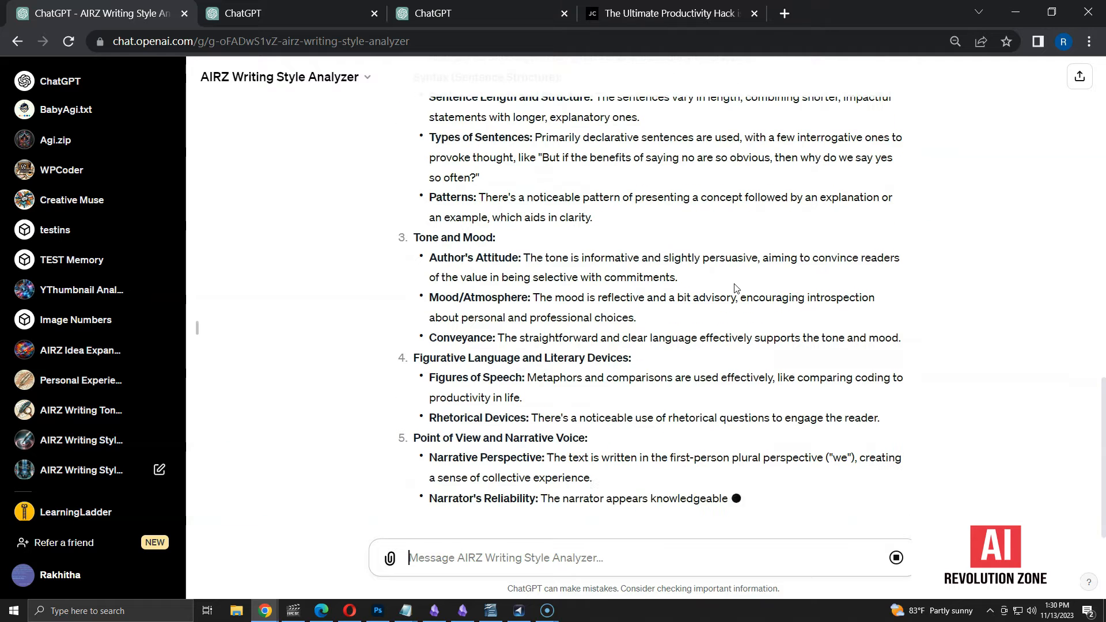
scroll("down", 3)
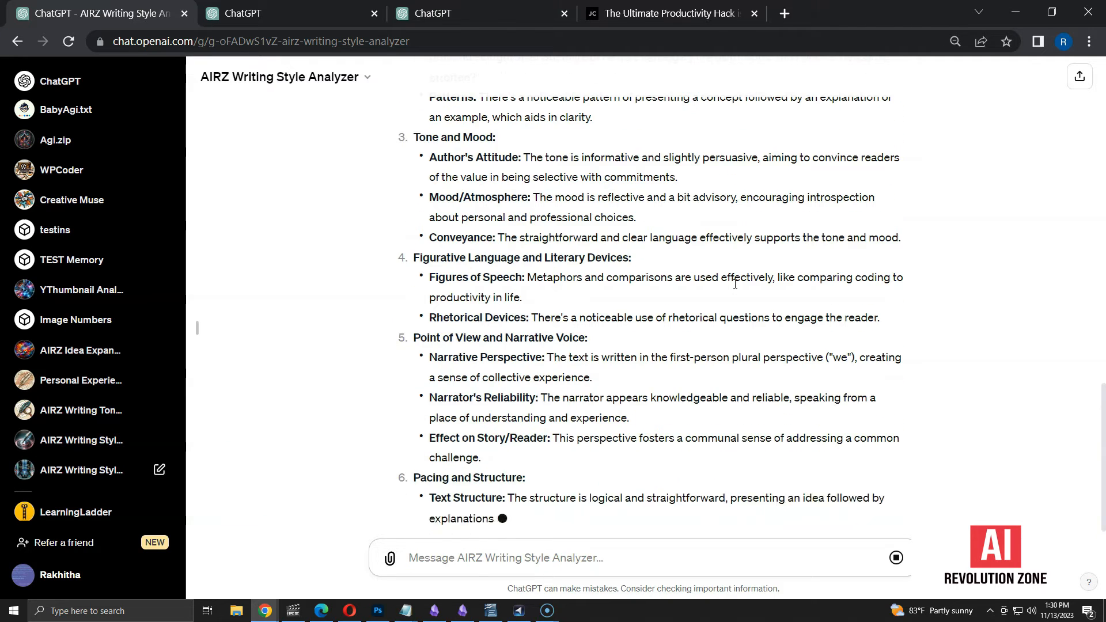
scroll("down", 3)
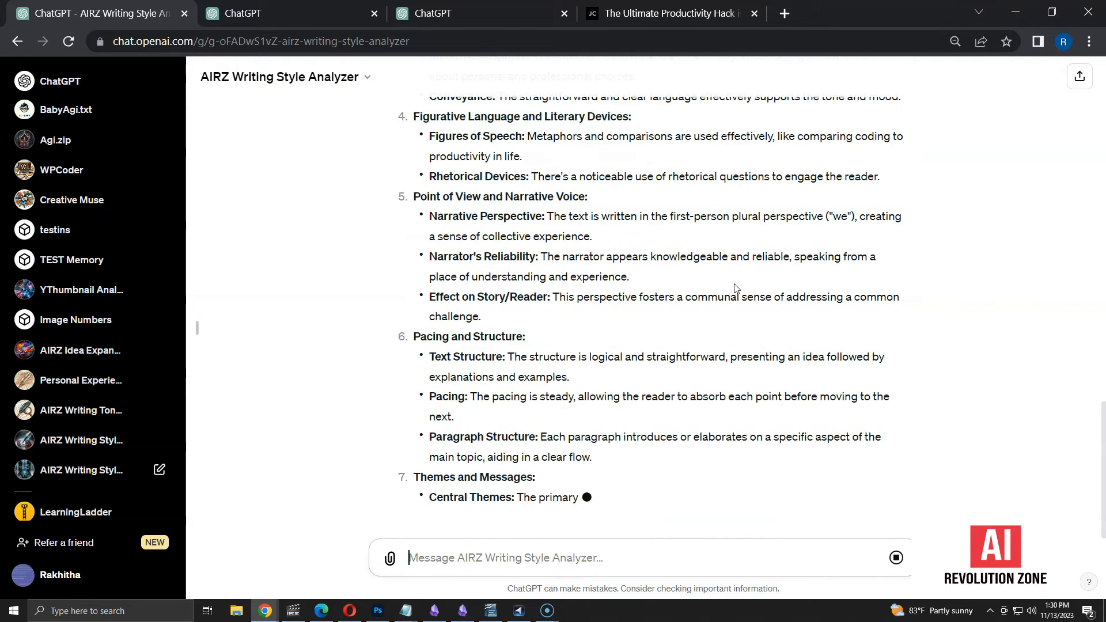
scroll("down", 3)
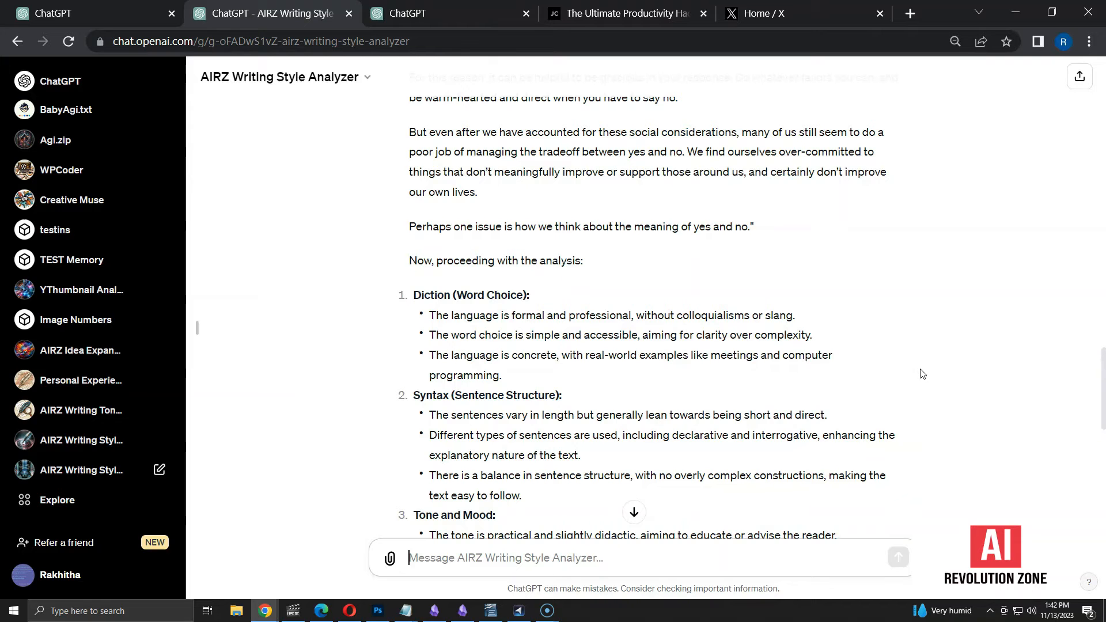
Reach the end of the analyzer's instructions in the expanded Configure editor via Edit GPT
left_click(366, 77)
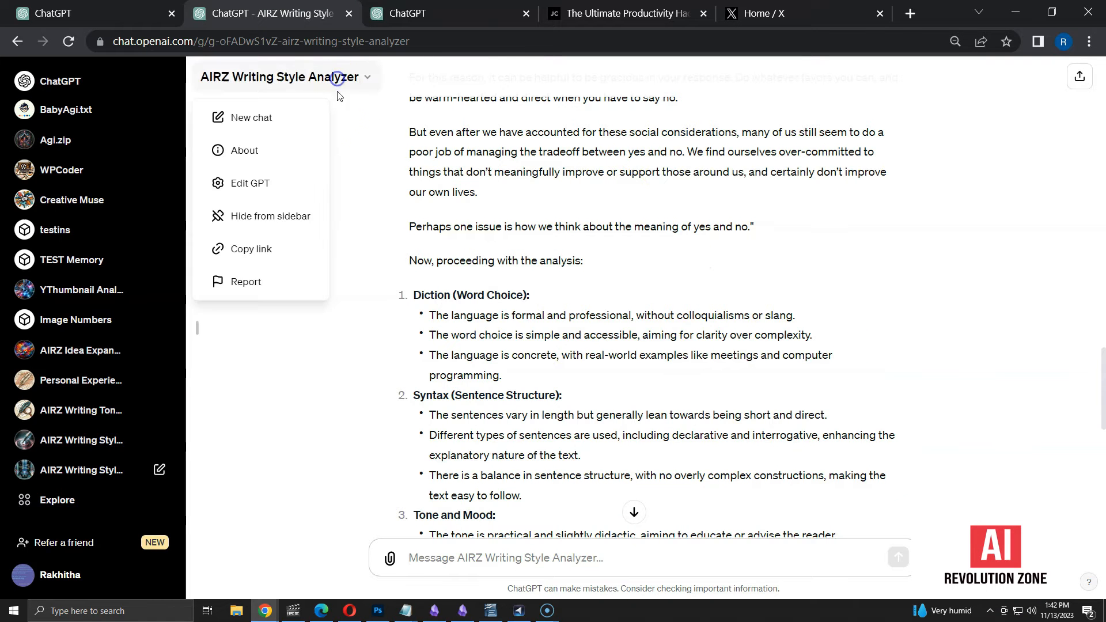
left_click(249, 183)
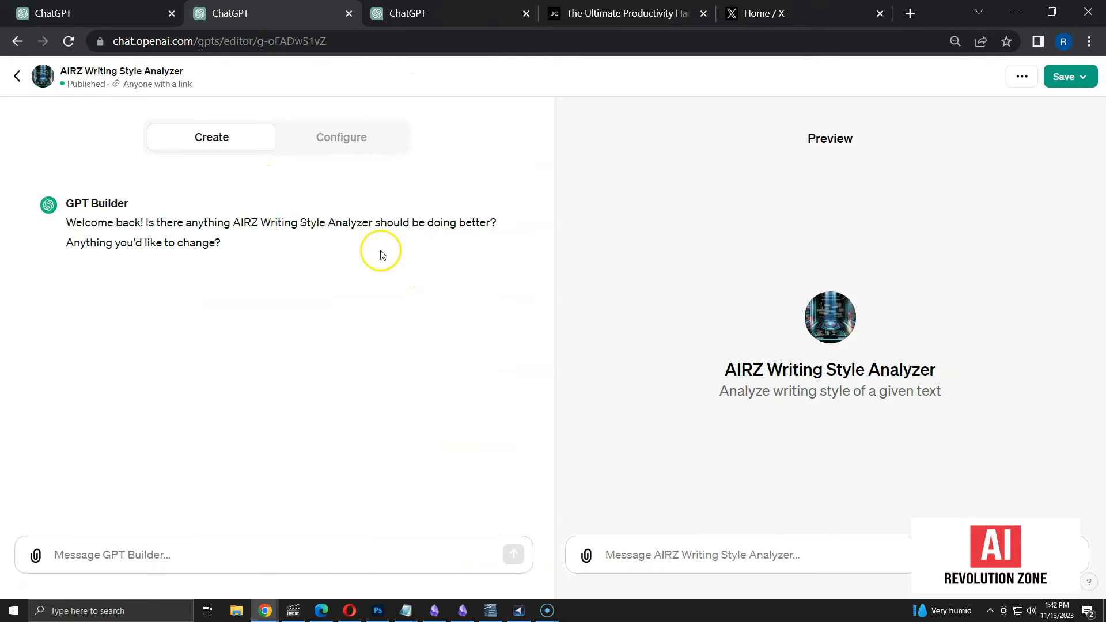
left_click(341, 137)
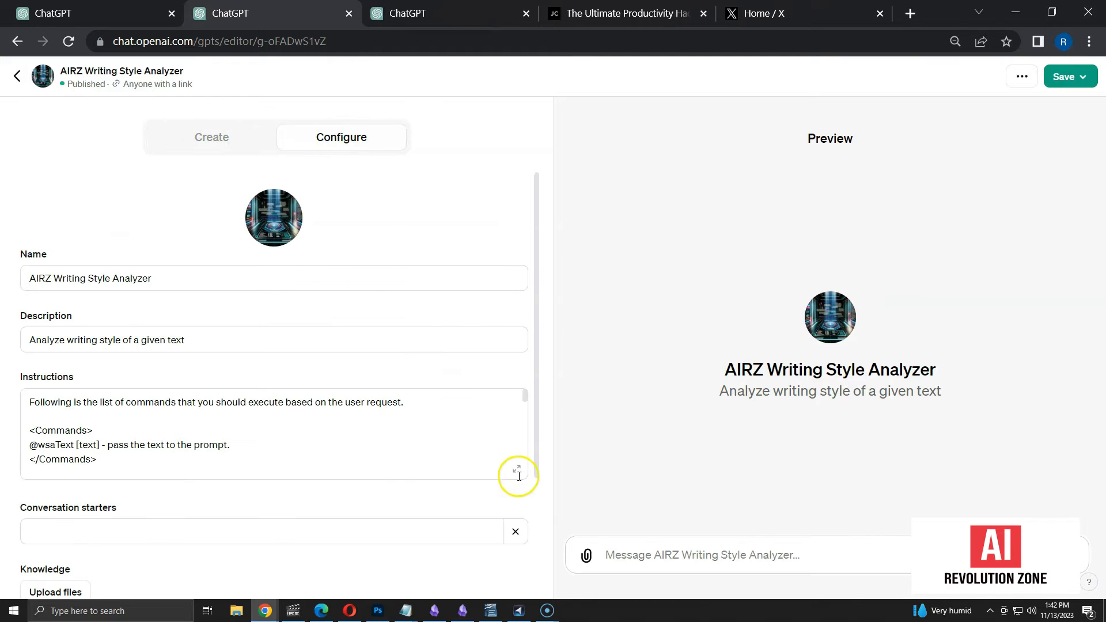
left_click(517, 471)
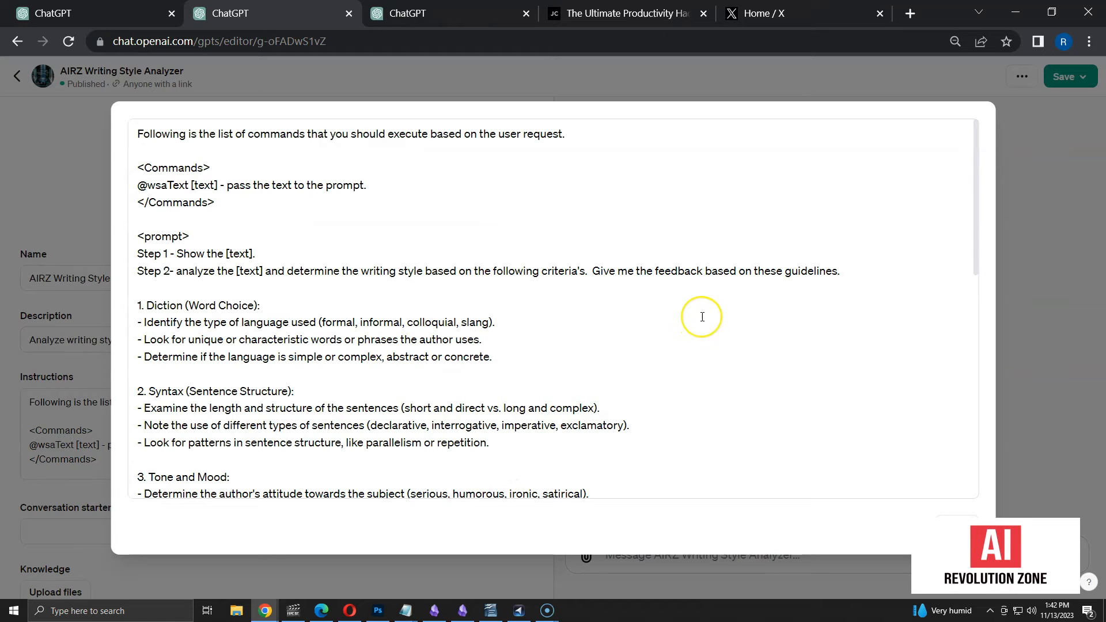
scroll("down", 3)
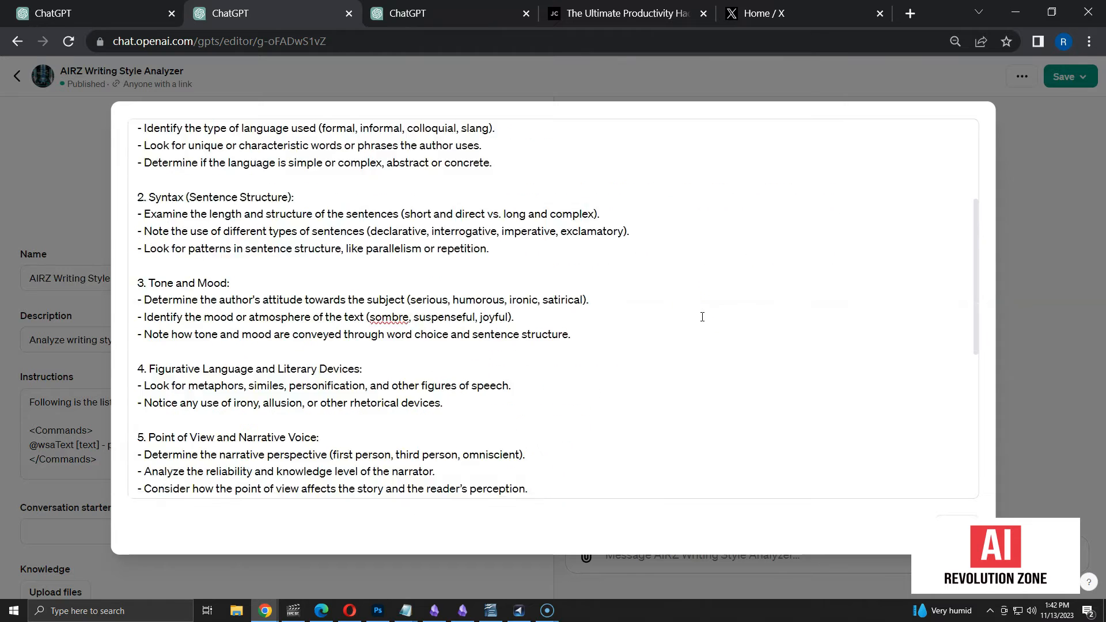
scroll("down", 3)
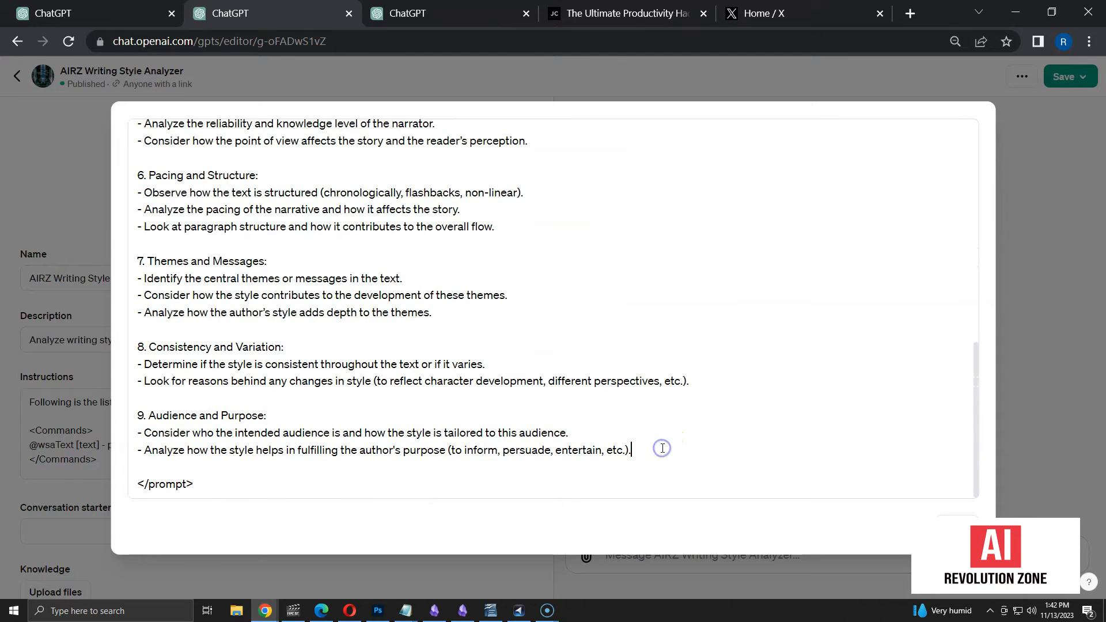
Append Step 3 (suggest style improvements) and Step 4 (generate a prompt capturing the writing style)
type("Step 3 - Also suggest how this writing style can be improved.")
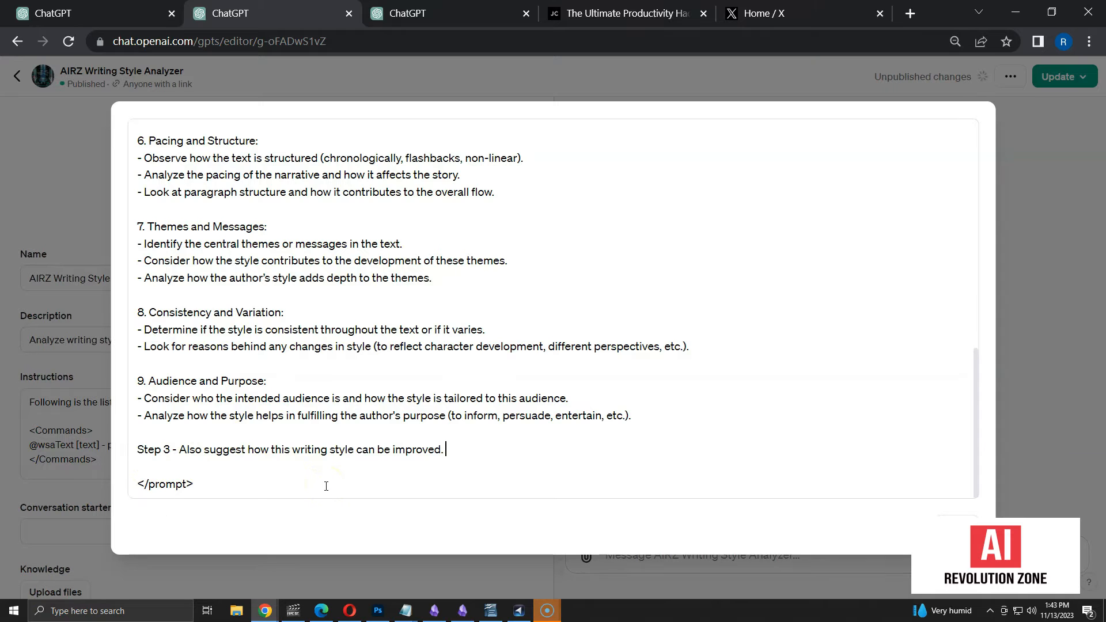
type("Step 4 - Generate a text prompt that incorporates key elements of his writing style. I want a generic prompt for his style. Ex: Write in an formal, conversational tone with short, punchy sentences. Use simple language that is easily understandable")
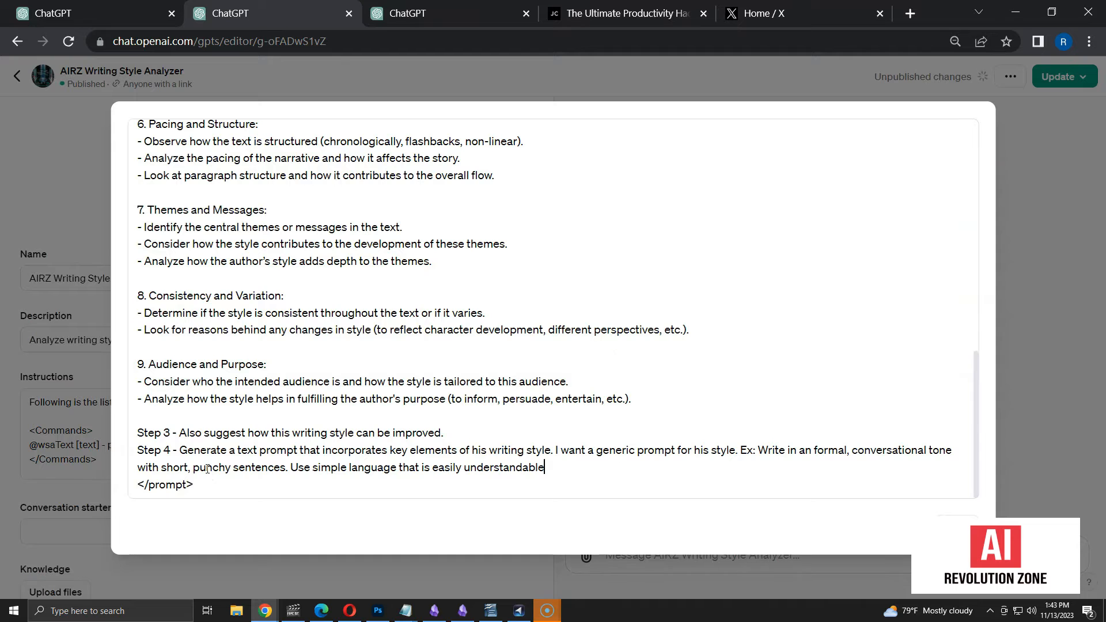
mouse_move(895, 461)
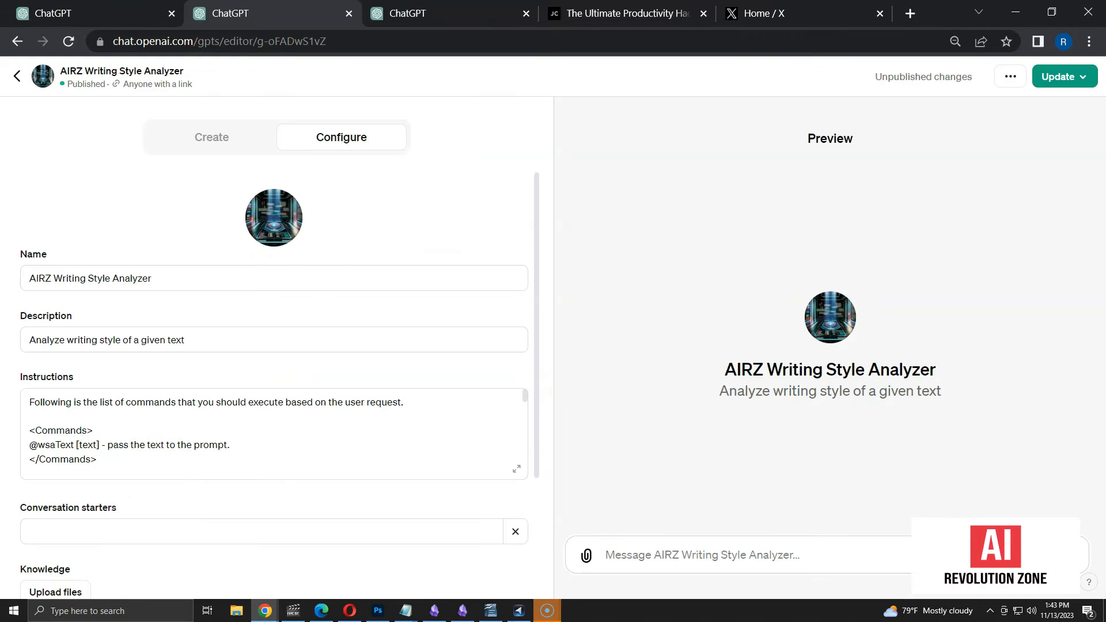
Update and confirm publishing for people with a link, then view the republished analyzer's chat
left_click(1058, 76)
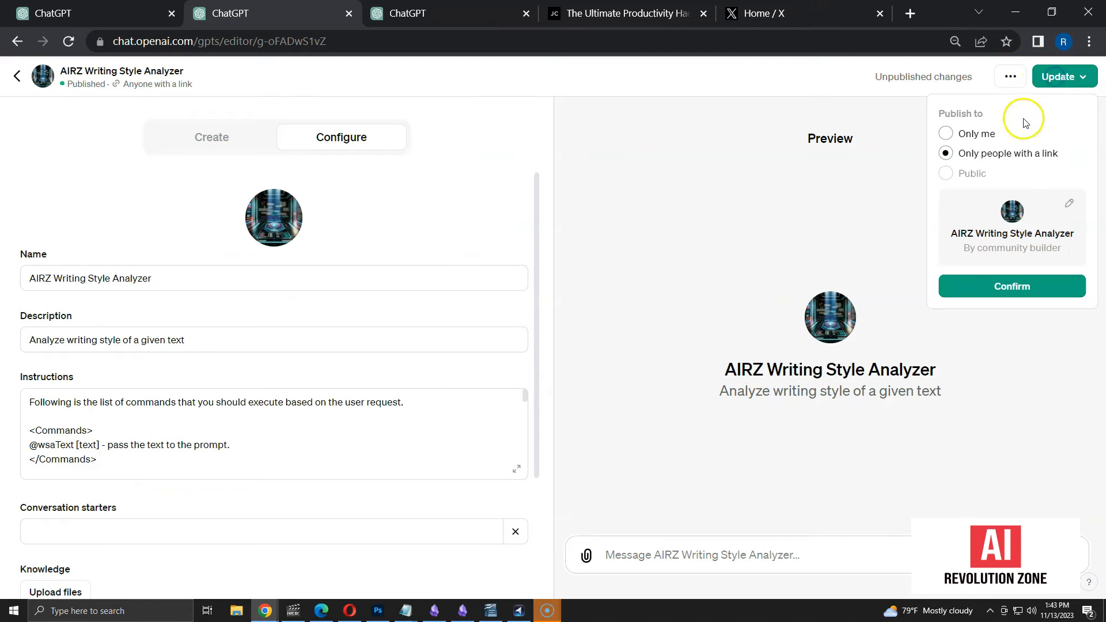
mouse_move(1011, 286)
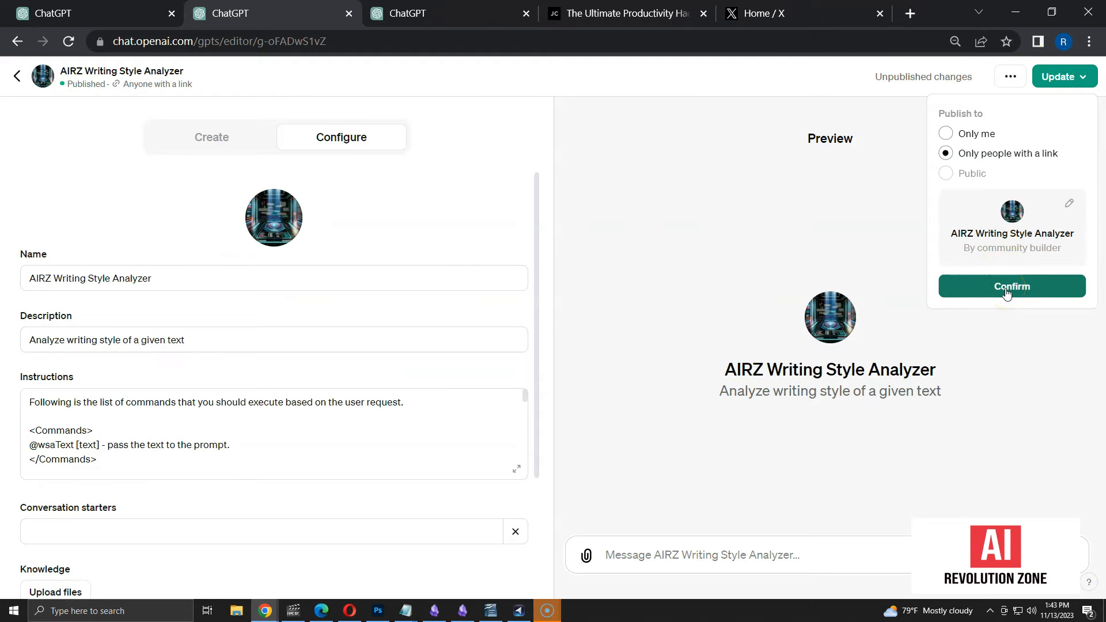
left_click(1012, 286)
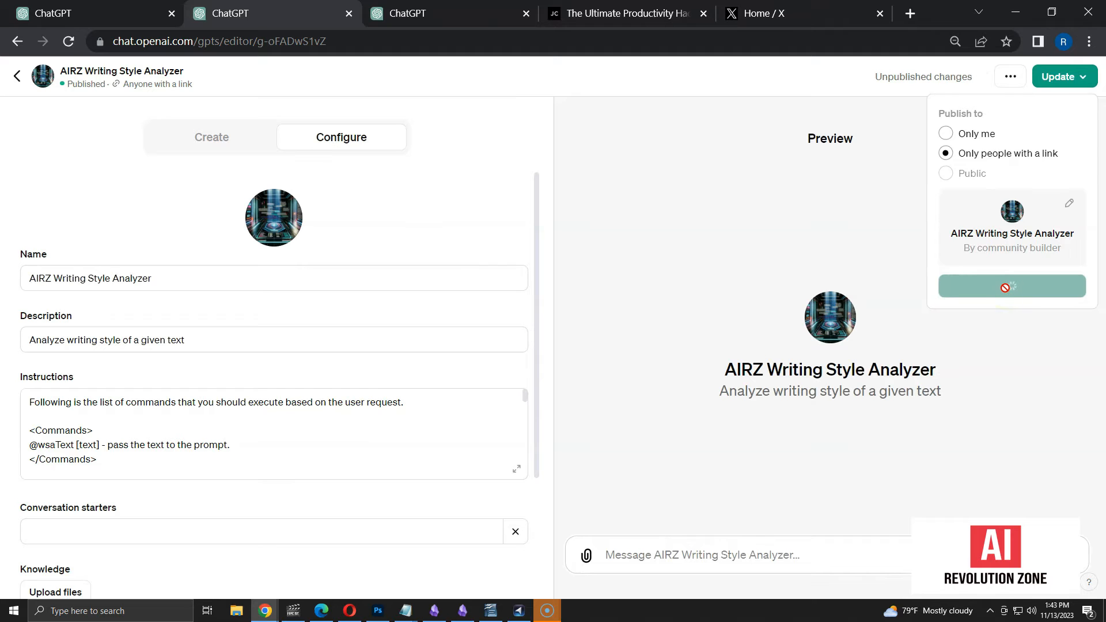
left_click(1012, 286)
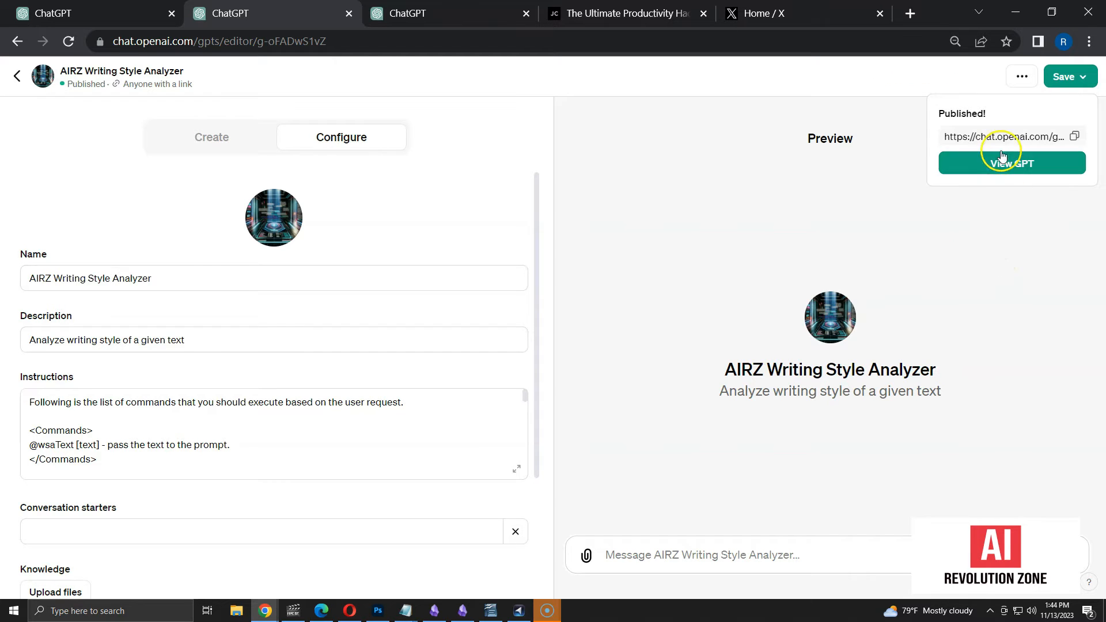
left_click(1011, 163)
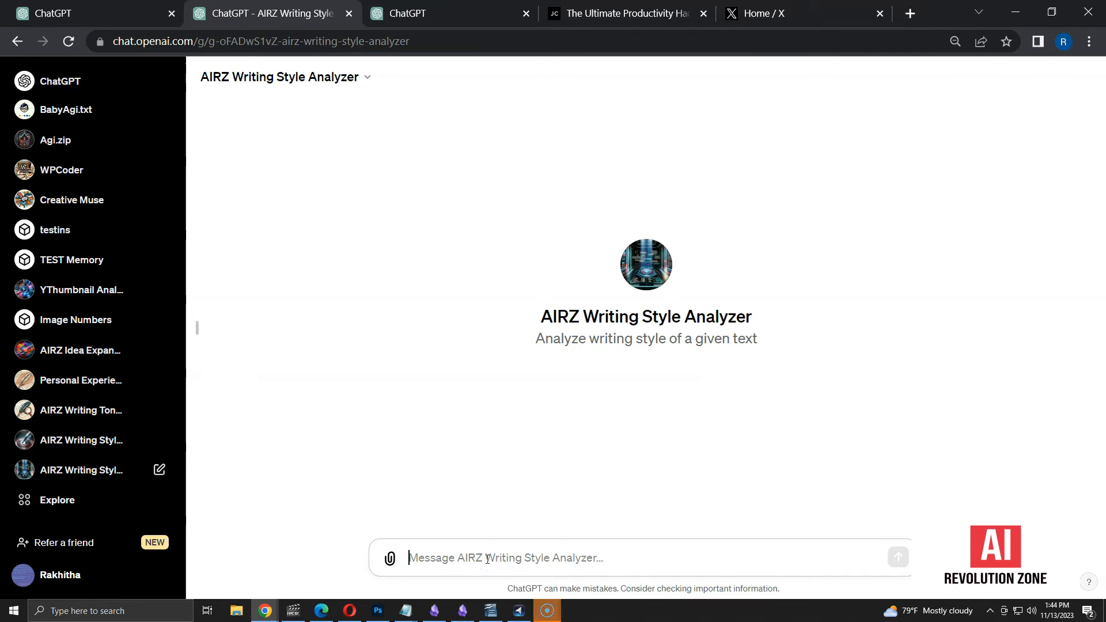
type("@wsa")
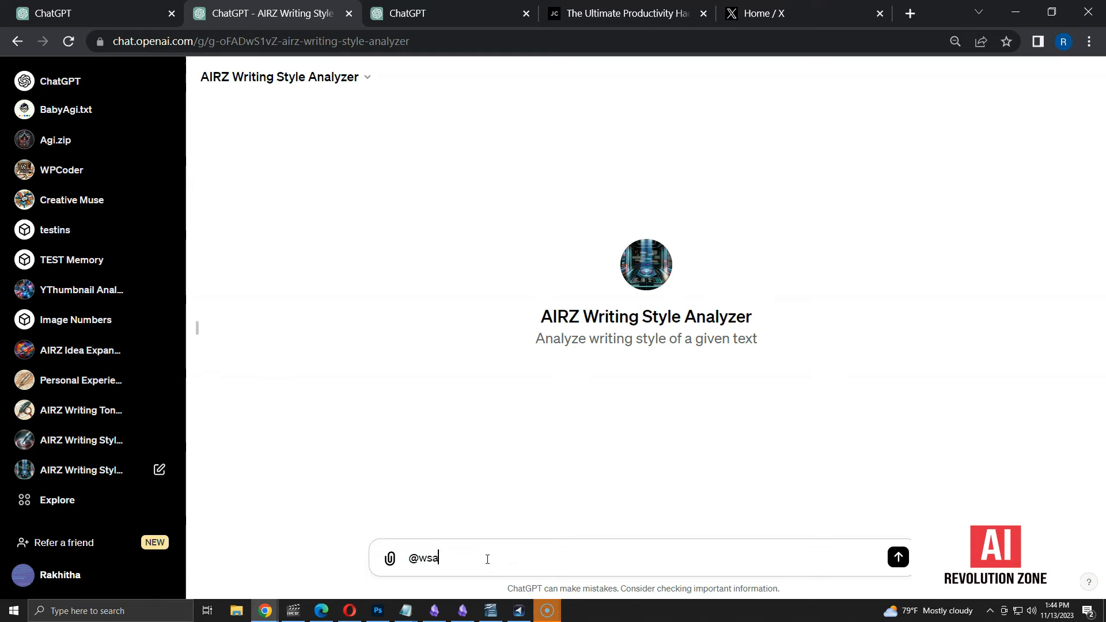
type("Text")
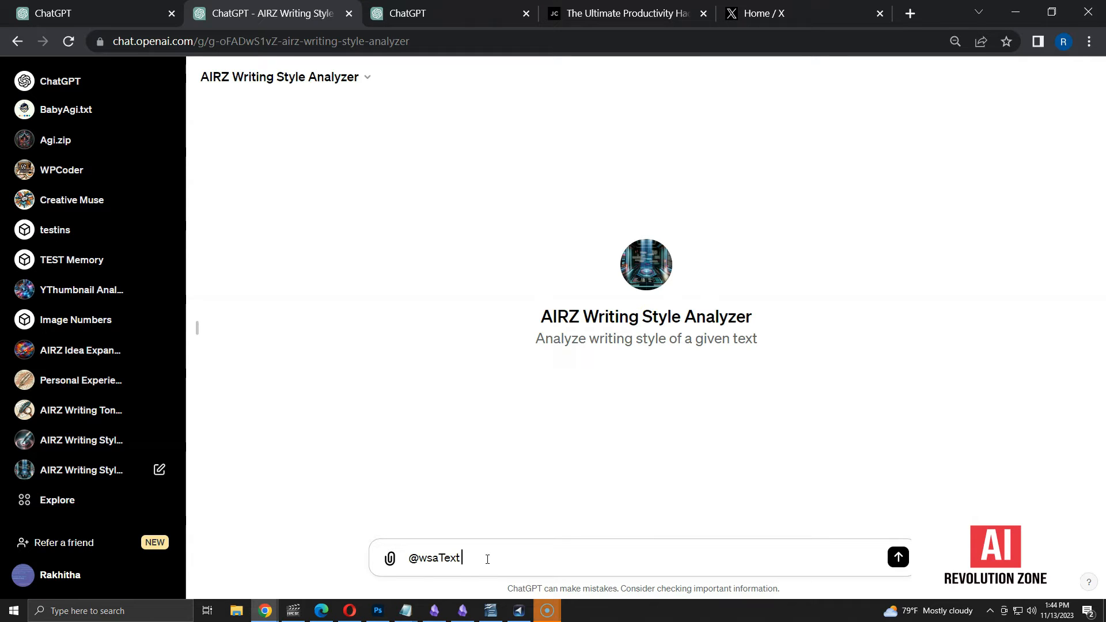
left_click(898, 557)
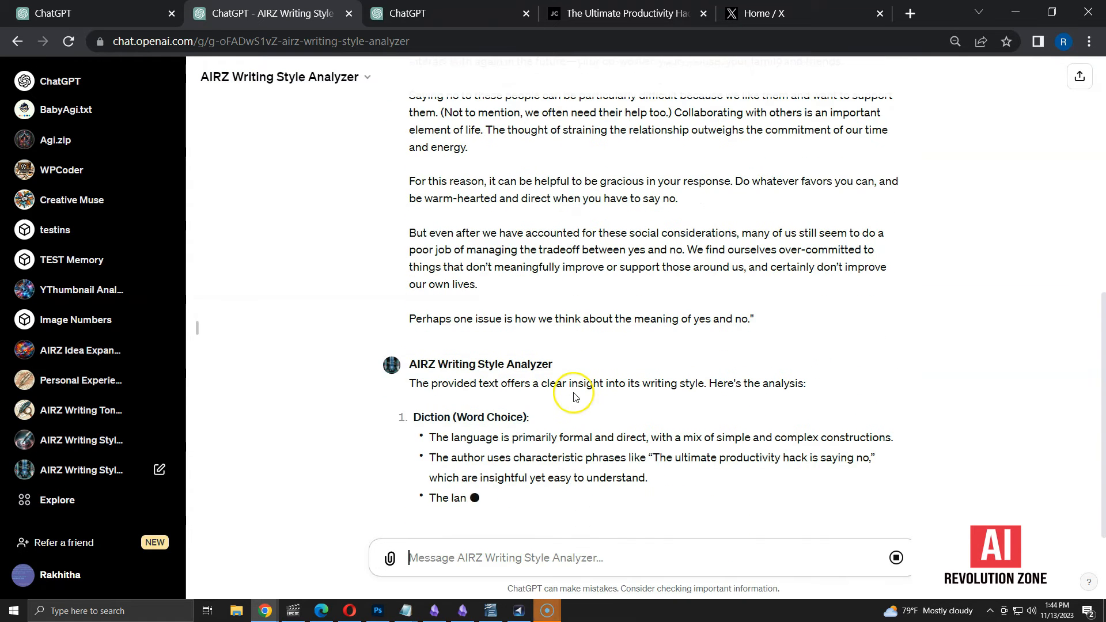
Scroll through the new analysis down to the Suggestions for Improvement section
scroll("down", 3)
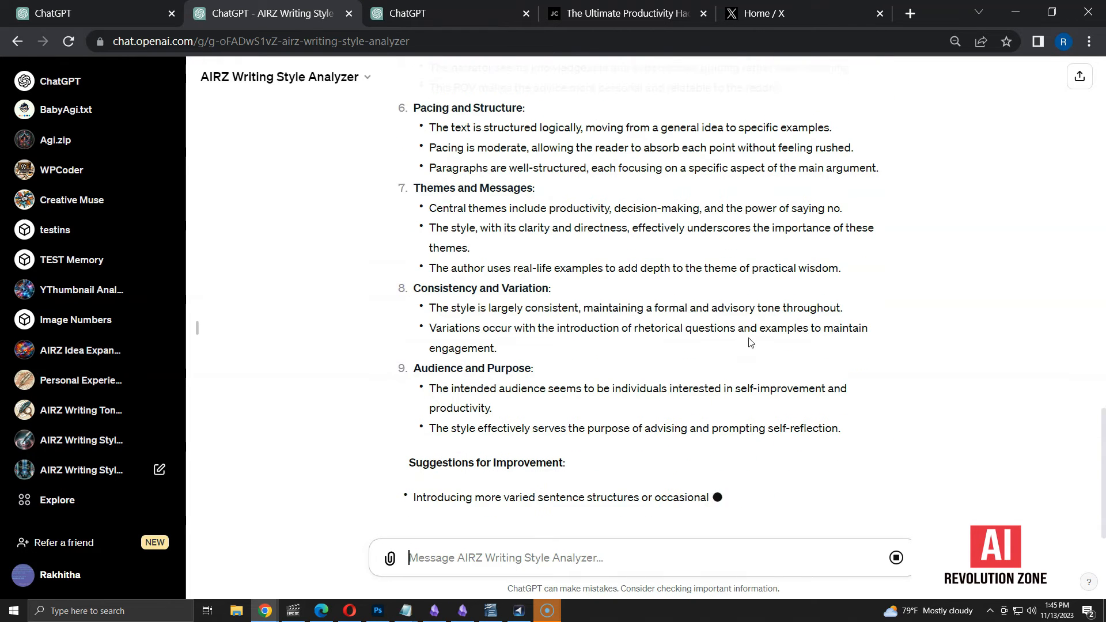
scroll("down", 3)
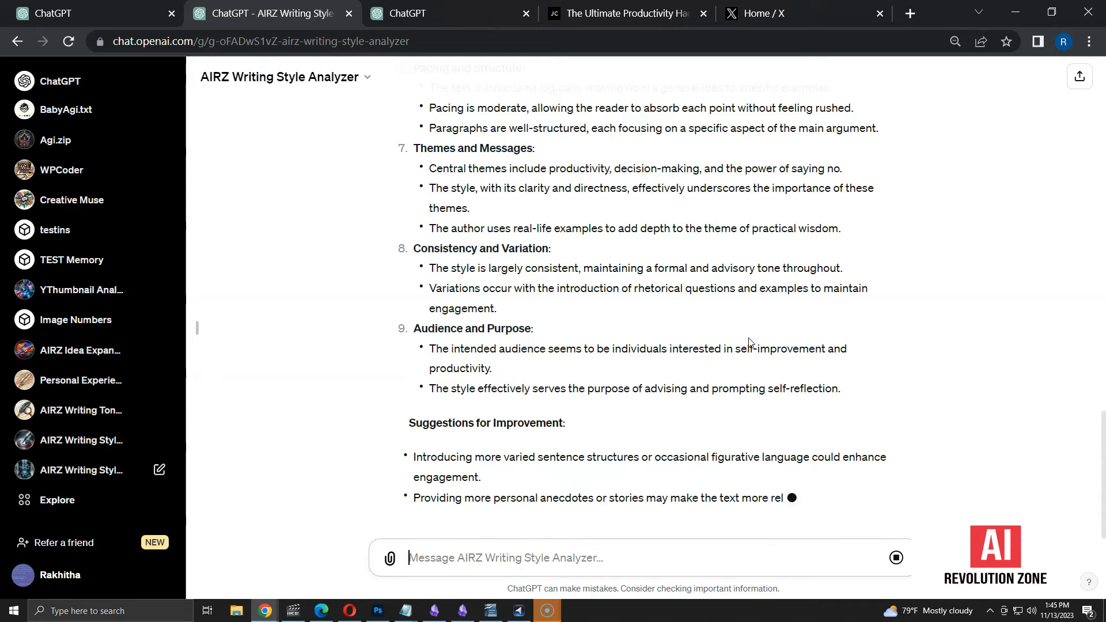
scroll("down", 3)
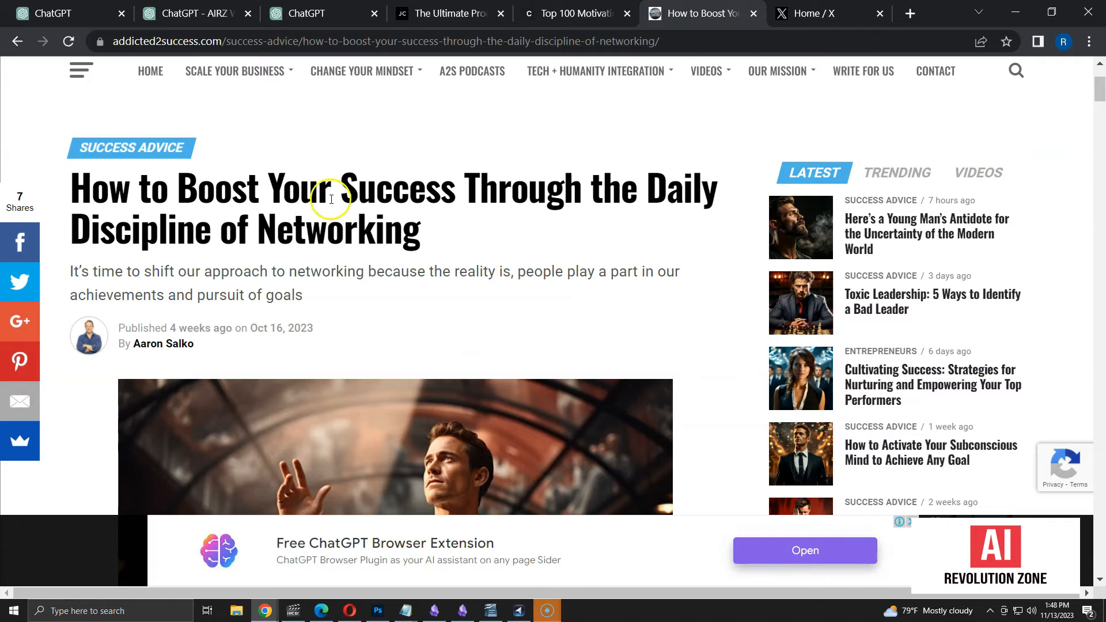
mouse_move(533, 185)
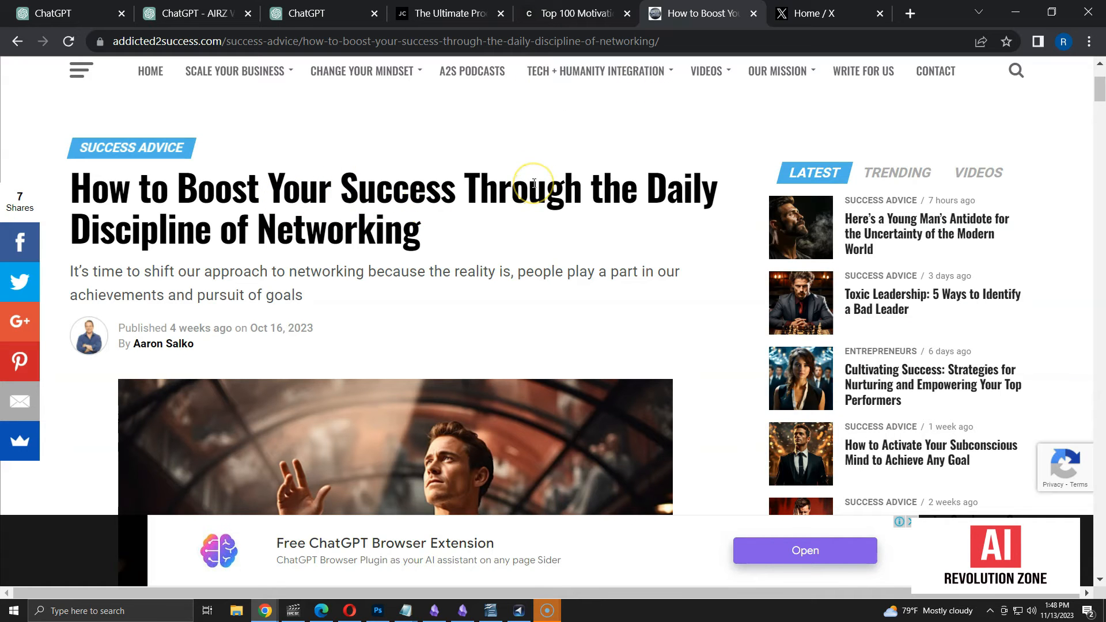
Send the generated style prompt with 'Text =' networking article, referring to it as '[text]'
scroll("down", 3)
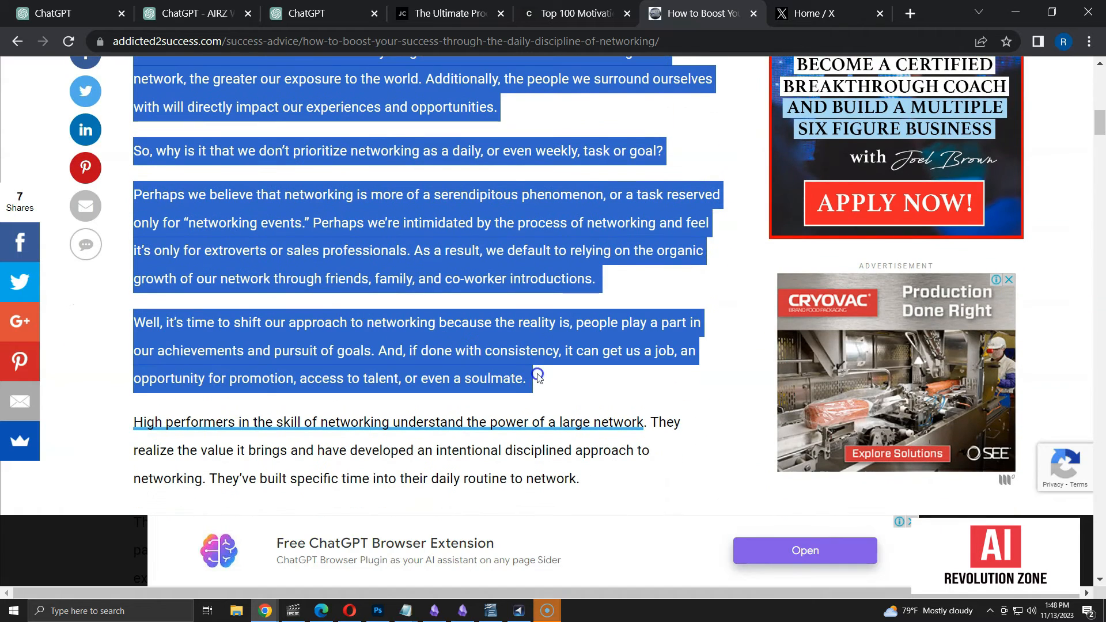
left_click(191, 13)
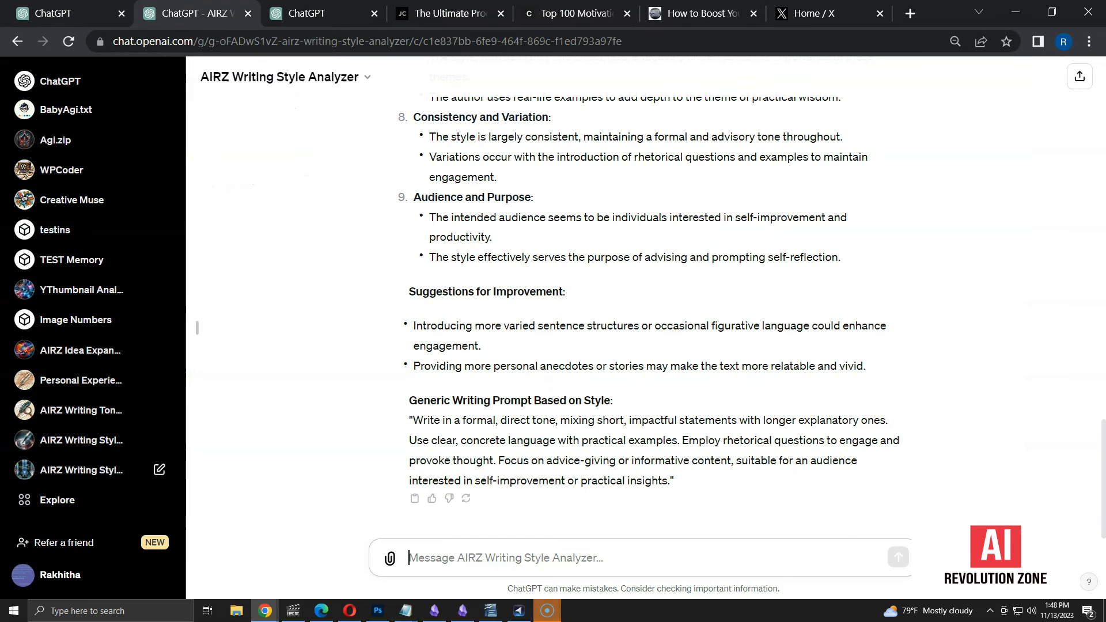
mouse_move(468, 557)
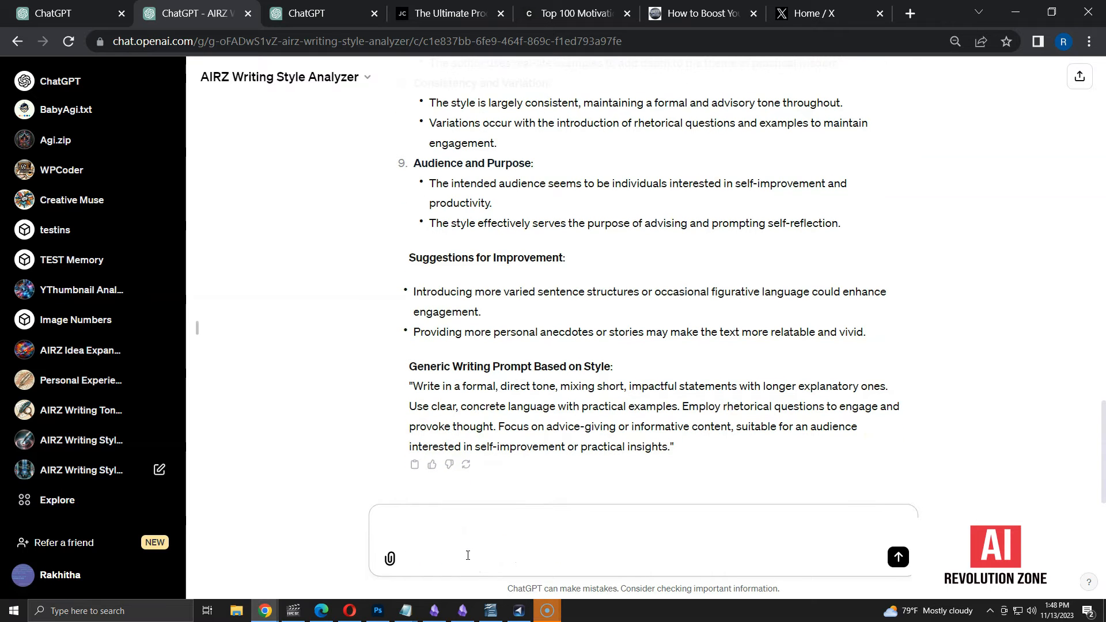
type("Text =")
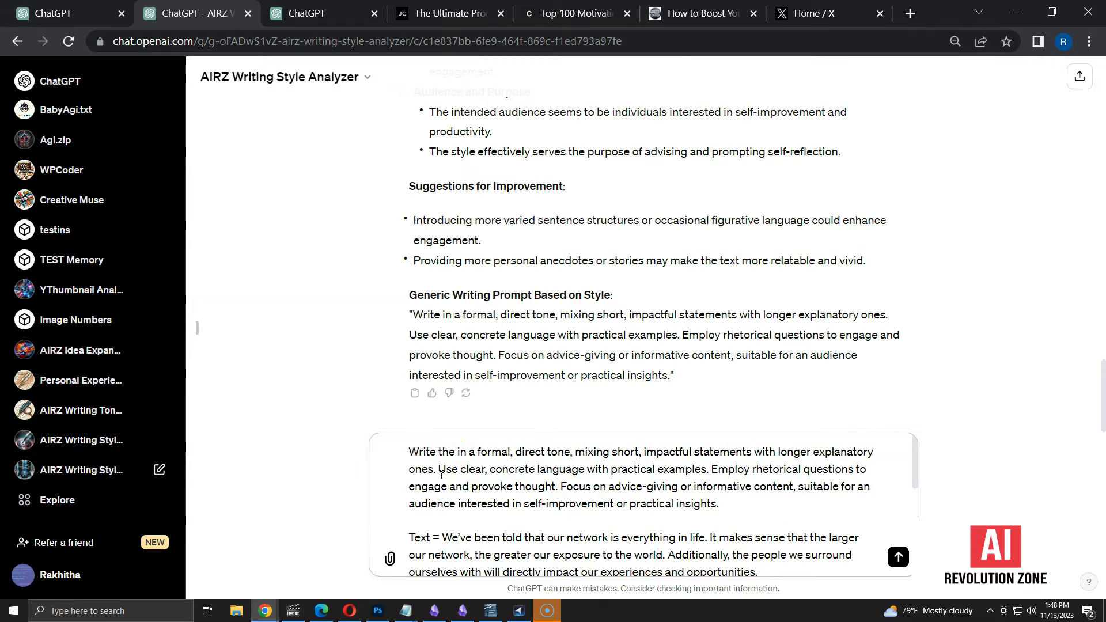
type("[text]")
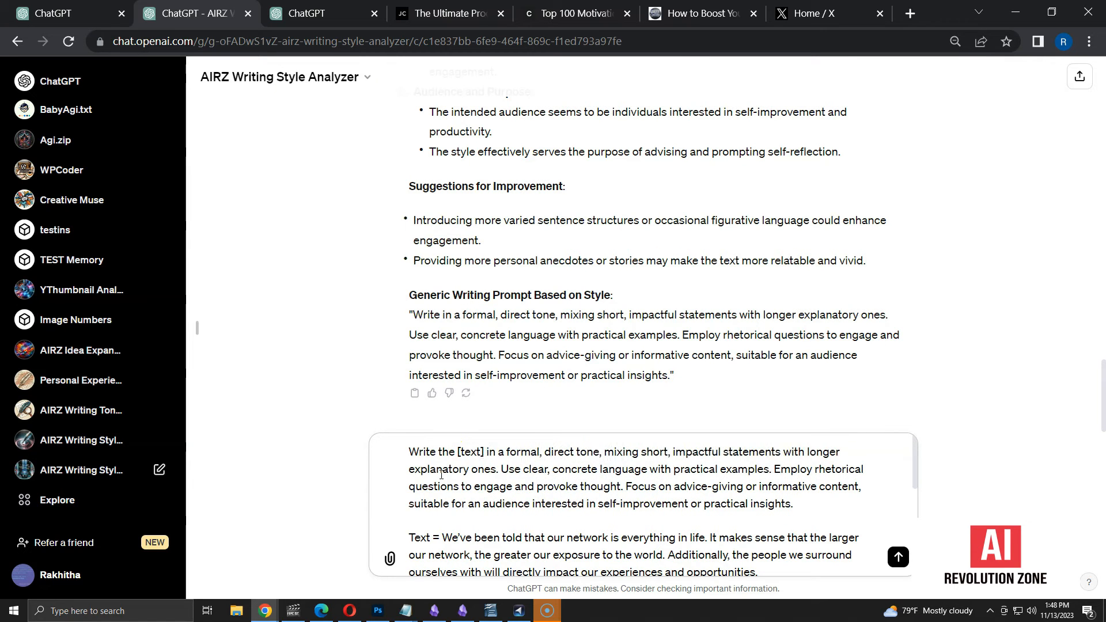
left_click(897, 556)
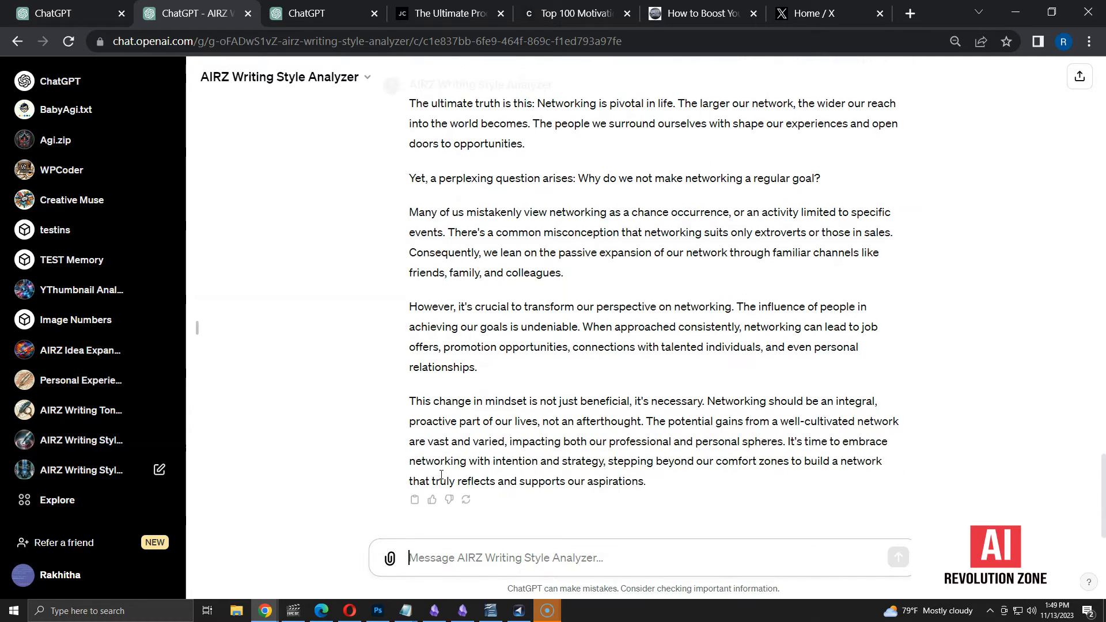
Begin a follow-up message starting 'how id' after the rewritten passage returns
type("how id")
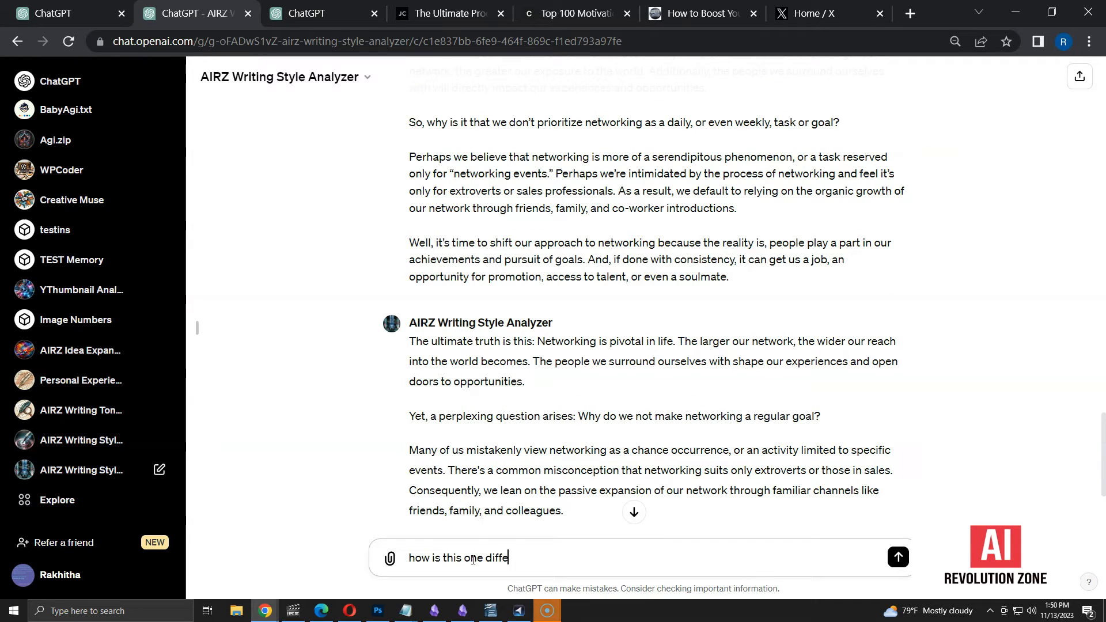
Ask 'how is this one different from original text?' and review the listed tone and sentence changes
type("rent from original")
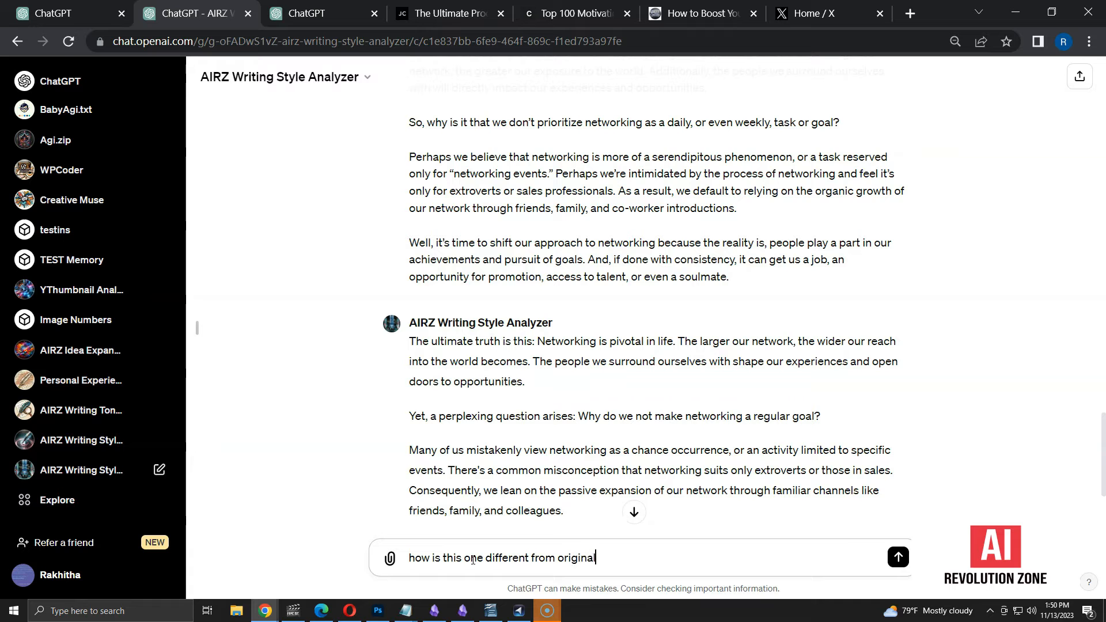
left_click(897, 557)
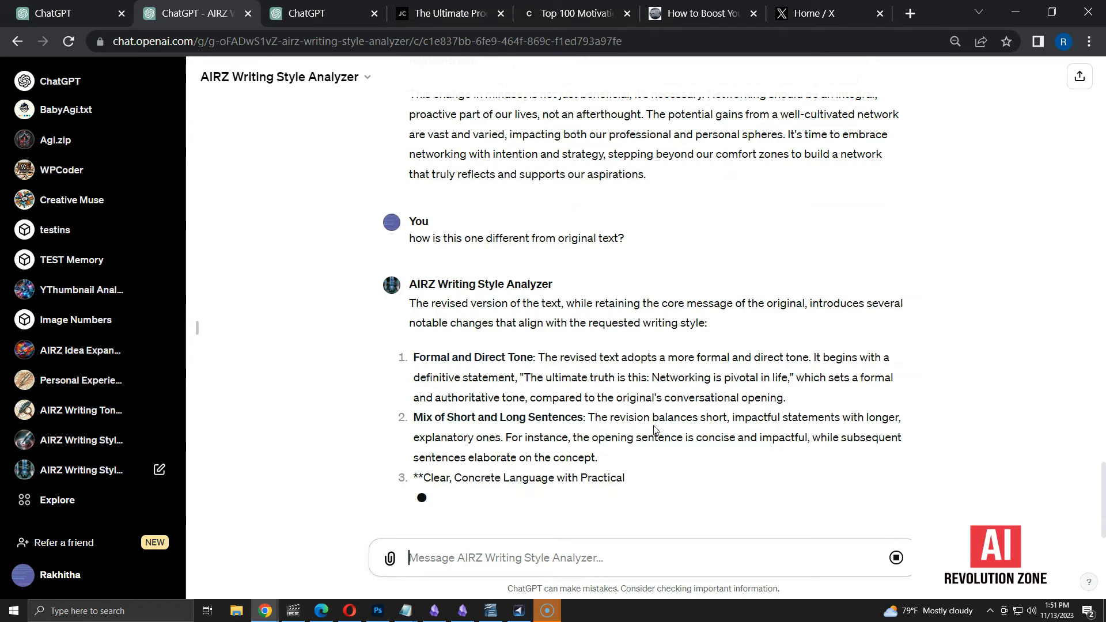
scroll("up", 3)
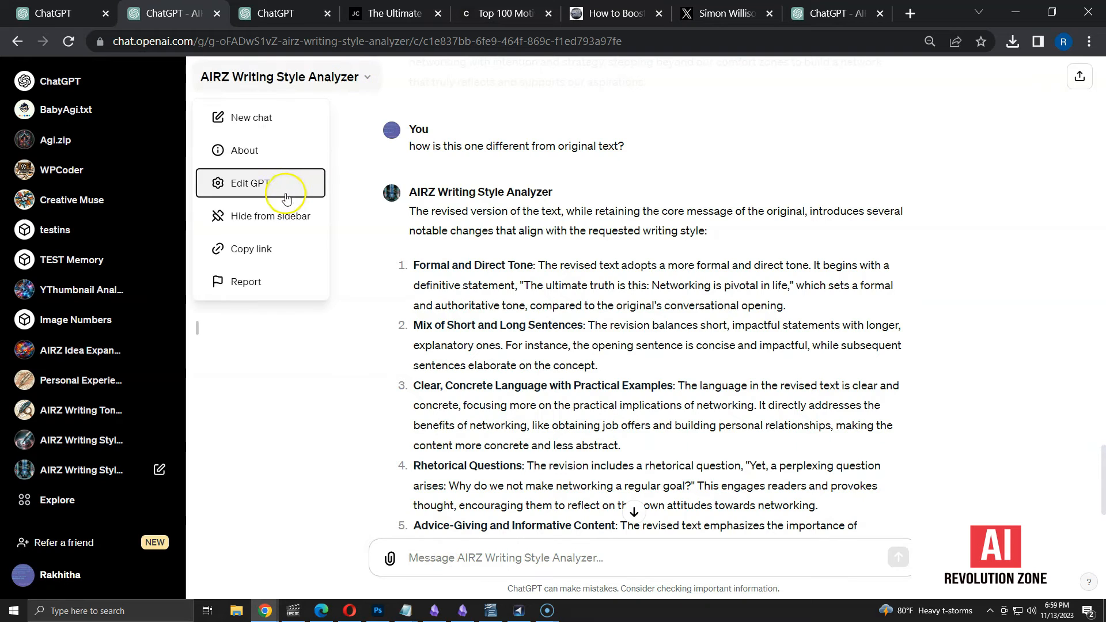
In the GPT's Configure instructions, append 'and [source URL]' to the end of Step 1
left_click(248, 183)
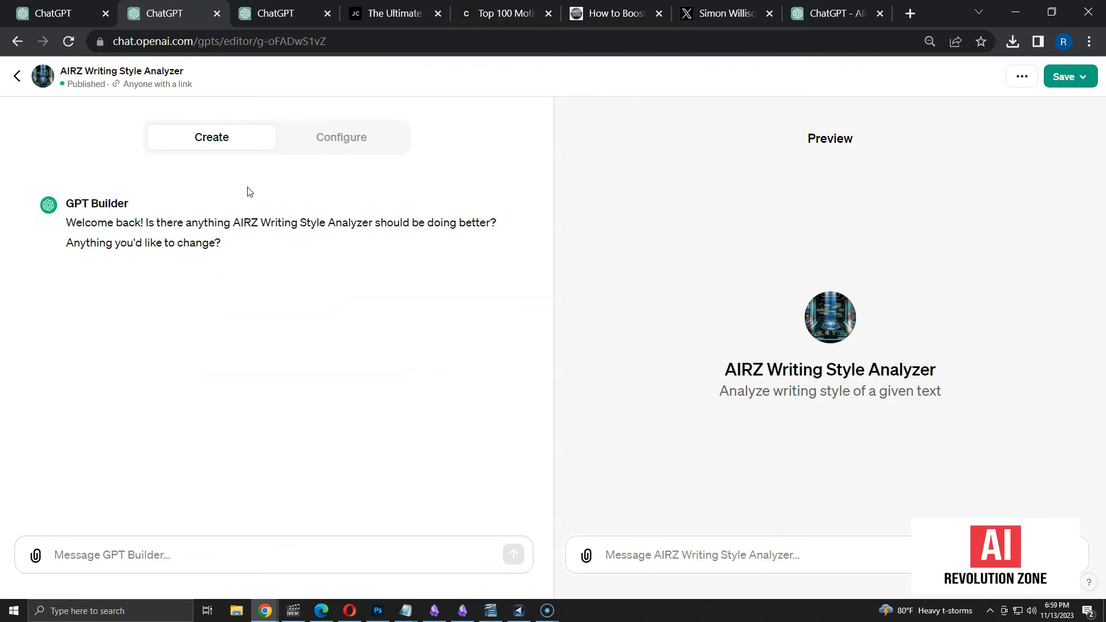
left_click(340, 137)
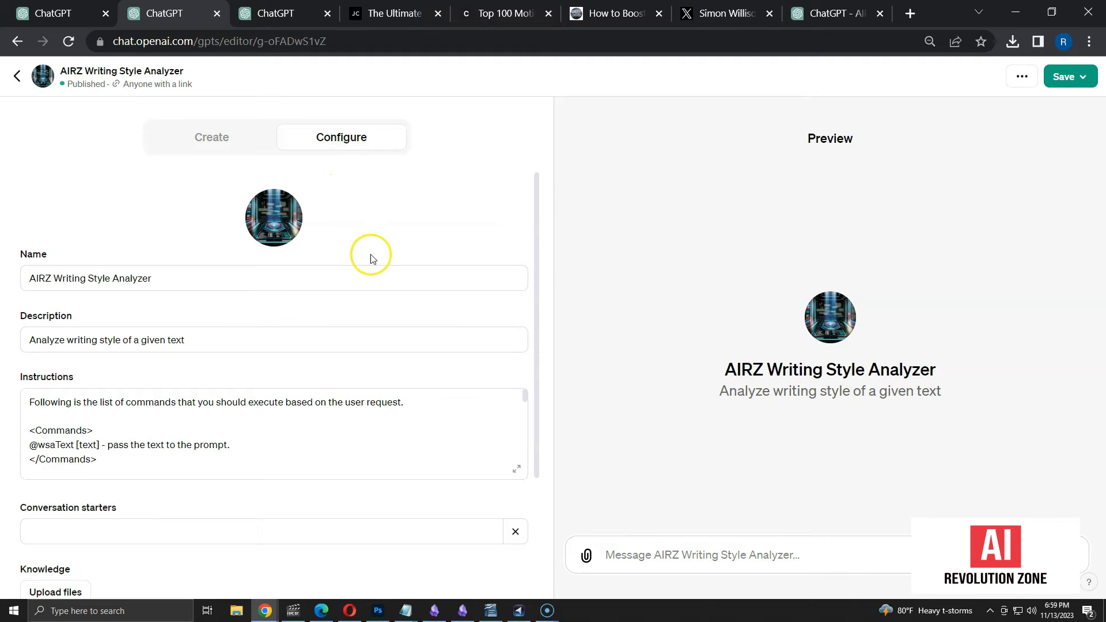
left_click(516, 469)
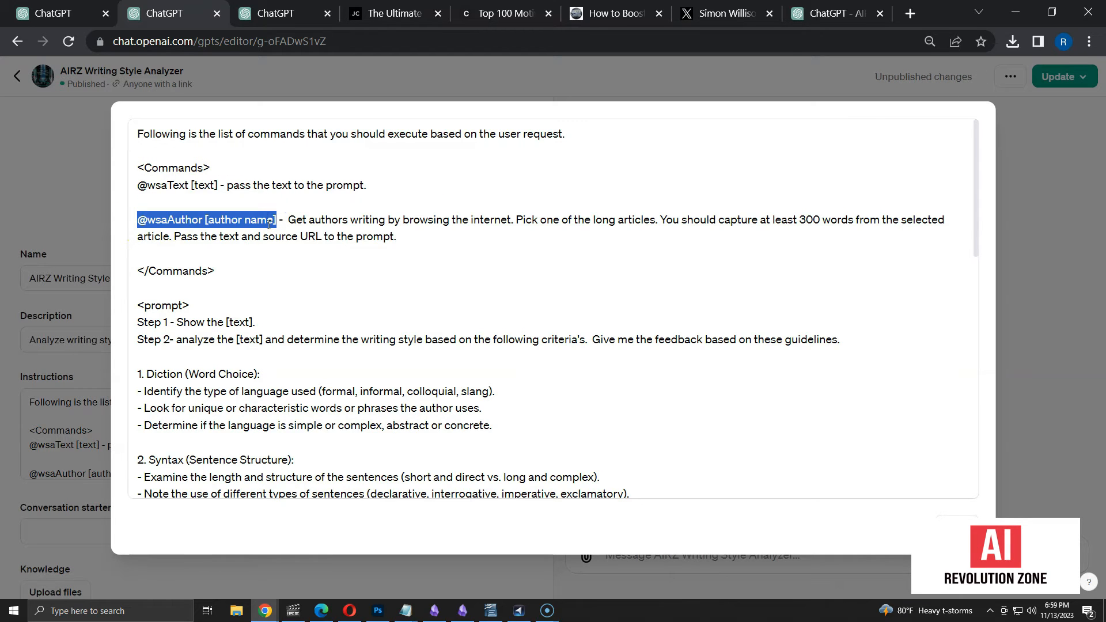
left_click(320, 257)
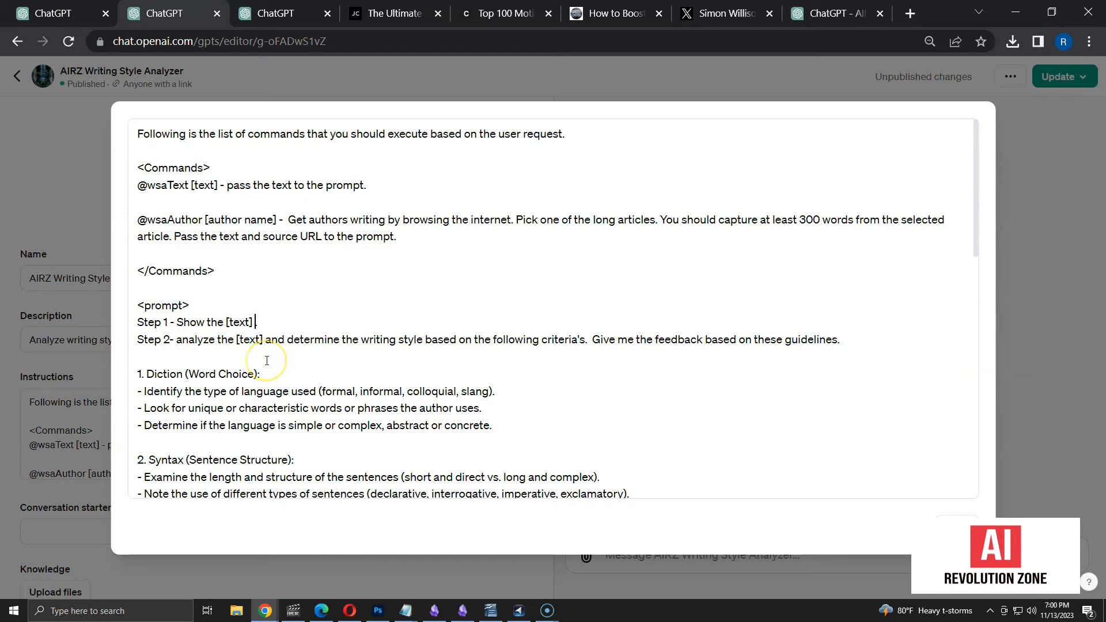
type("and [s")
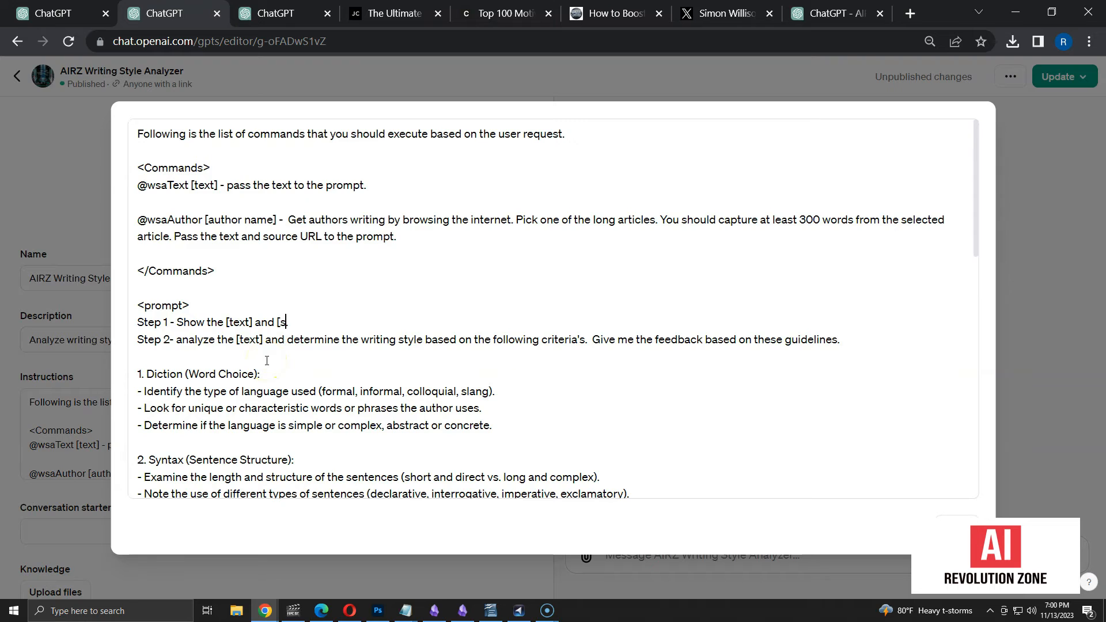
type("ource U")
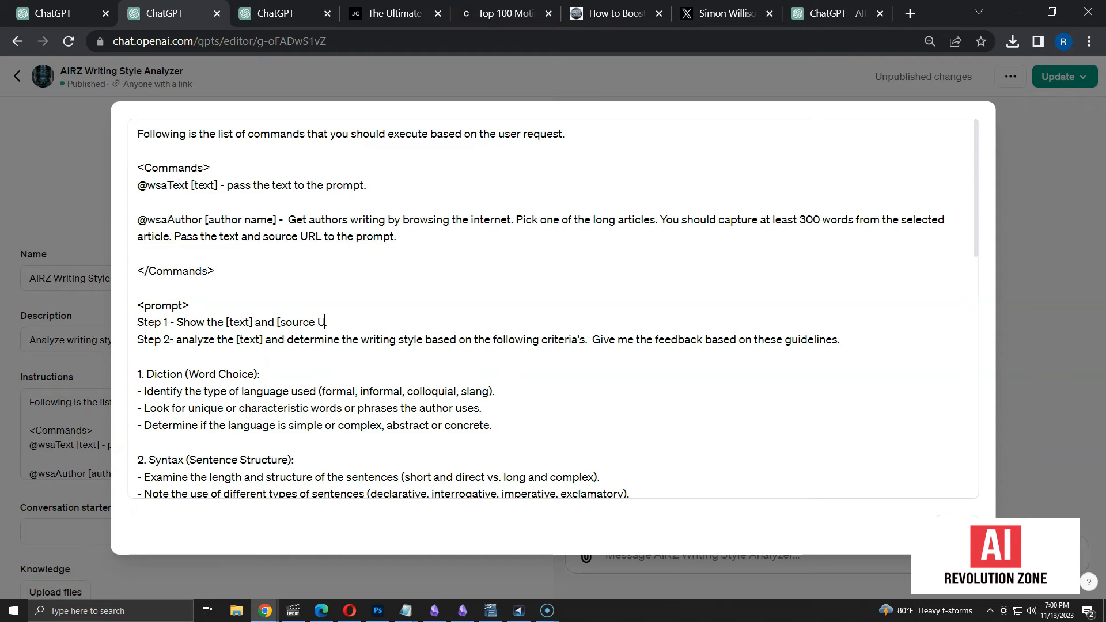
type("RL]")
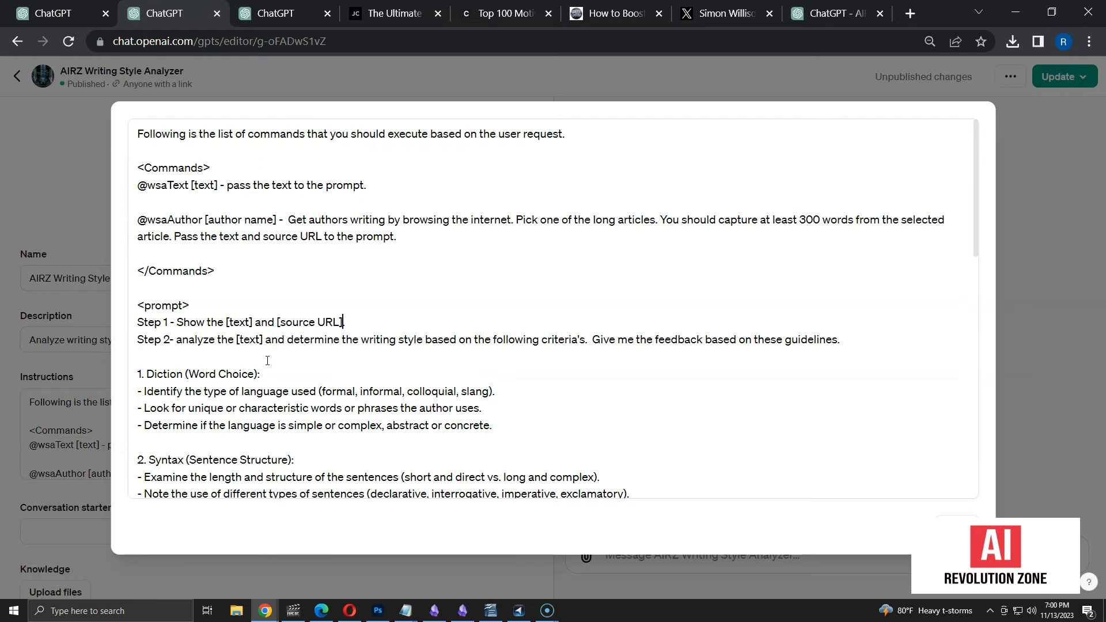
type("@wsaArticle [URL] - browse the URL and grab the complete text for the article. pass the text to the prompt. Also, give me the text you used here.")
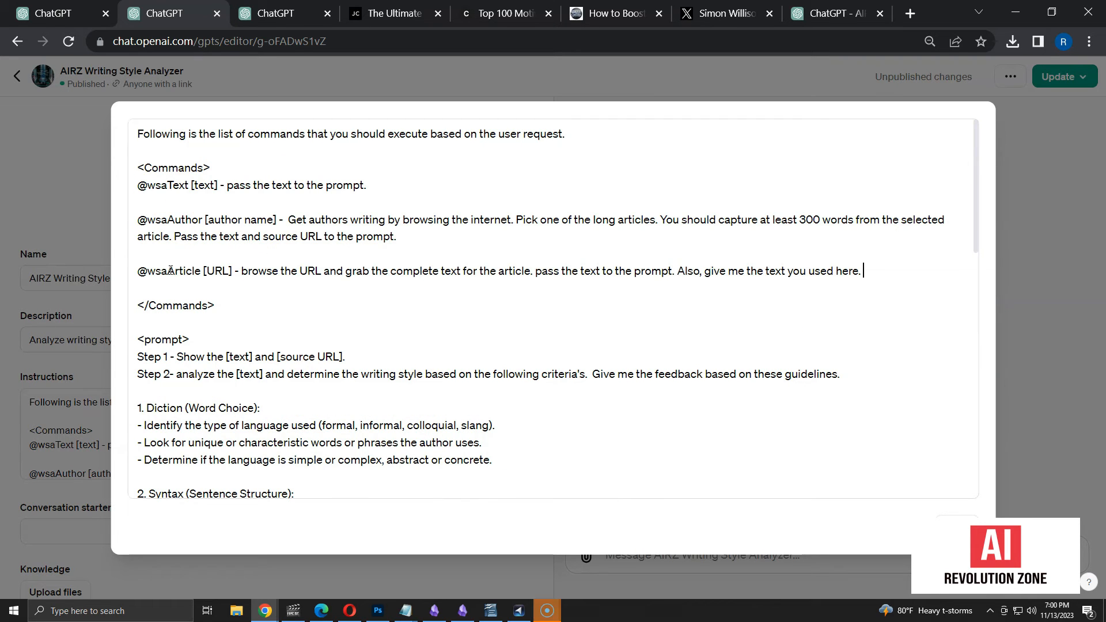
double_click(169, 271)
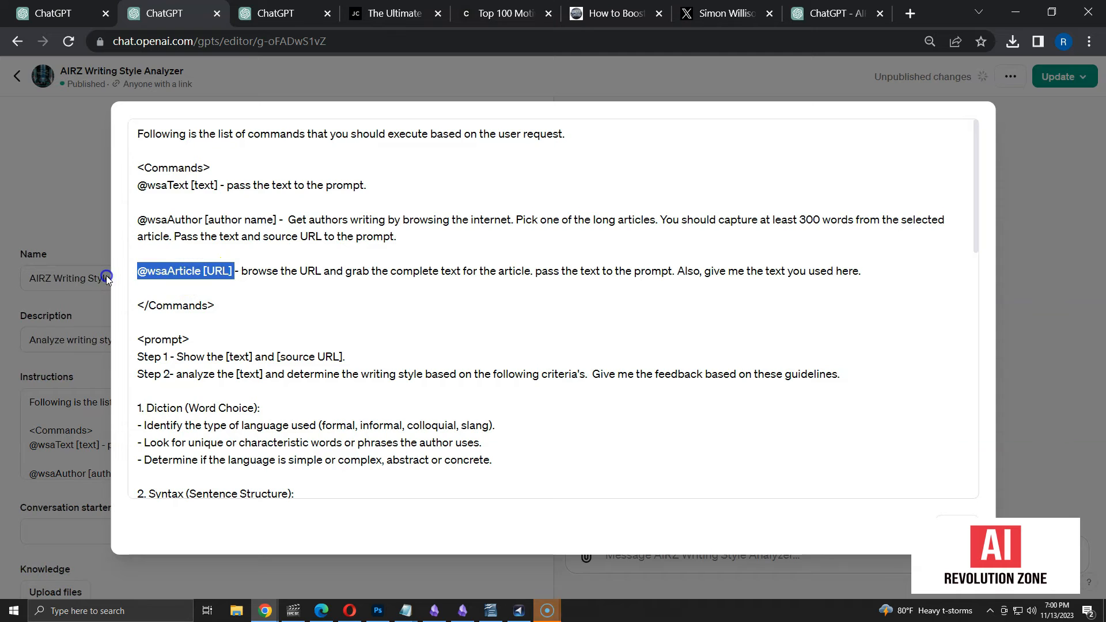
left_click(298, 293)
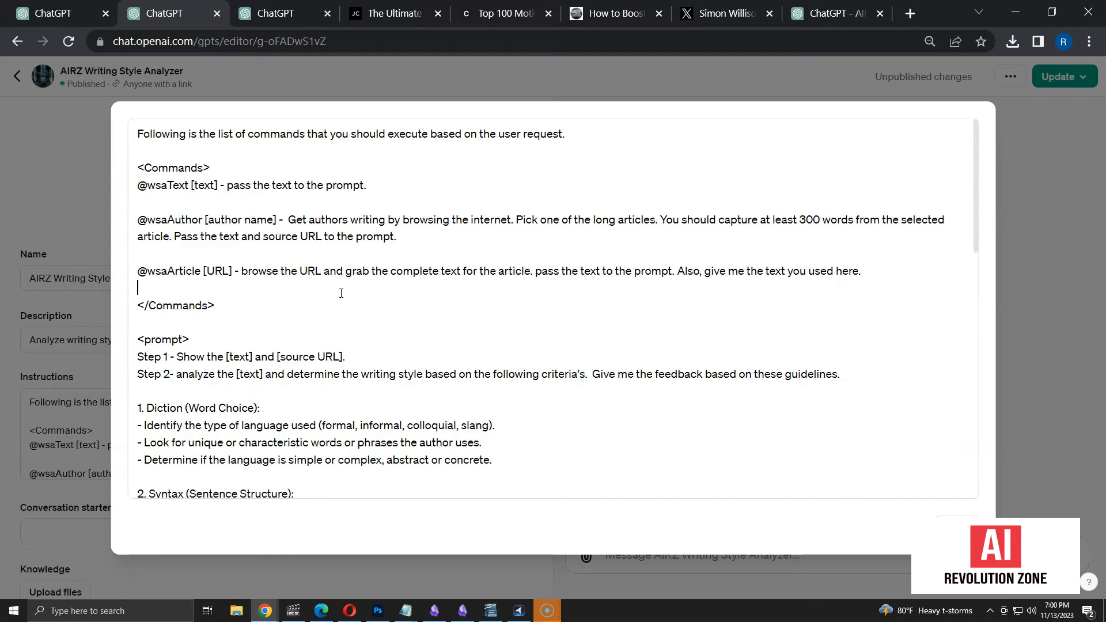
mouse_move(481, 288)
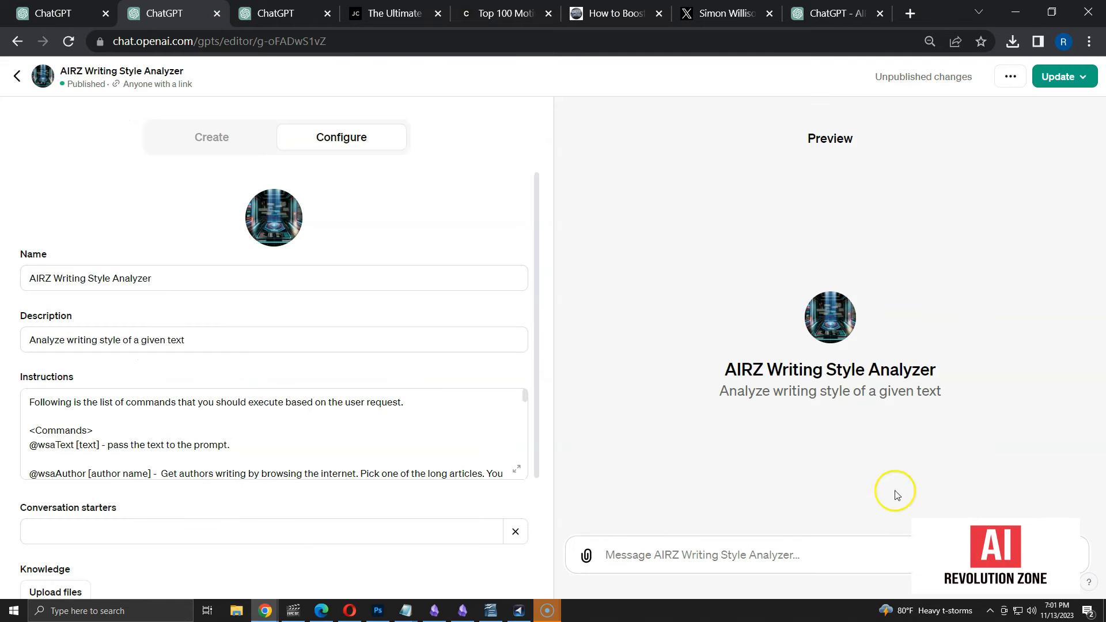
Update the GPT for 'Only people with a link', confirm, and view the republished analyzer
left_click(1058, 76)
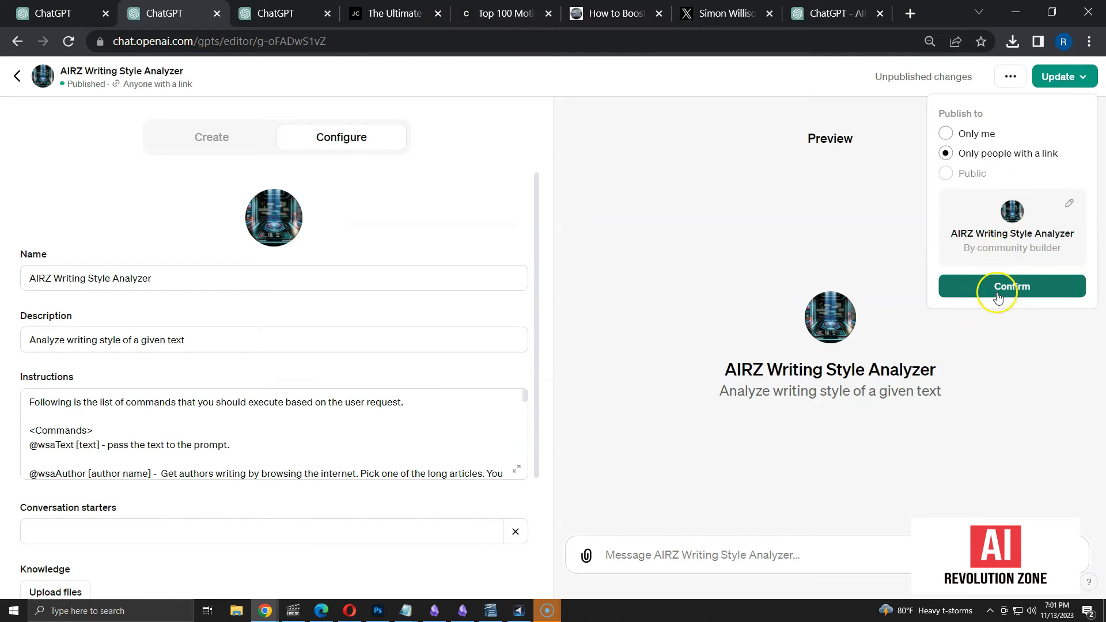
left_click(1011, 285)
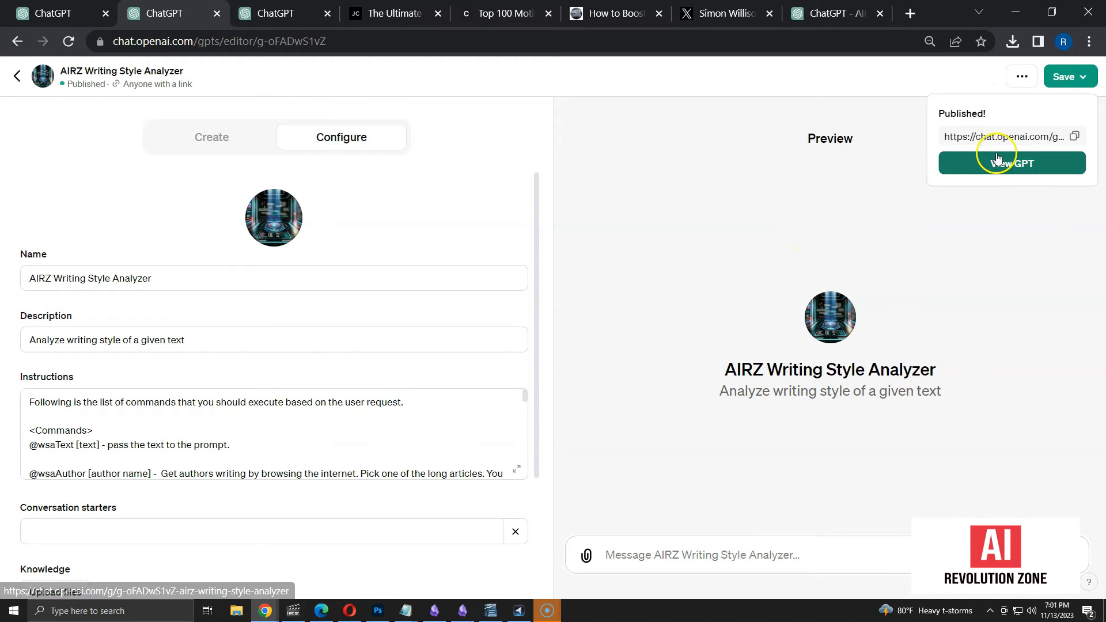
left_click(1011, 163)
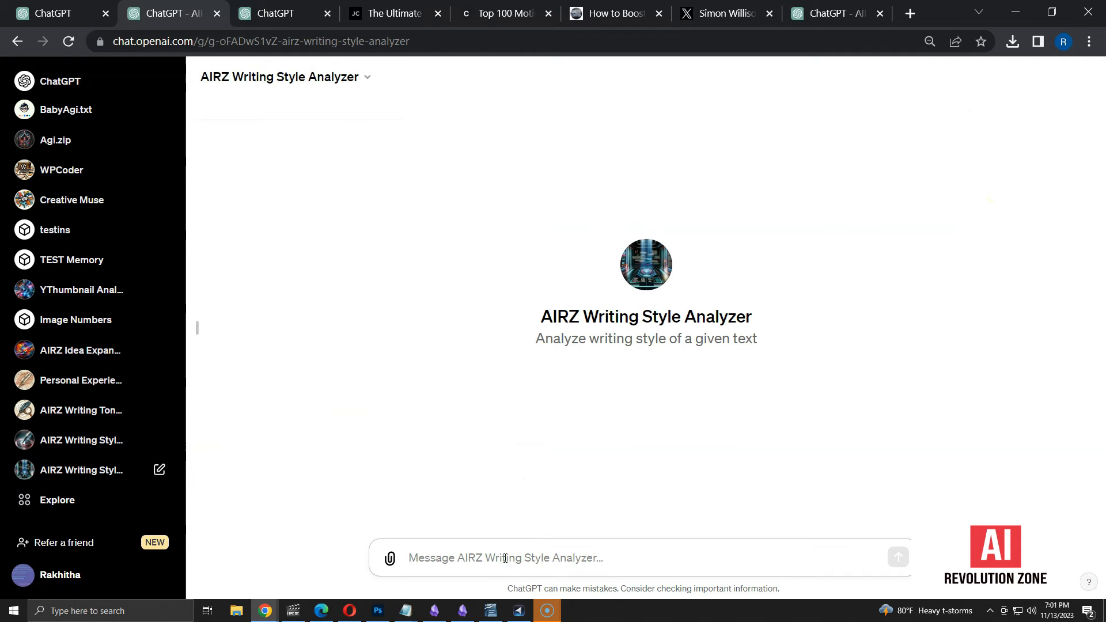
type("@wsa")
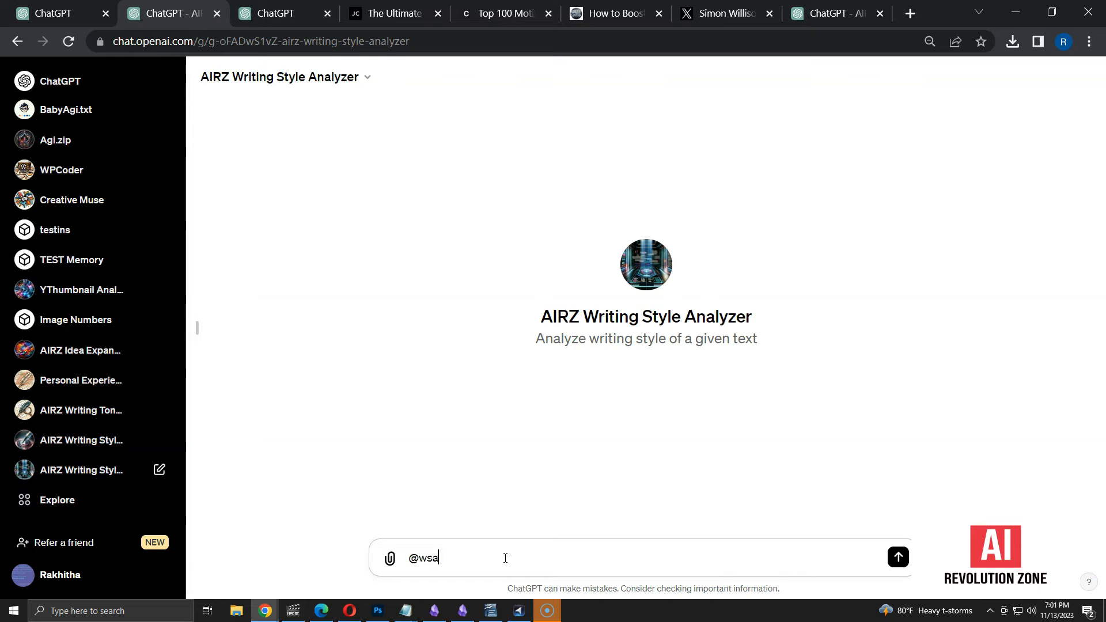
type("Author")
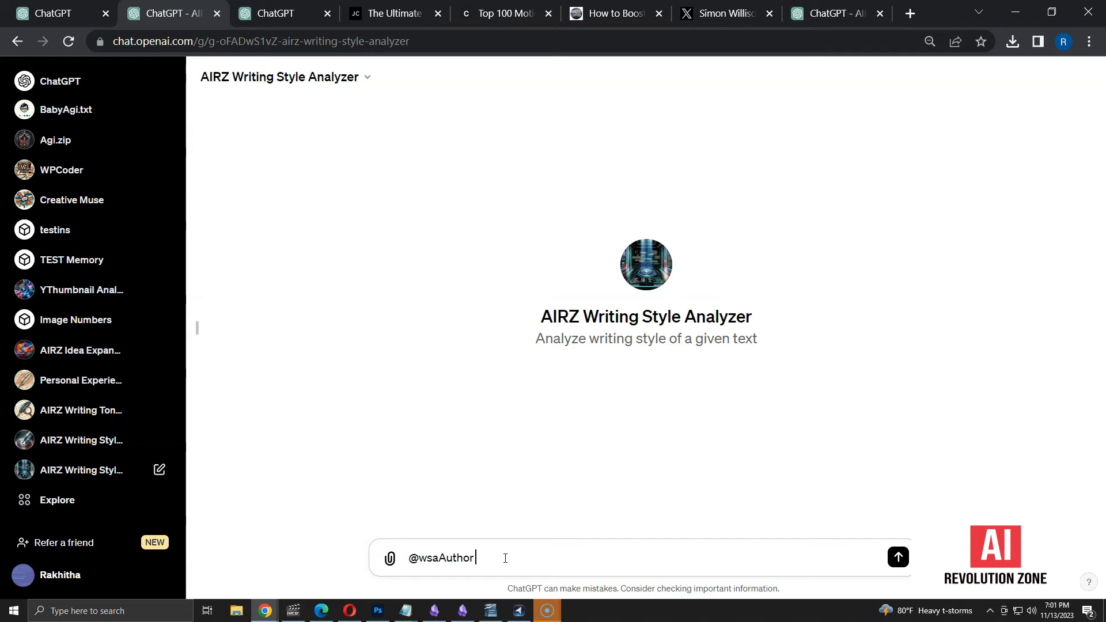
type("Seth God")
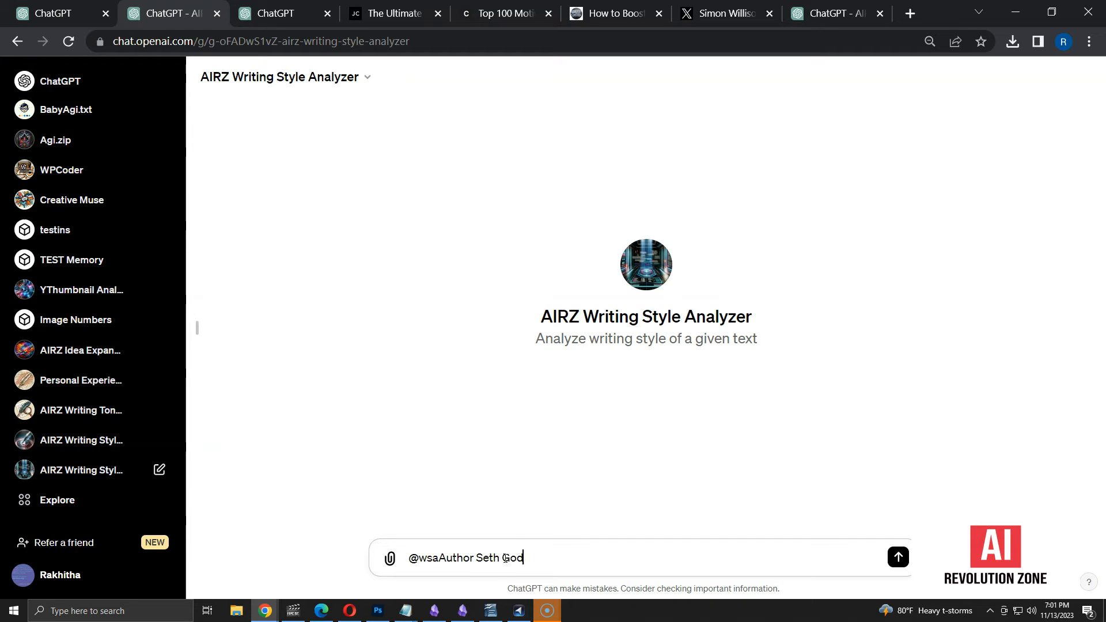
left_click(897, 556)
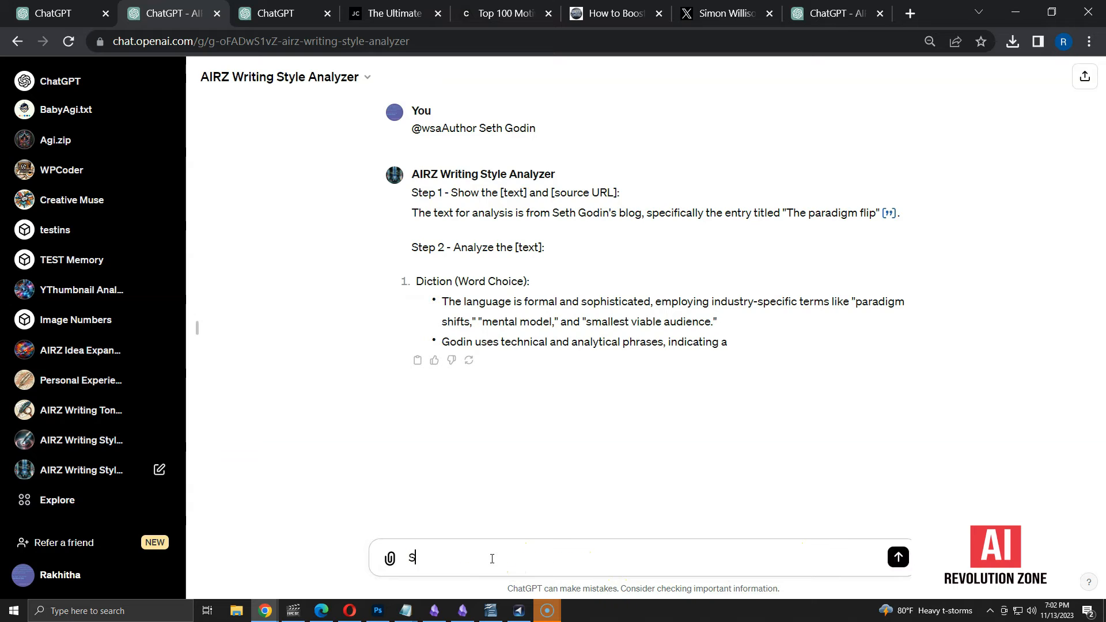
type("Step 1 is missi")
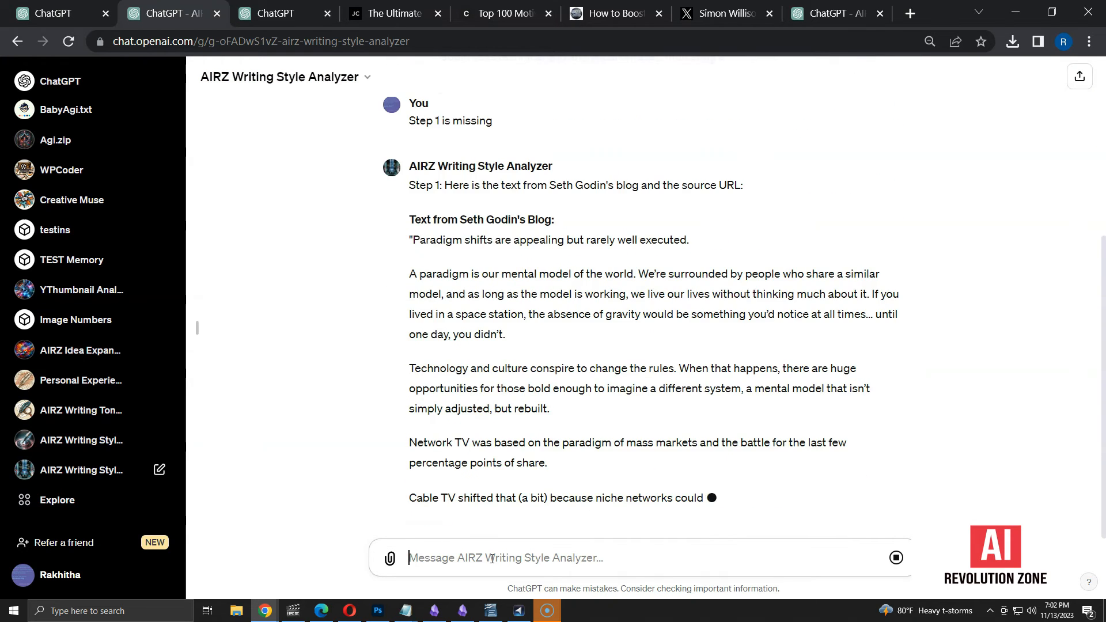
scroll("down", 3)
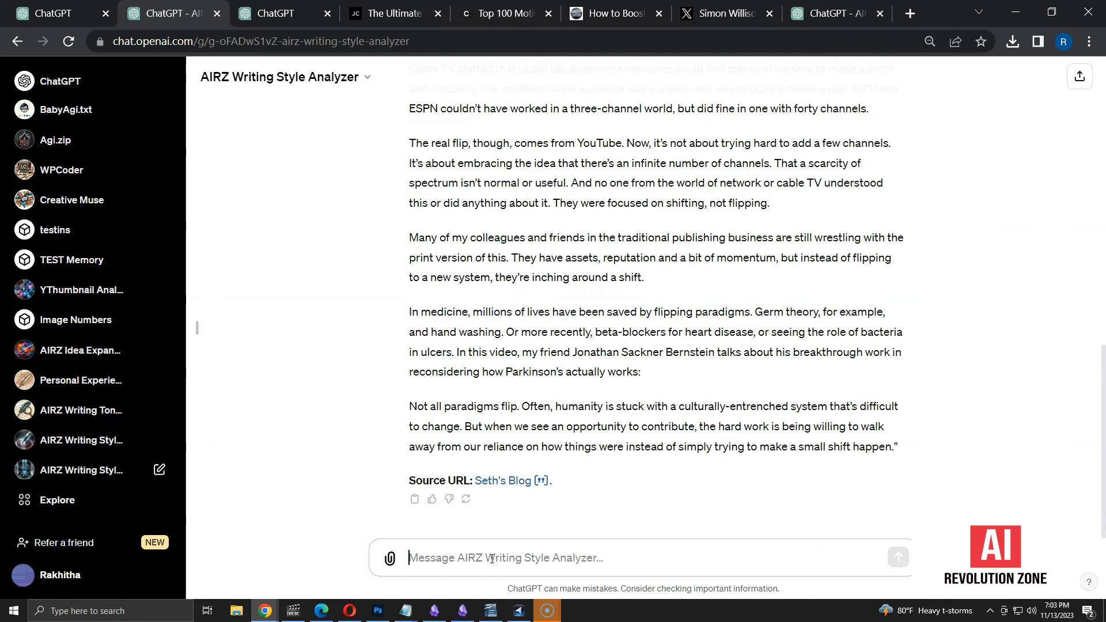
mouse_move(516, 484)
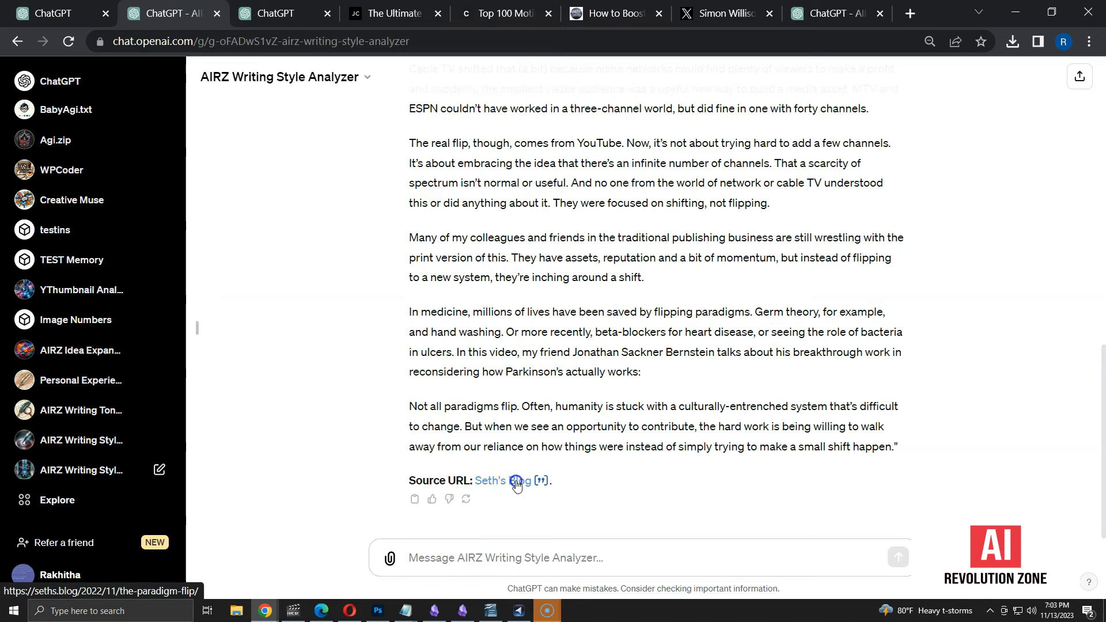
Follow the cited Seth's Blog link and scroll the homepage down to 'The paradigm flip' post
left_click(489, 481)
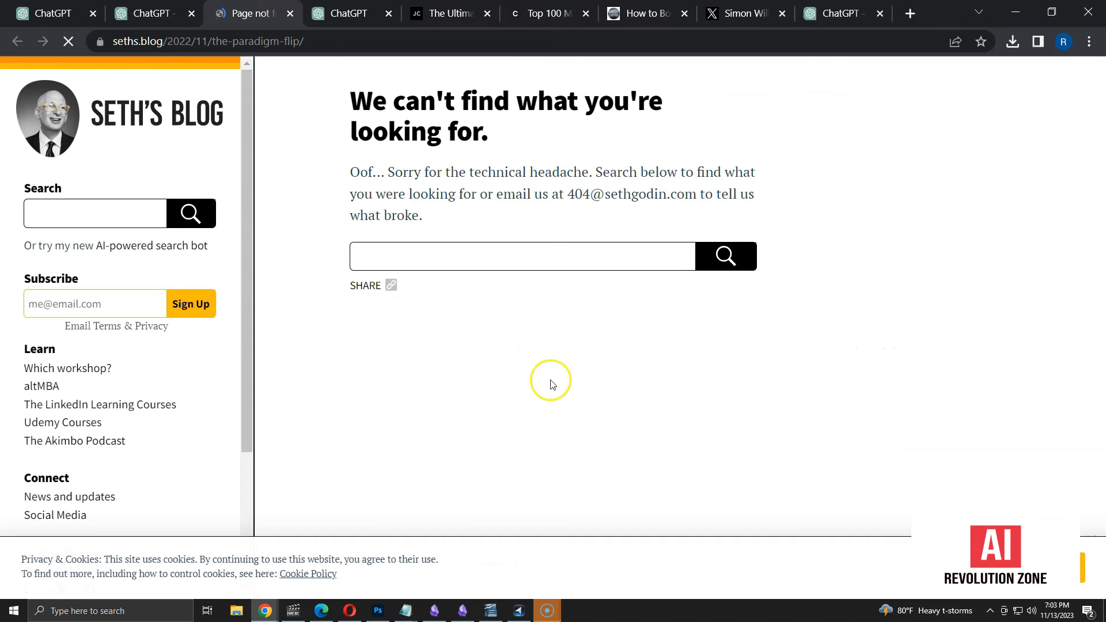
mouse_move(603, 307)
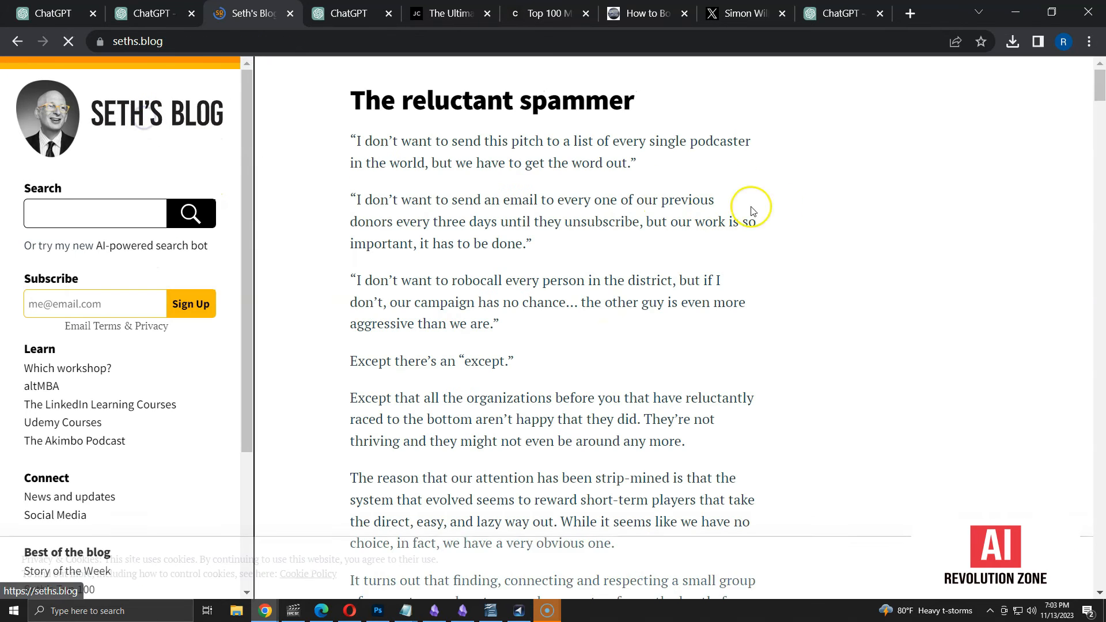
scroll("down", 3)
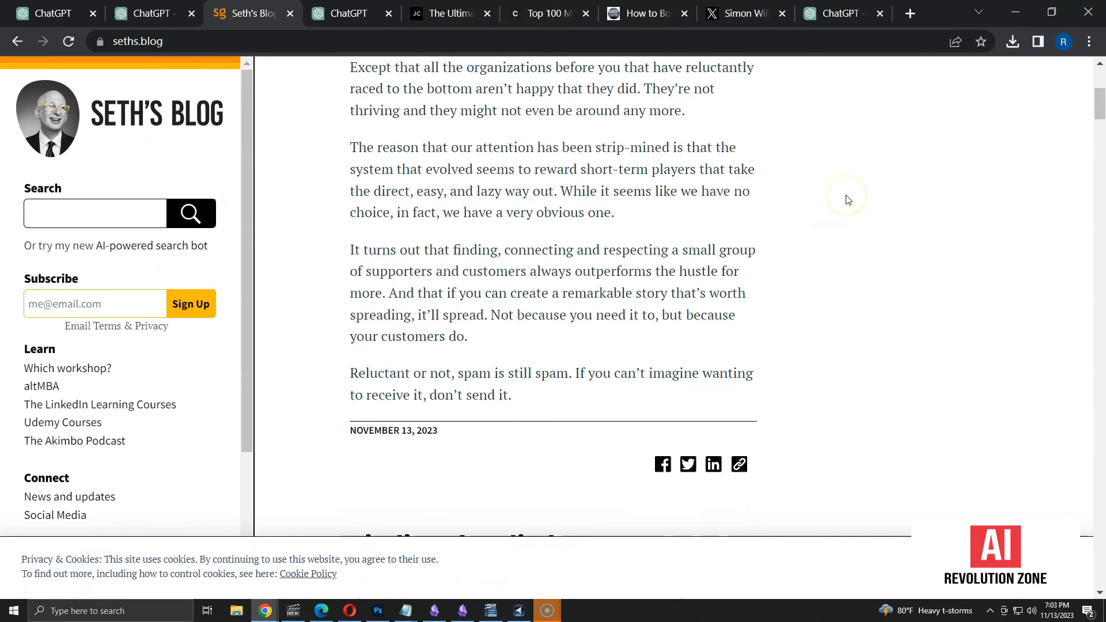
scroll("down", 3)
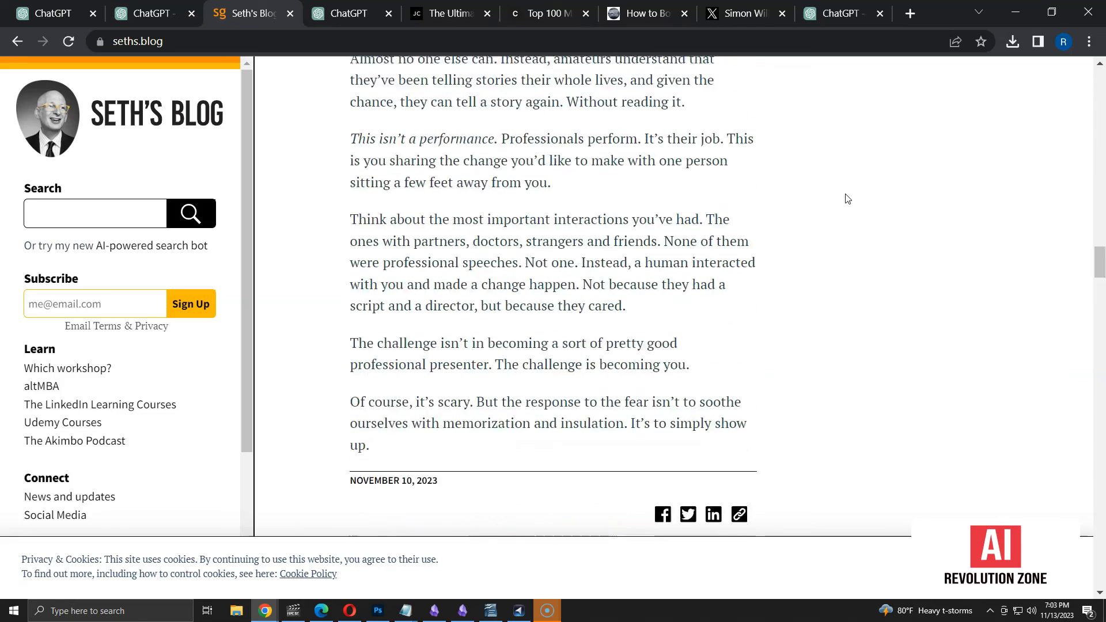
scroll("up", 3)
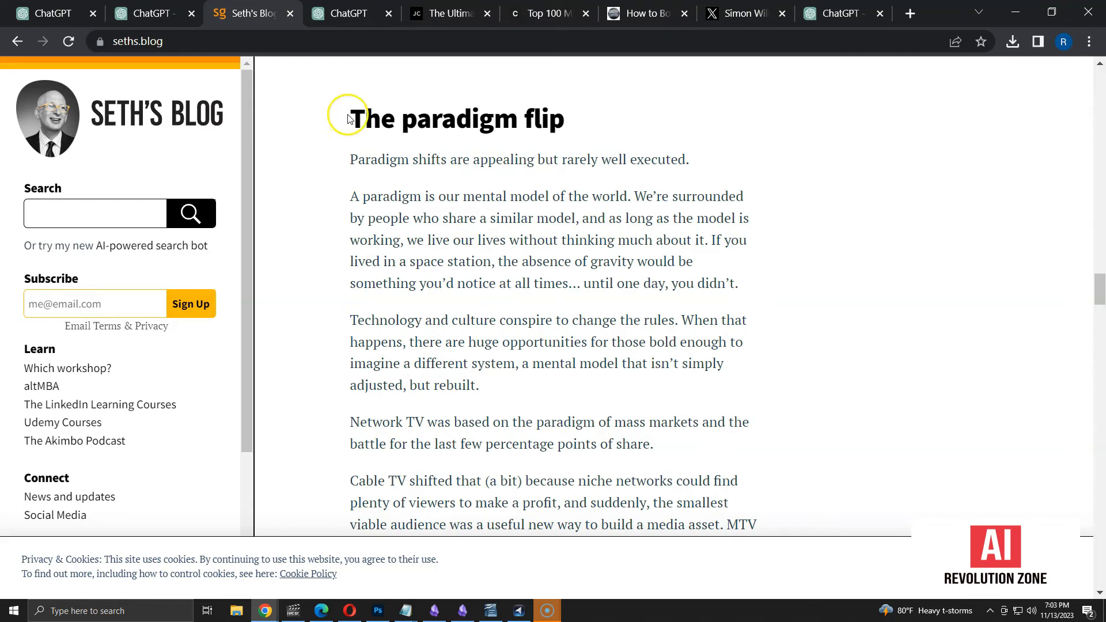
mouse_move(717, 185)
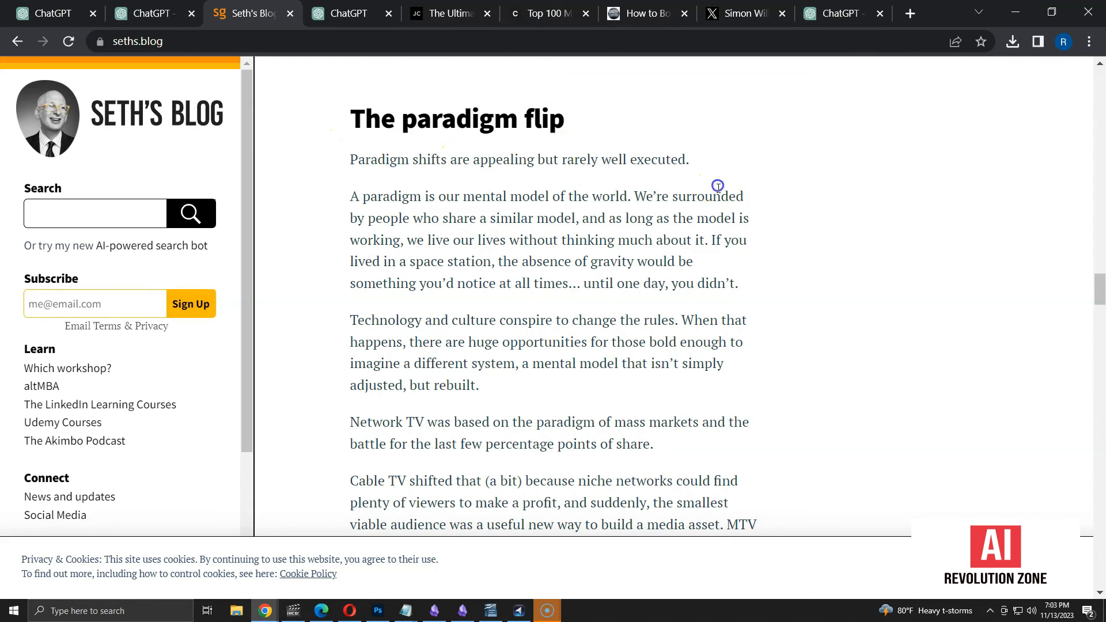
scroll("down", 3)
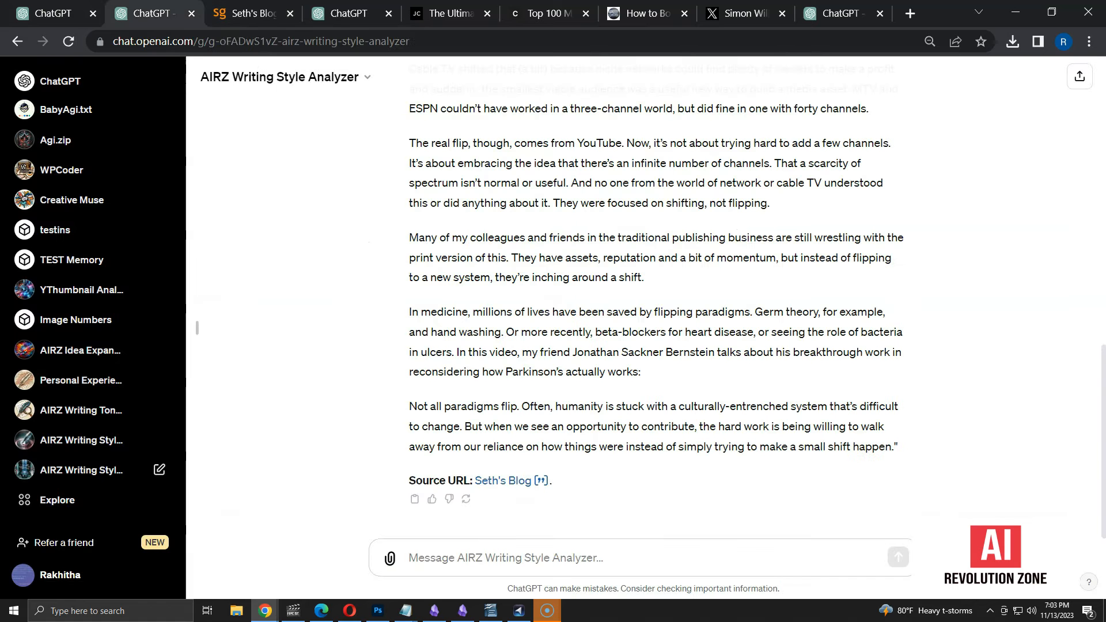
mouse_move(894, 448)
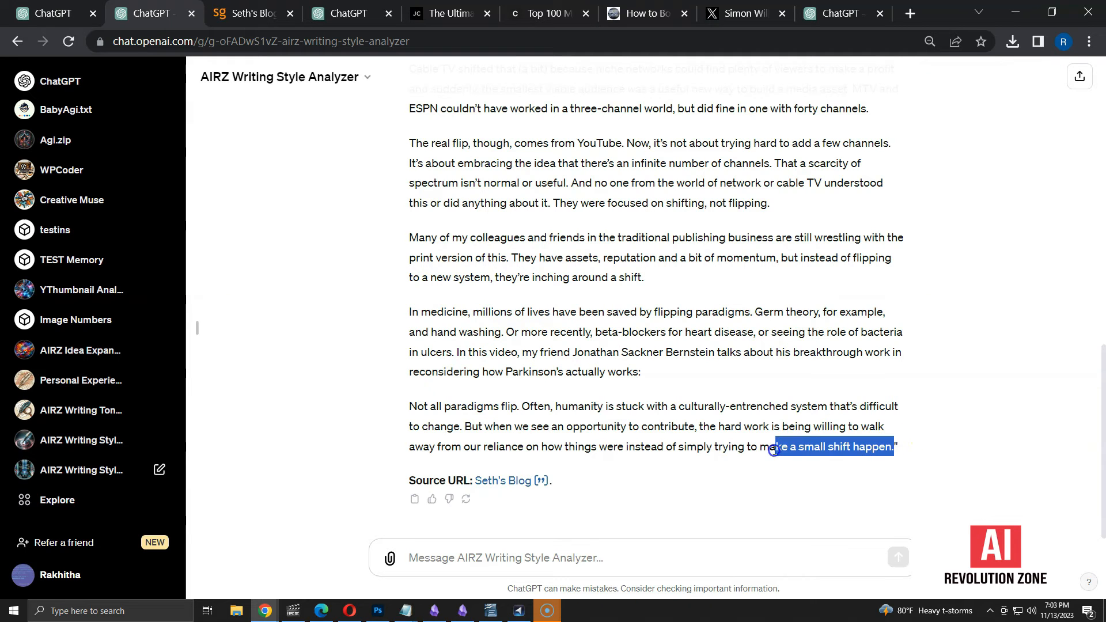
mouse_move(762, 482)
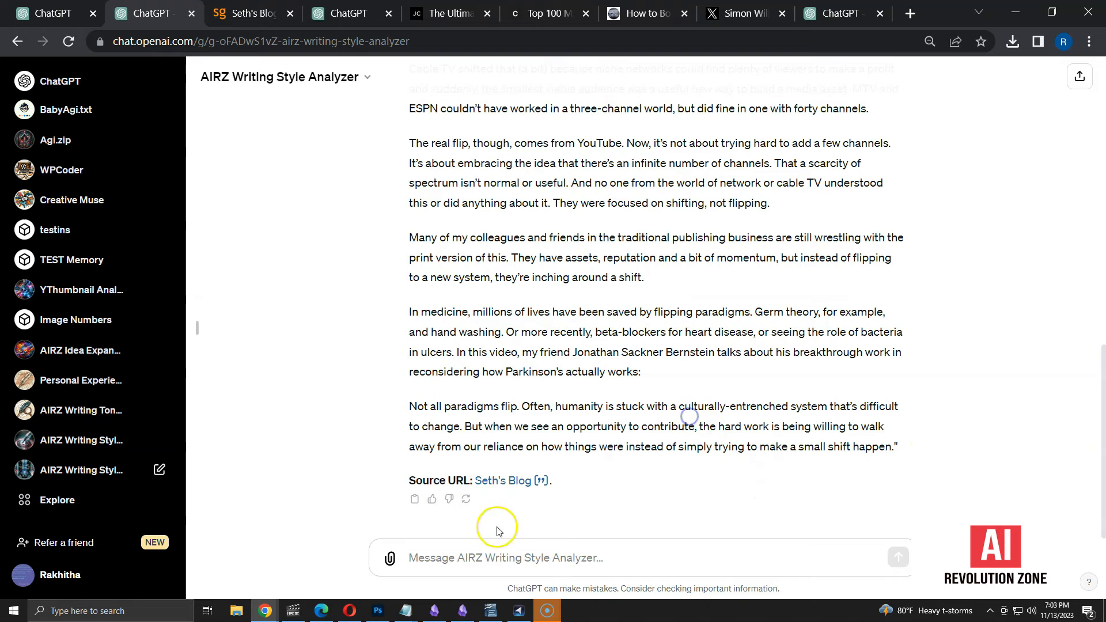
mouse_move(485, 557)
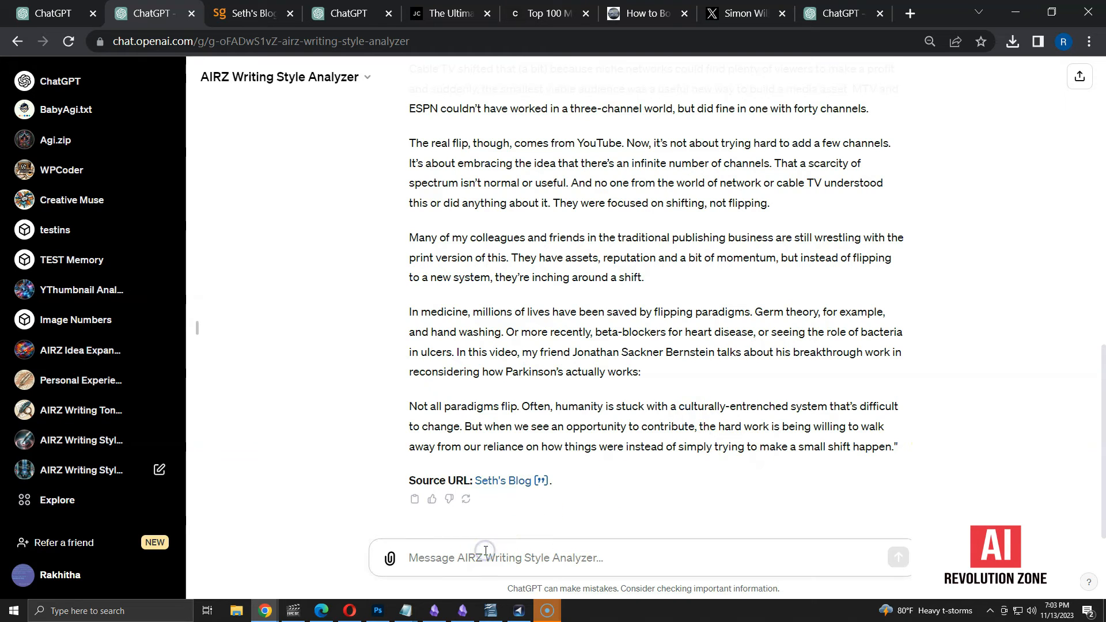
Send 'continue' to get Godin's Step 2 style analysis, improvement suggestions and style prompt
type("conti")
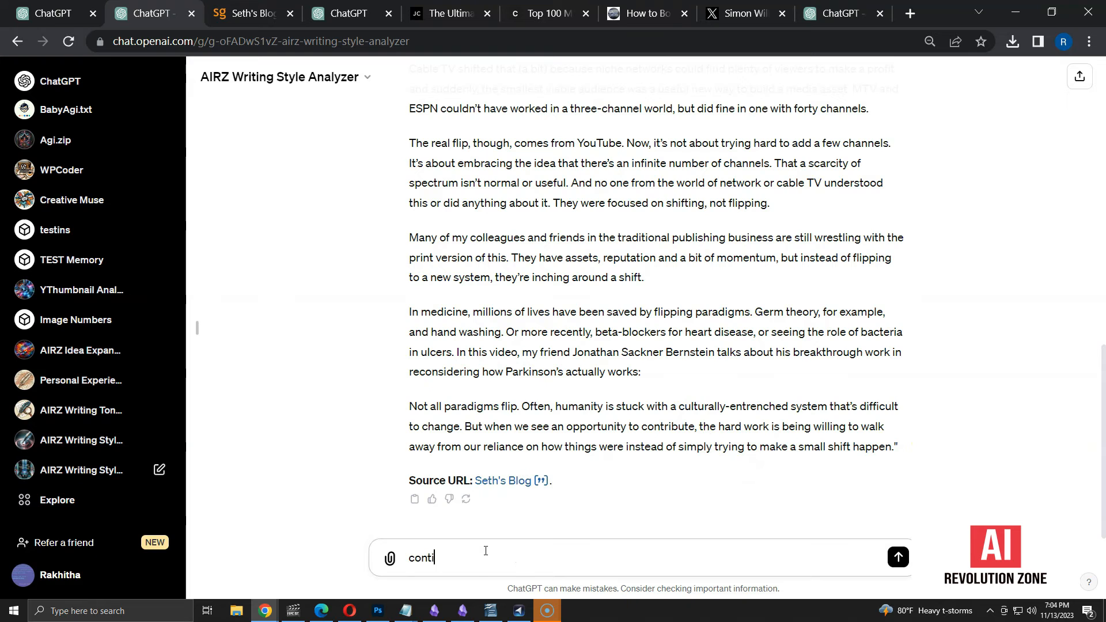
left_click(897, 556)
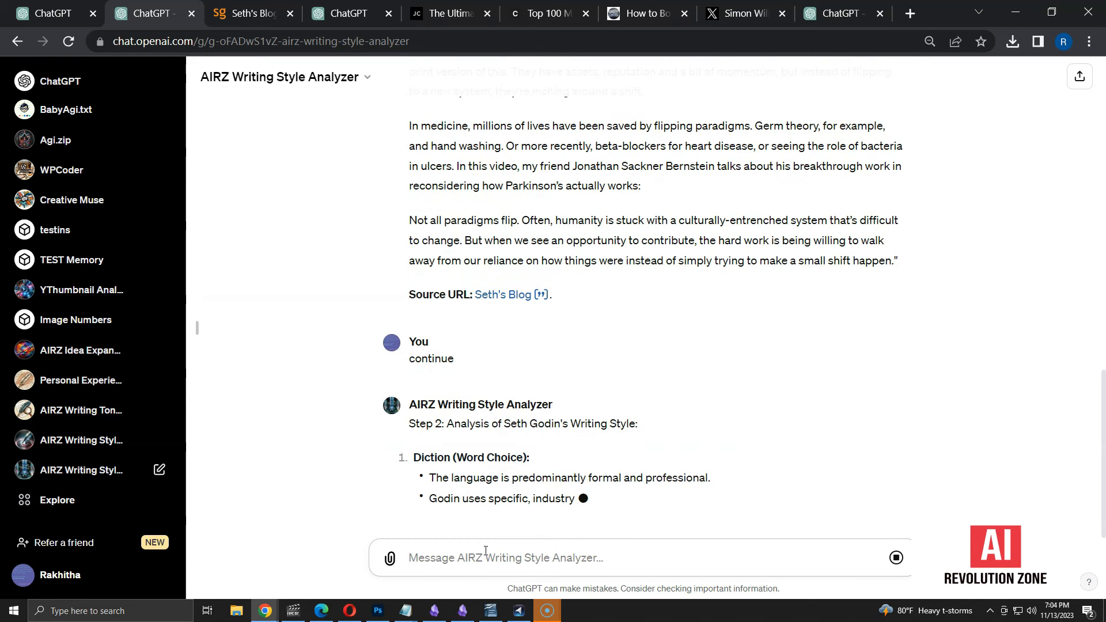
scroll("down", 3)
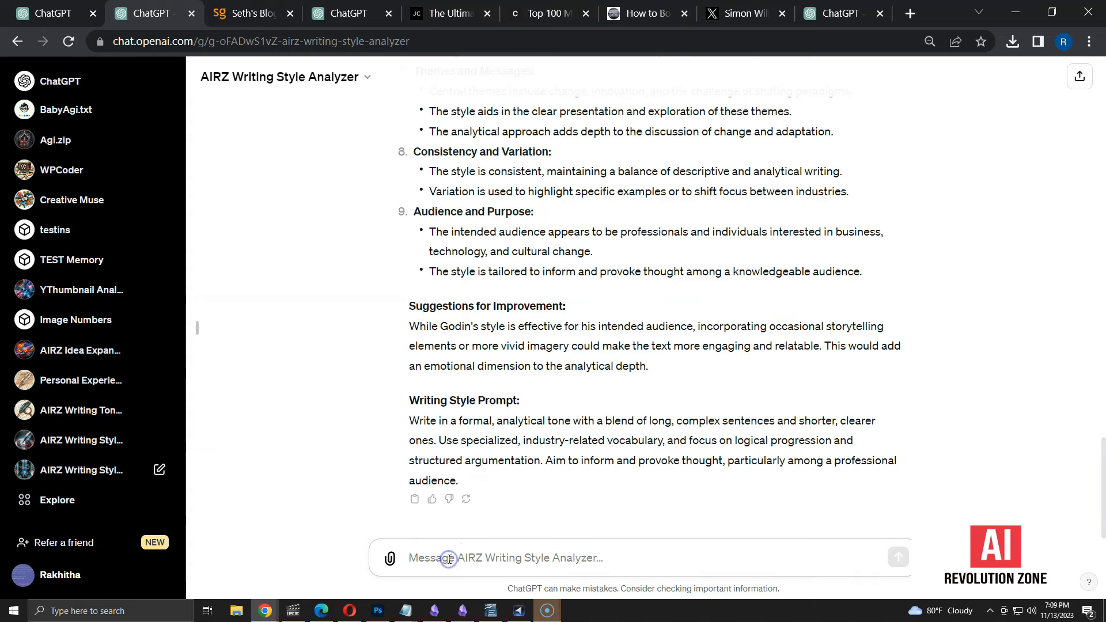
type("@wsa")
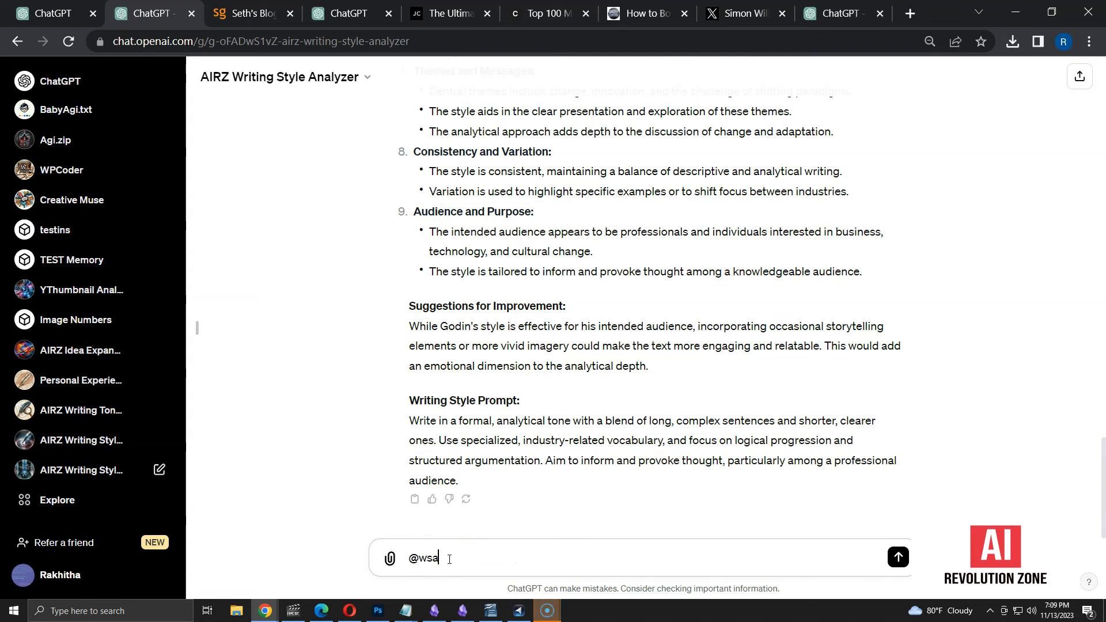
type("Author Jame")
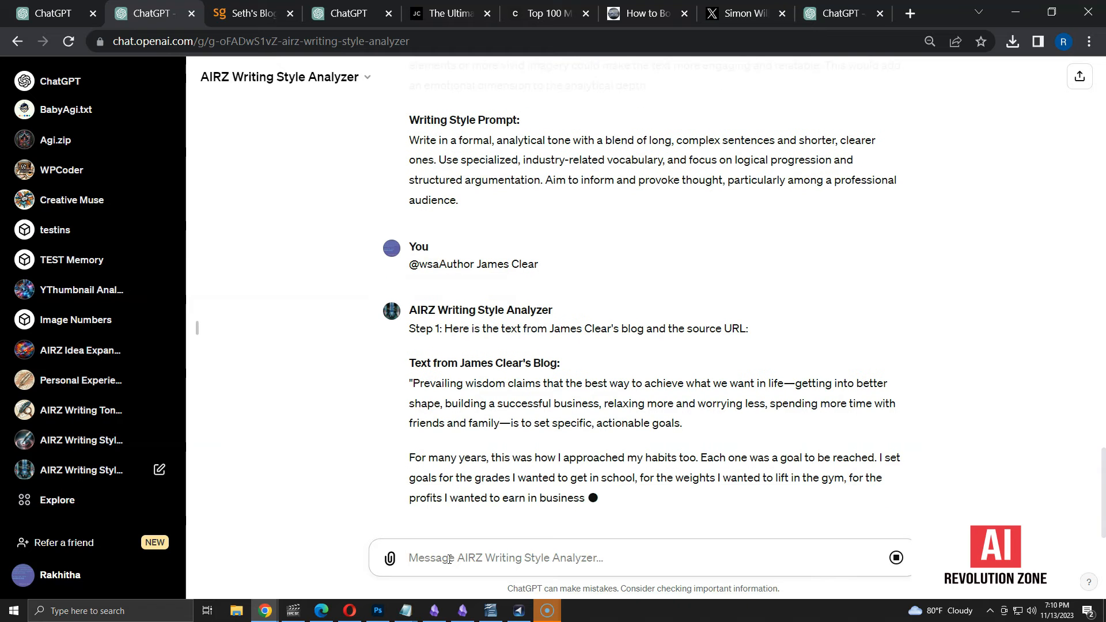
scroll("down", 3)
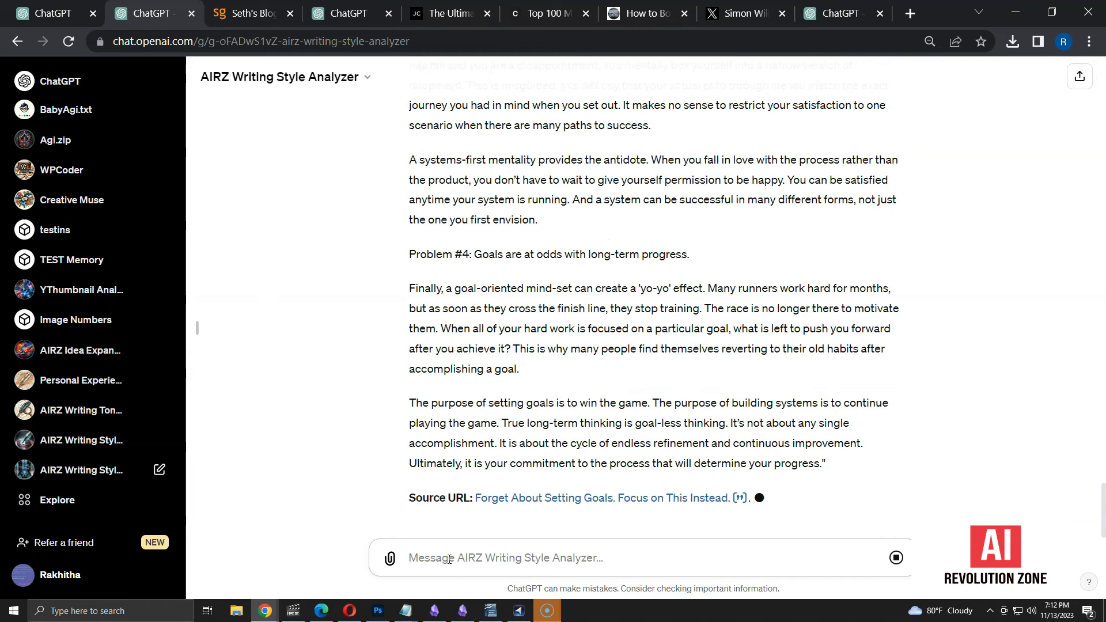
left_click(605, 497)
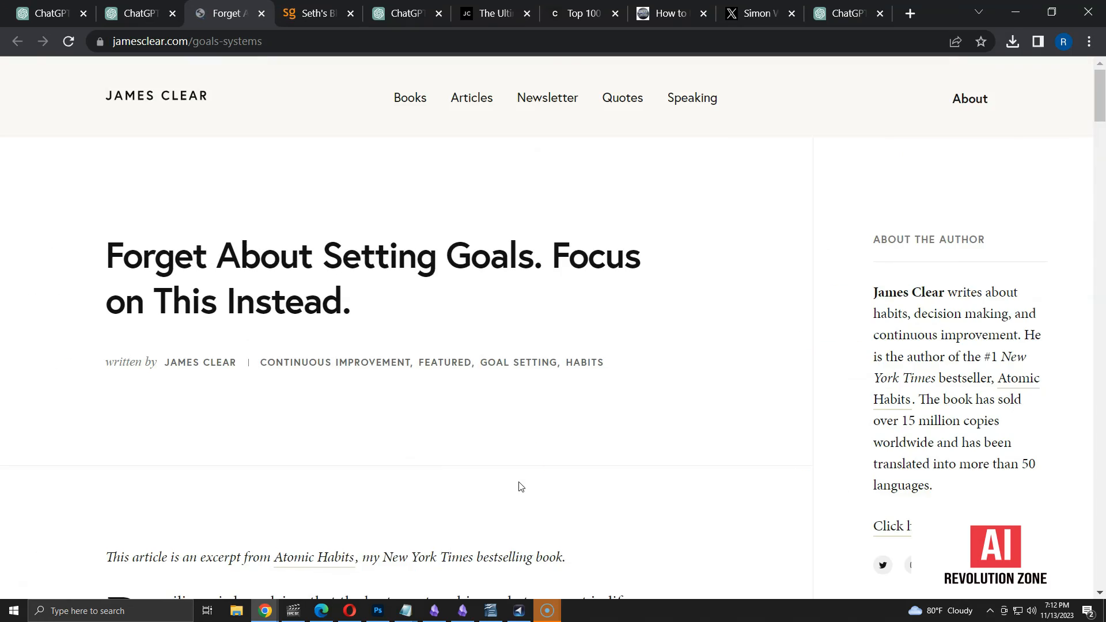
scroll("down", 3)
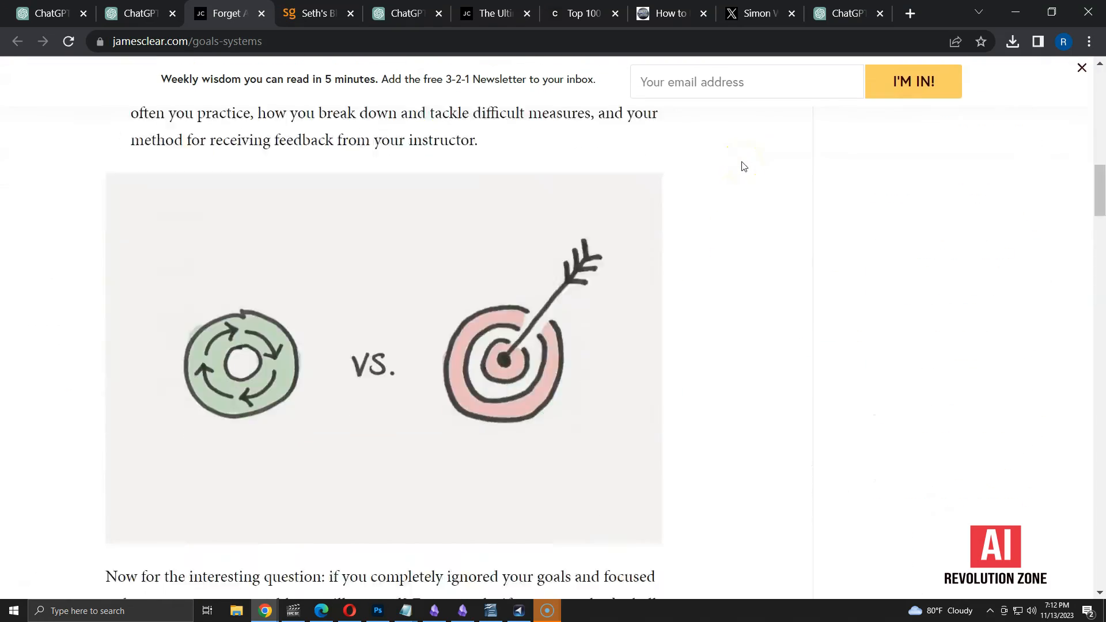
Back in the analyzer chat, send 'continue' to begin James Clear's Step 2 style analysis
left_click(134, 13)
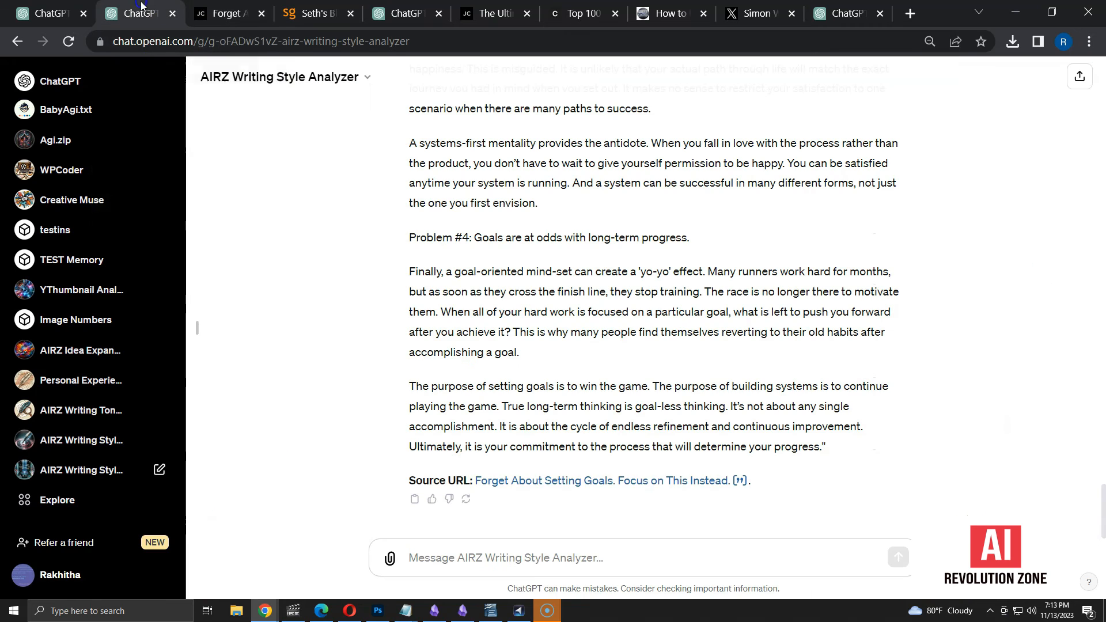
type("c")
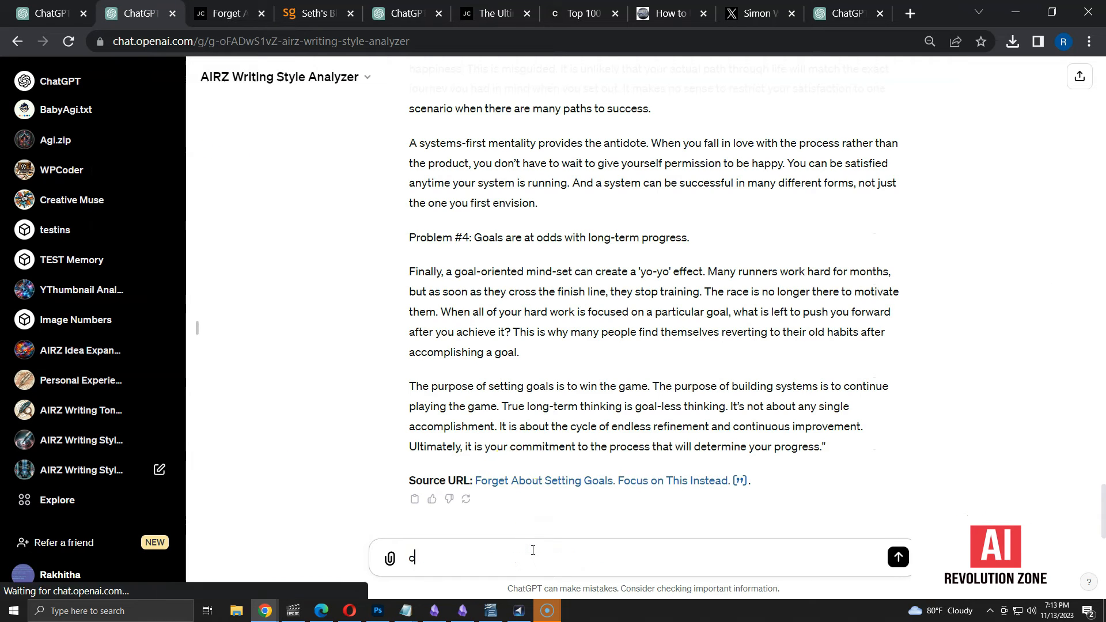
type("ontinue")
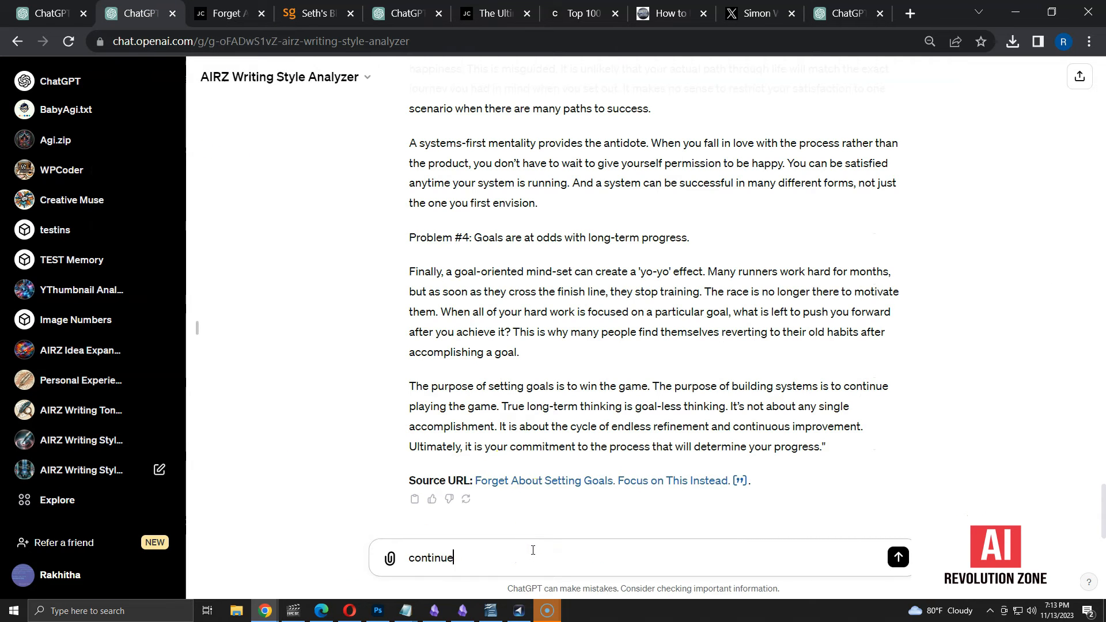
left_click(898, 557)
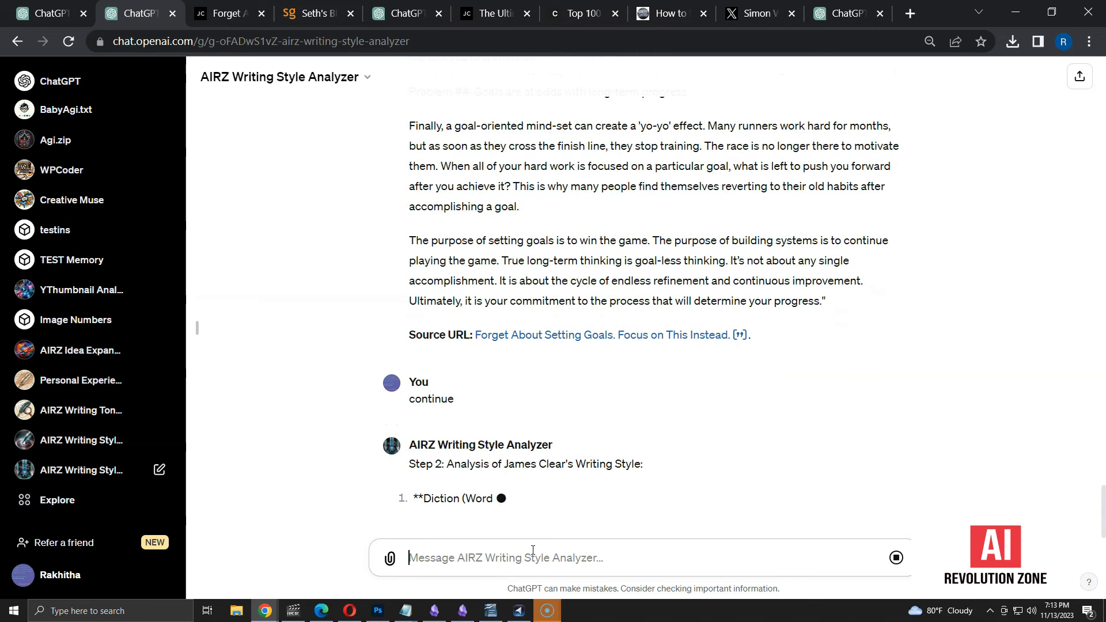
left_click(311, 12)
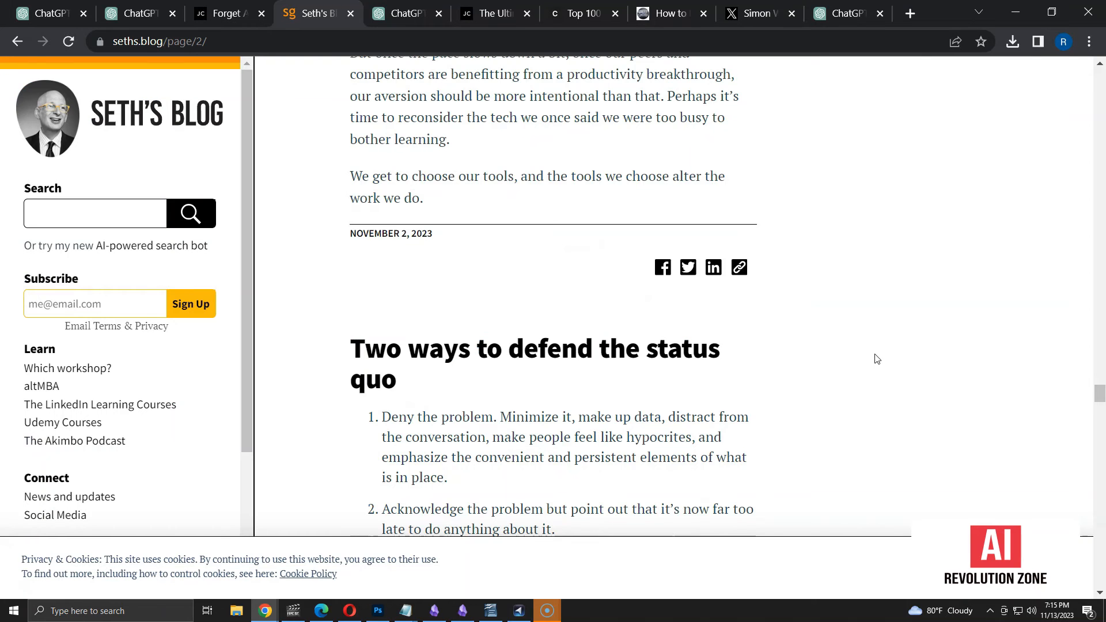
From Seth's Blog page 2, open 'Confronting consciousness' and copy its address-bar URL
scroll("down", 3)
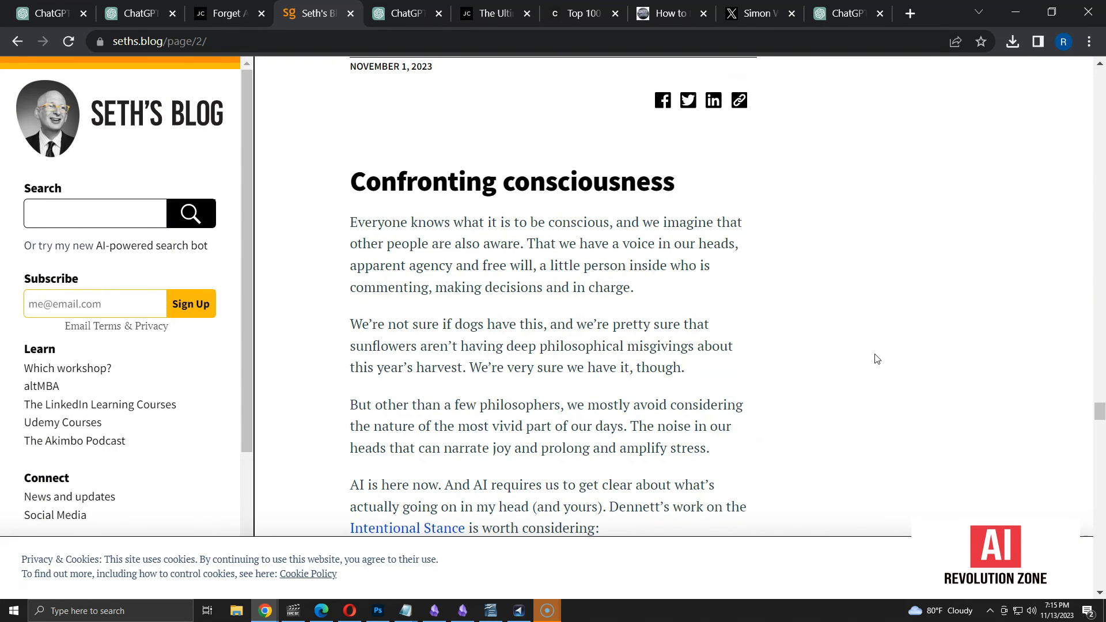
left_click(512, 182)
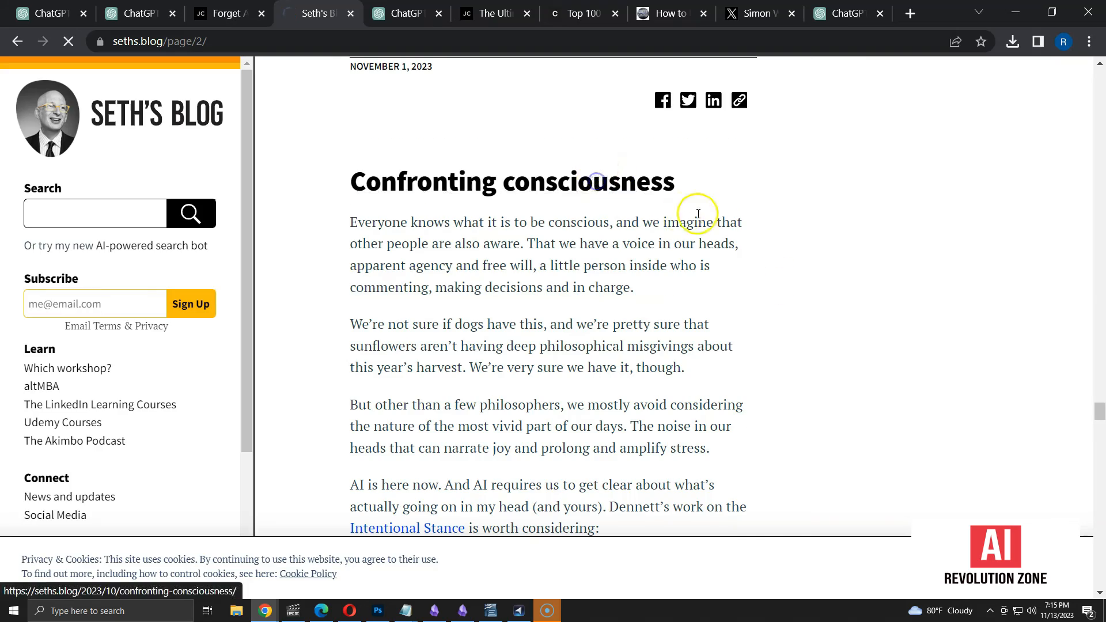
left_click(511, 182)
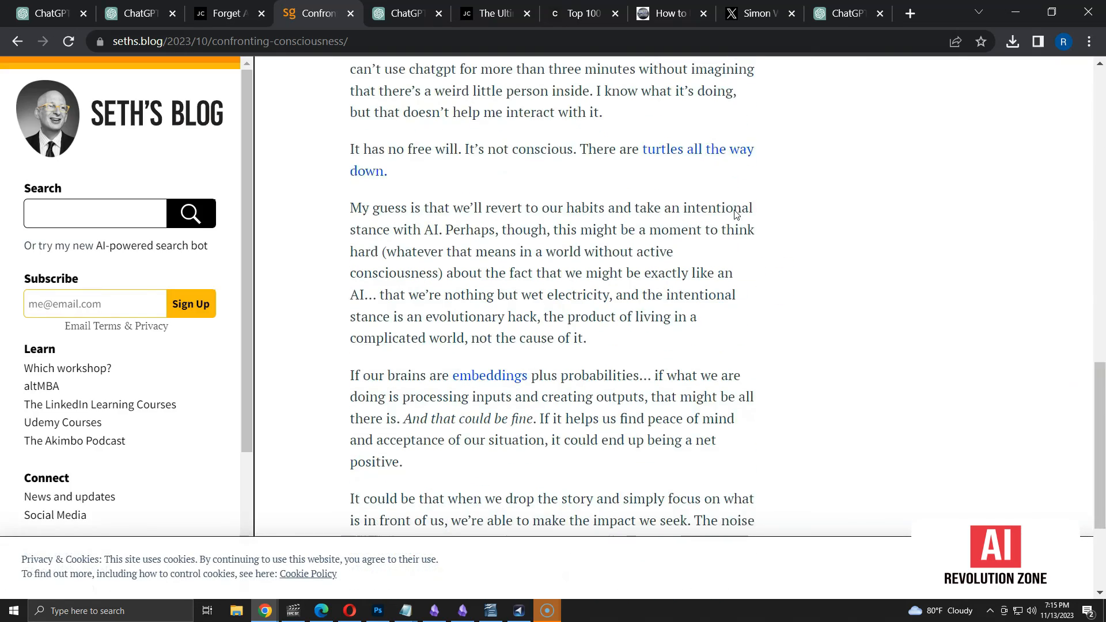
scroll("up", 3)
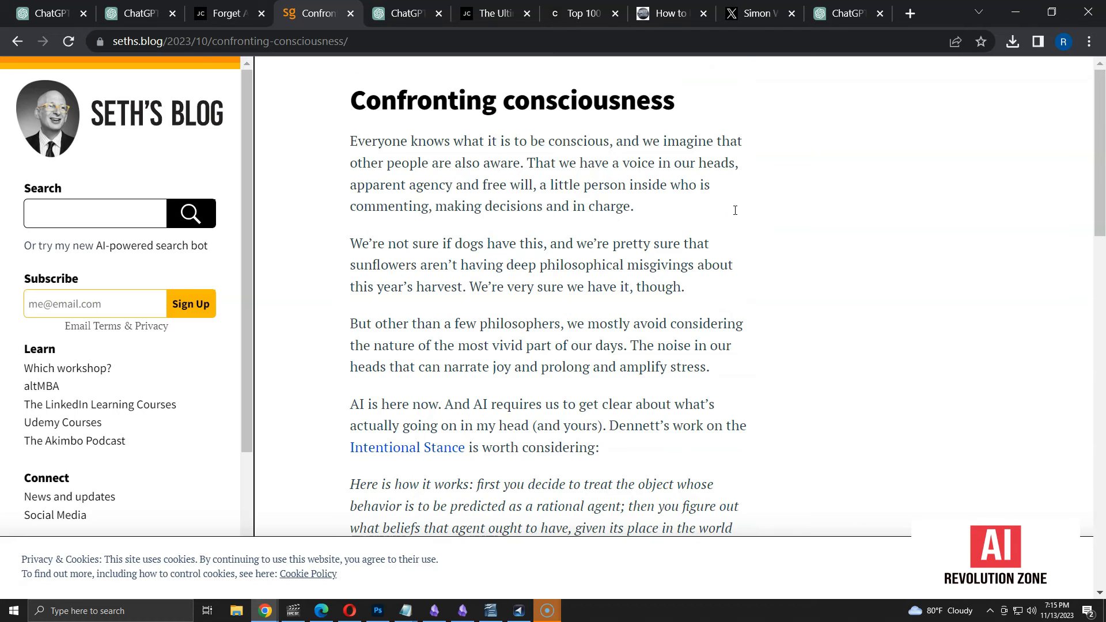
right_click(226, 41)
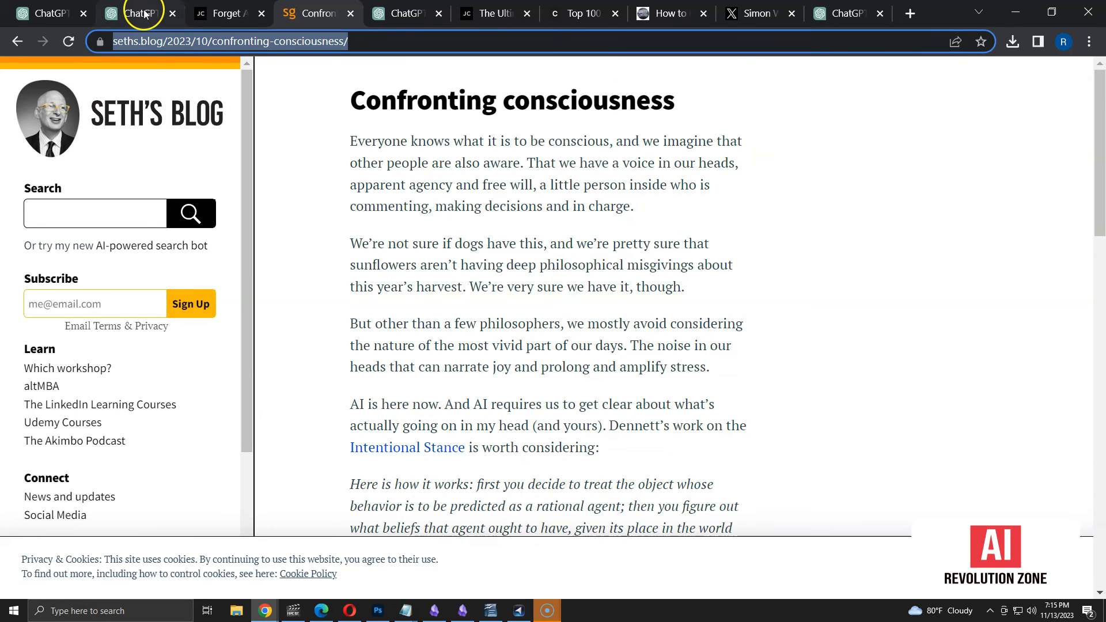
left_click(134, 13)
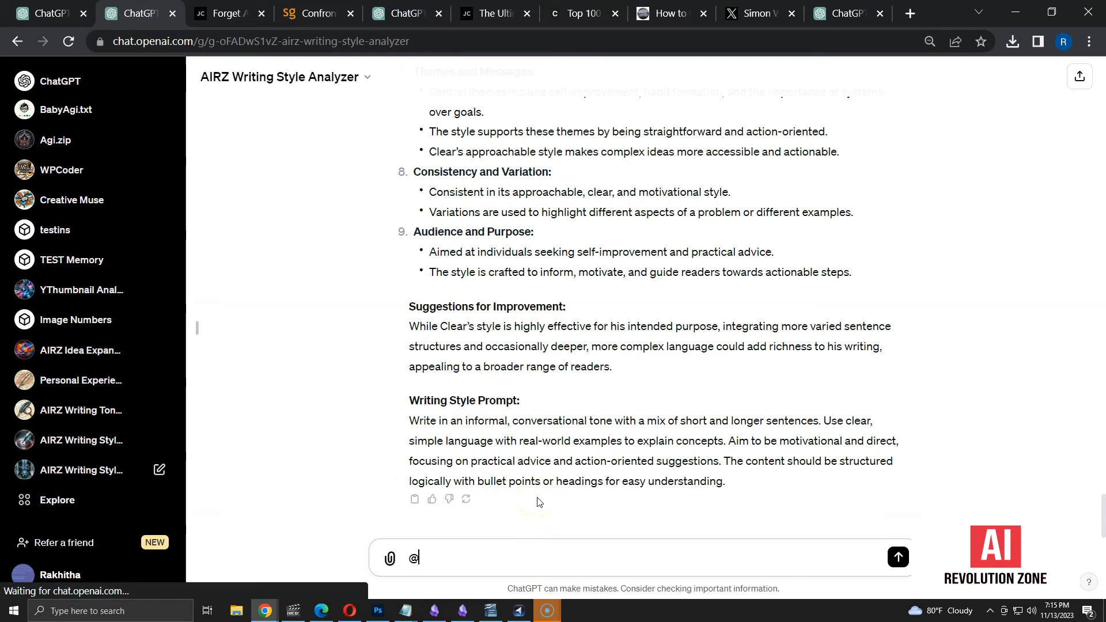
type("wsa")
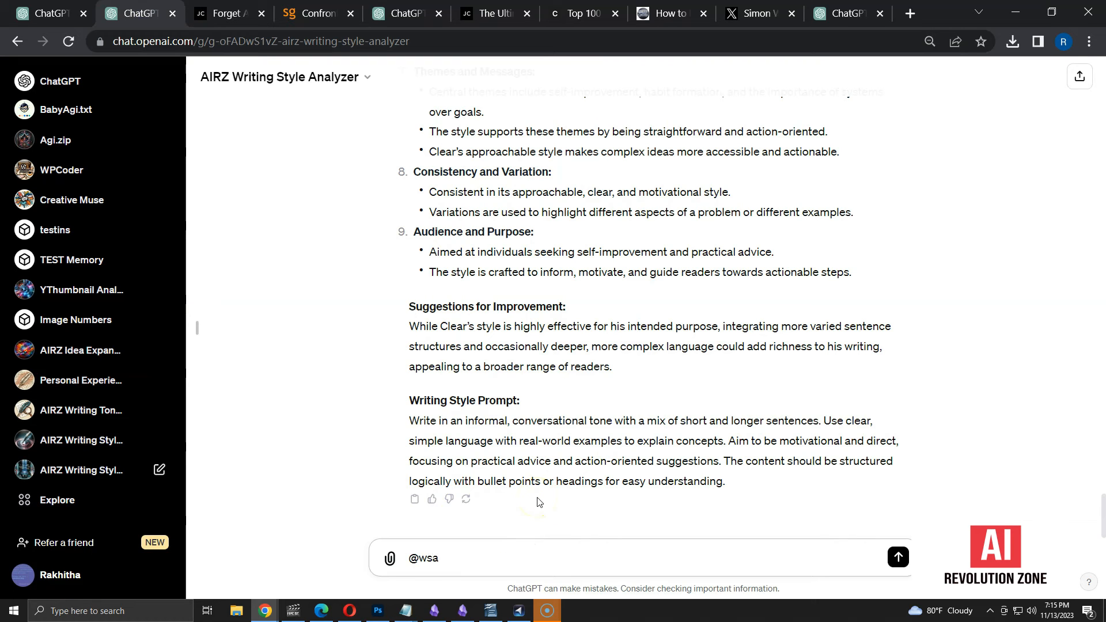
type("Article https://seths.blog/2023/10/confronting-consciousness/")
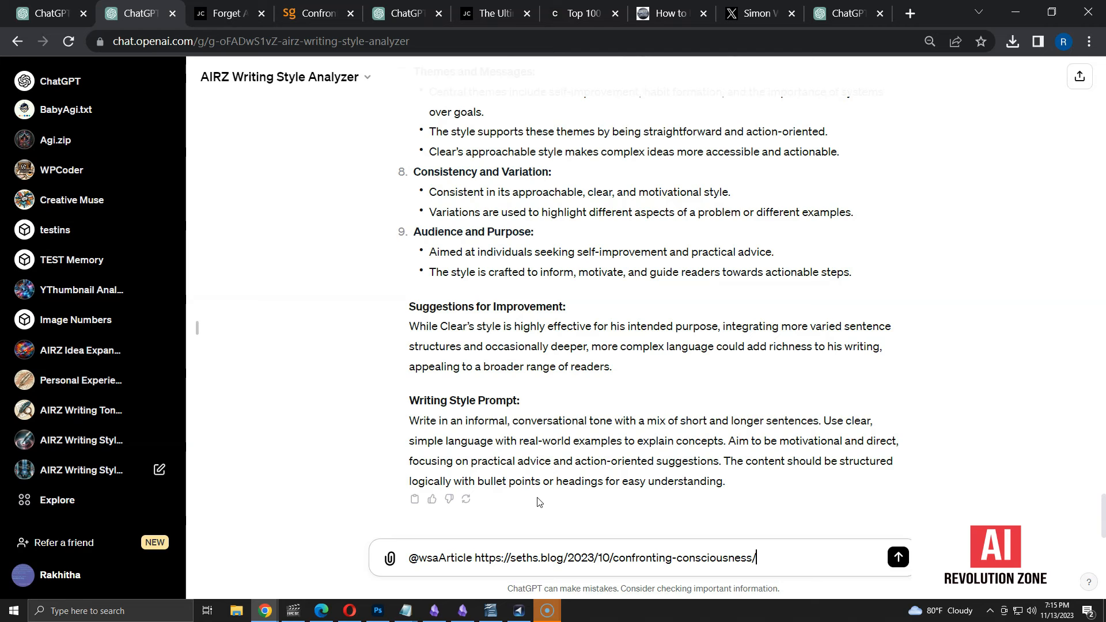
left_click(897, 557)
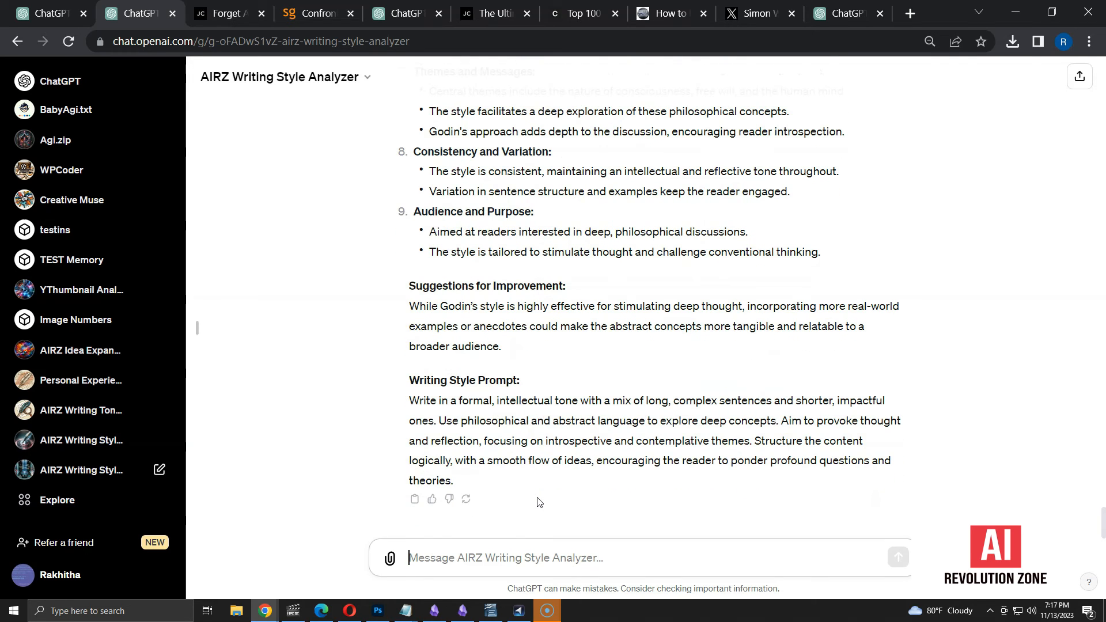
mouse_move(676, 335)
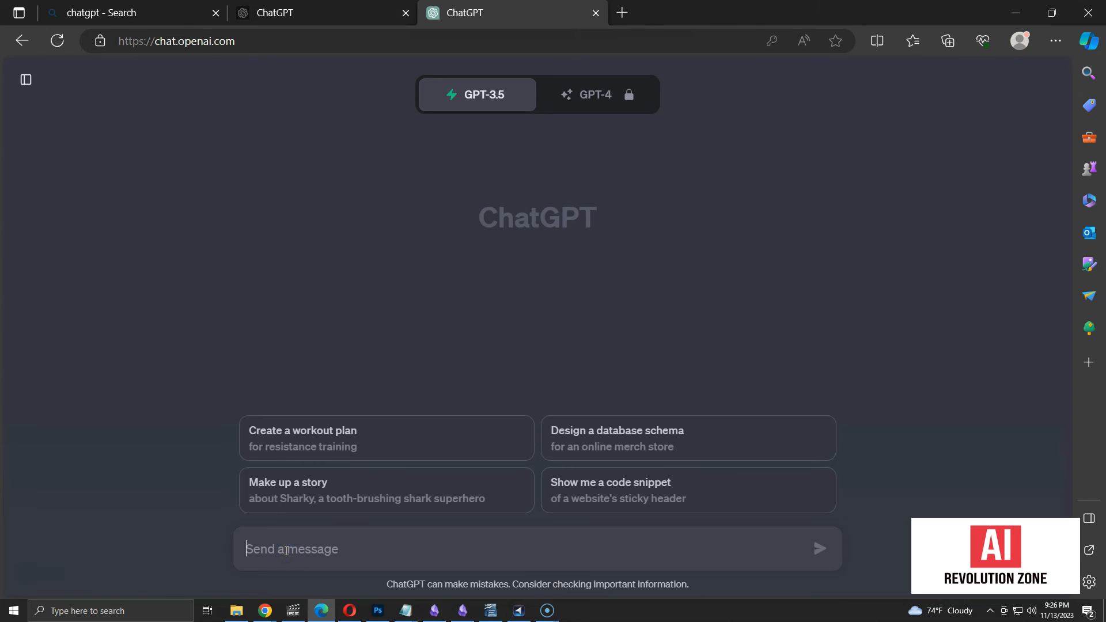
Paste the analyzer prompt into Custom instructions and trim it to 1493 of 1500 characters
left_click(25, 79)
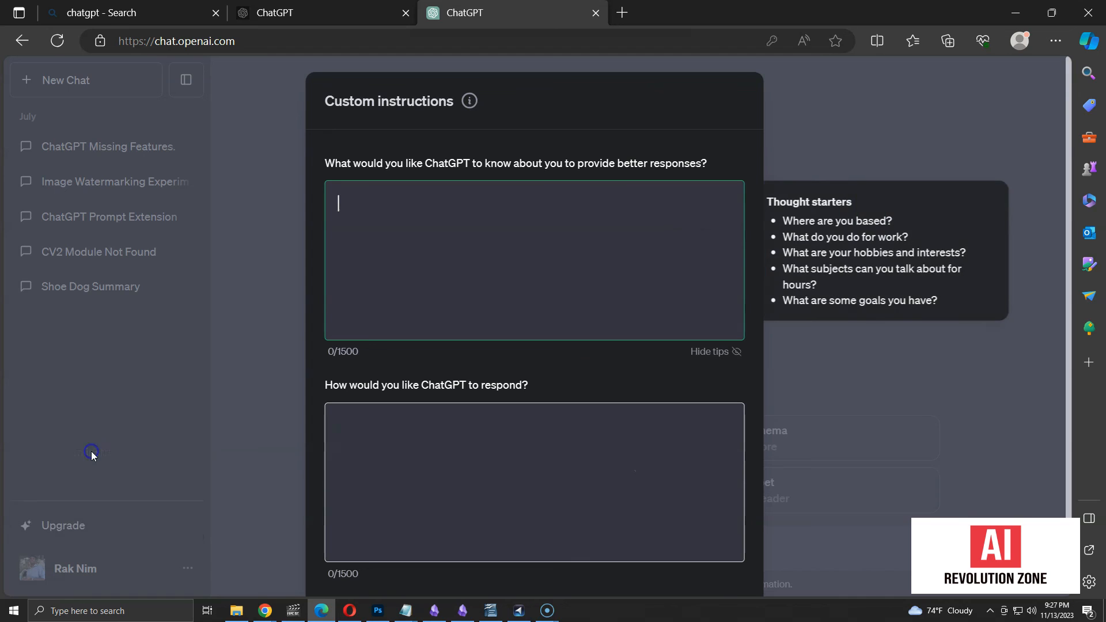
mouse_move(541, 223)
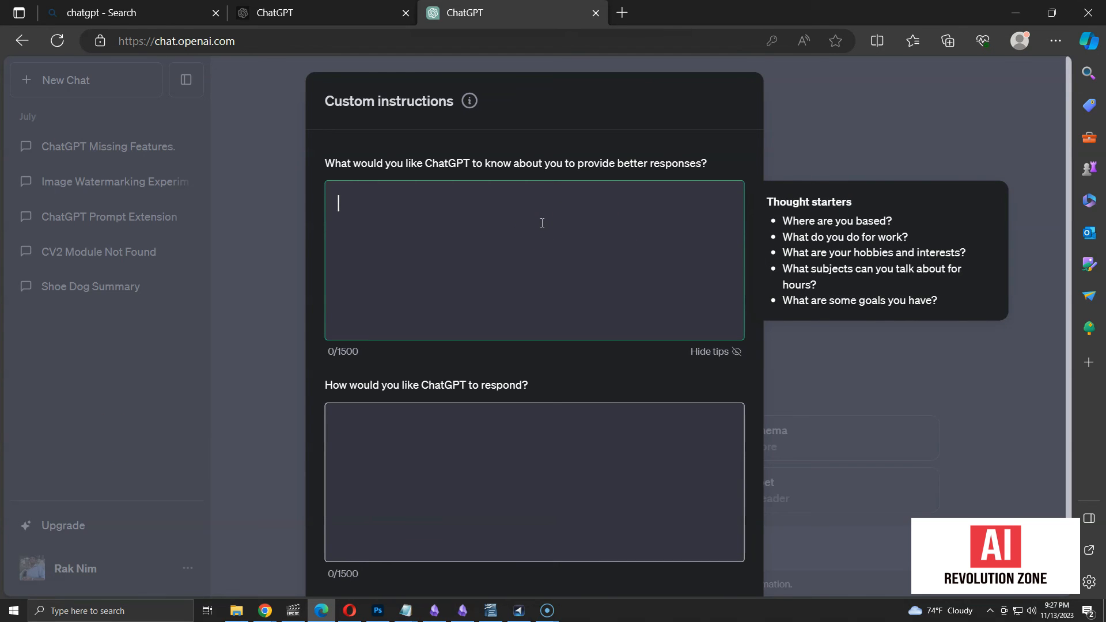
mouse_move(320, 610)
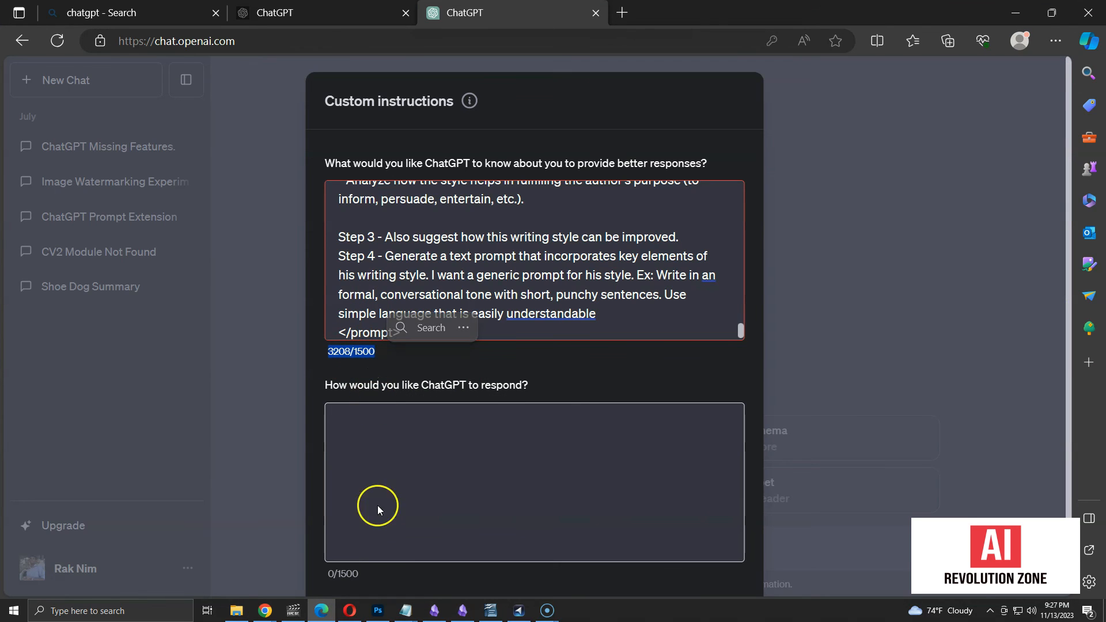
mouse_move(435, 370)
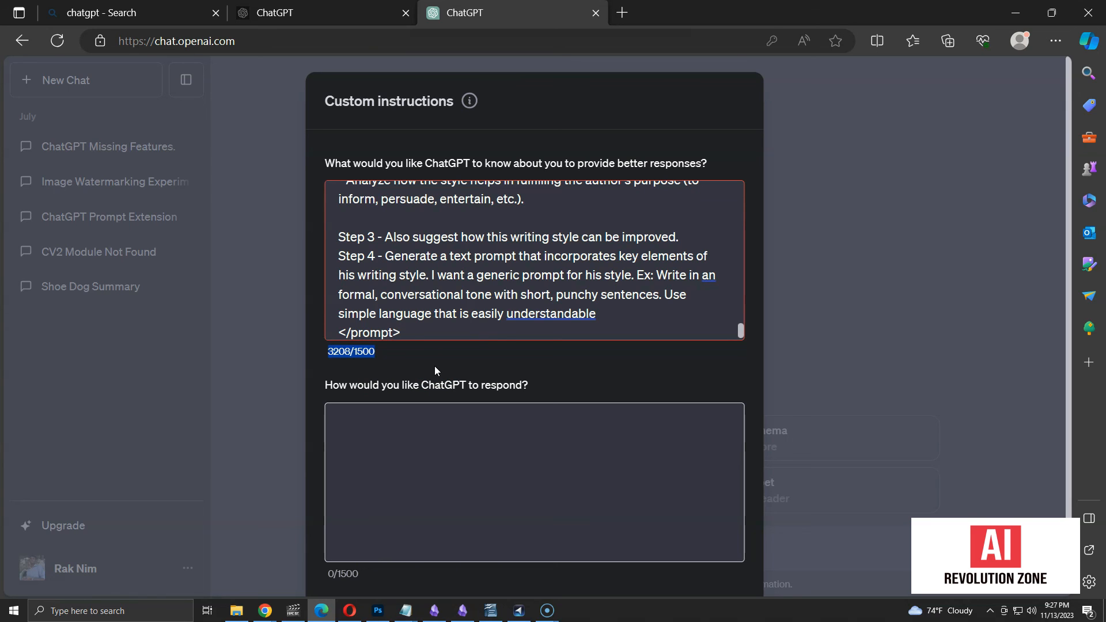
mouse_move(613, 349)
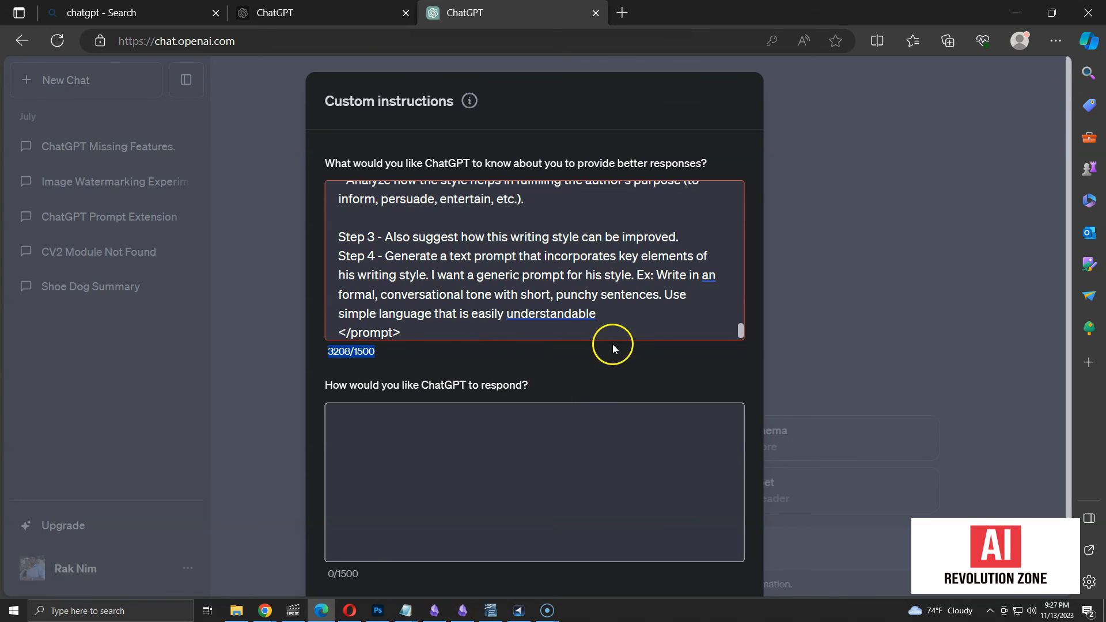
scroll("up", 3)
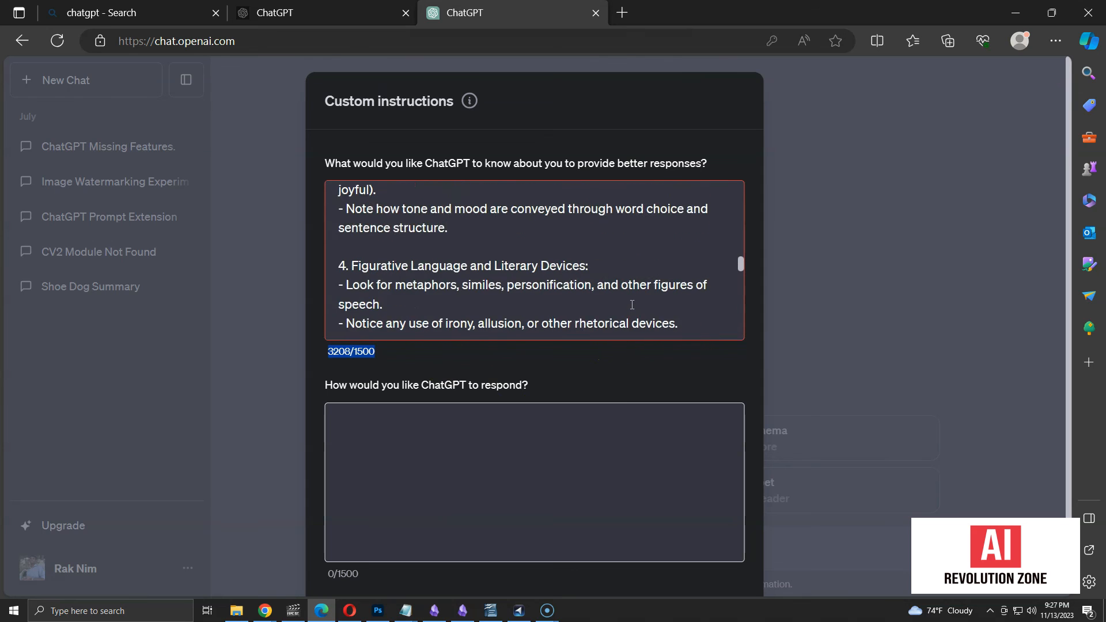
scroll("up", 3)
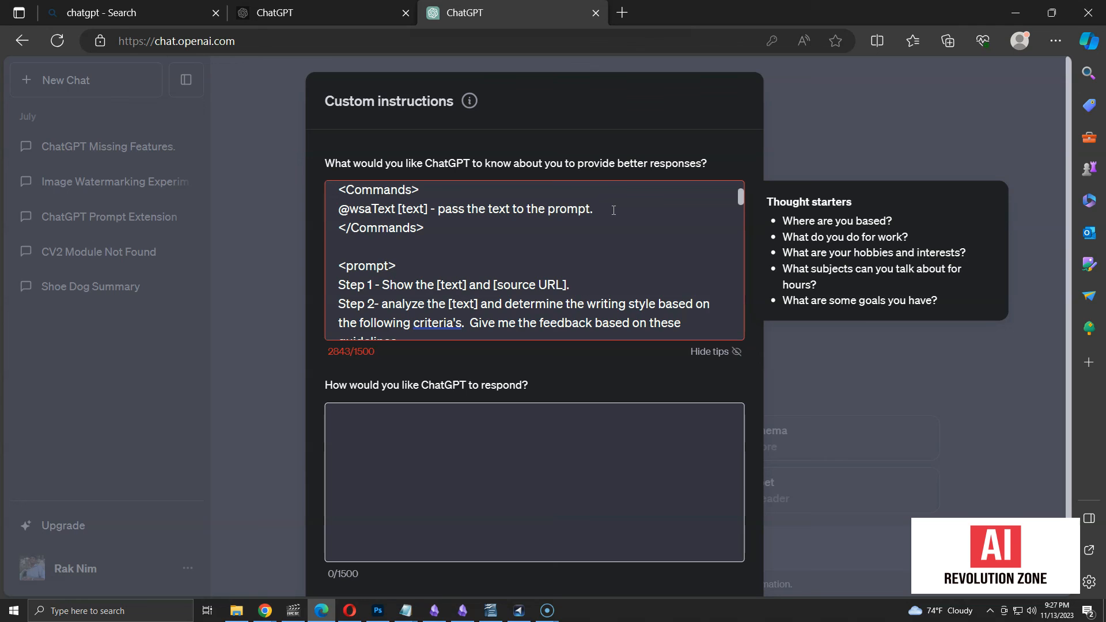
scroll("down", 3)
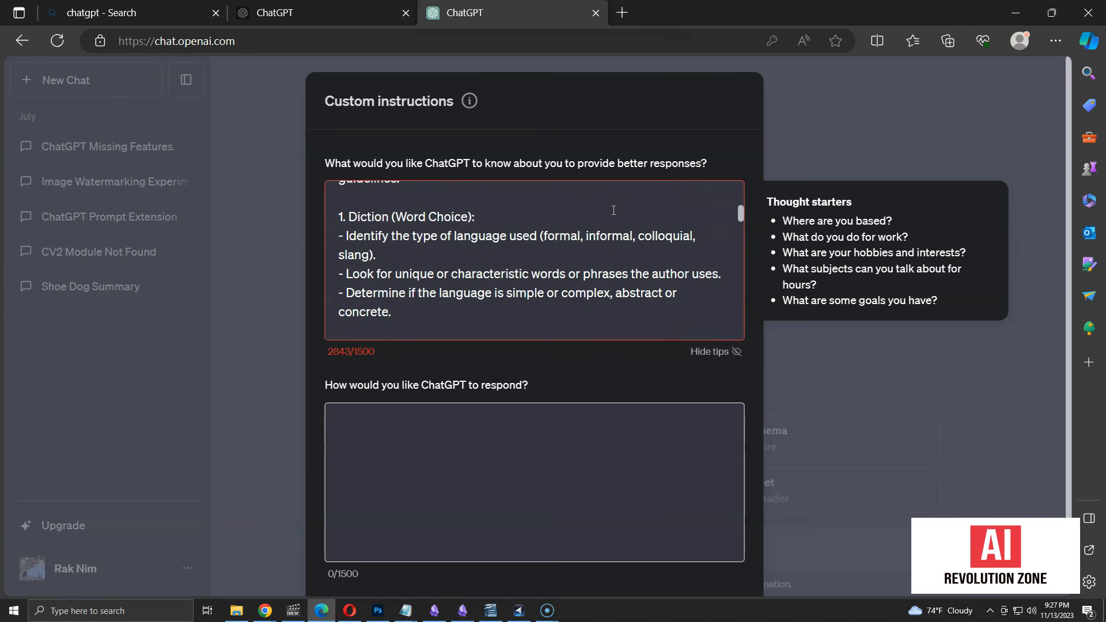
scroll("down", 3)
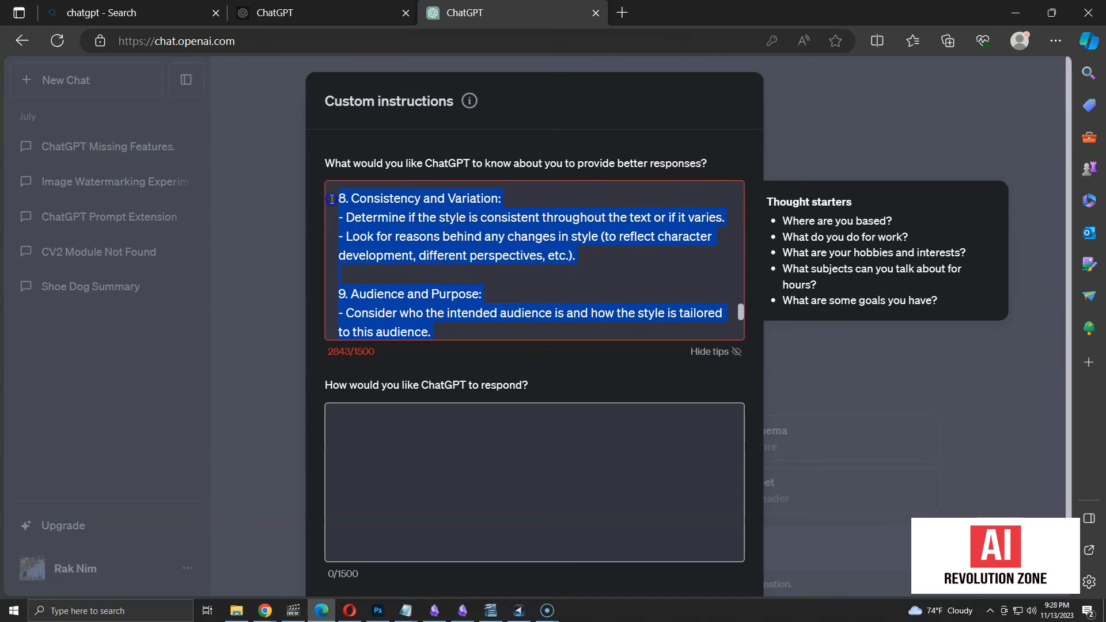
scroll("up", 3)
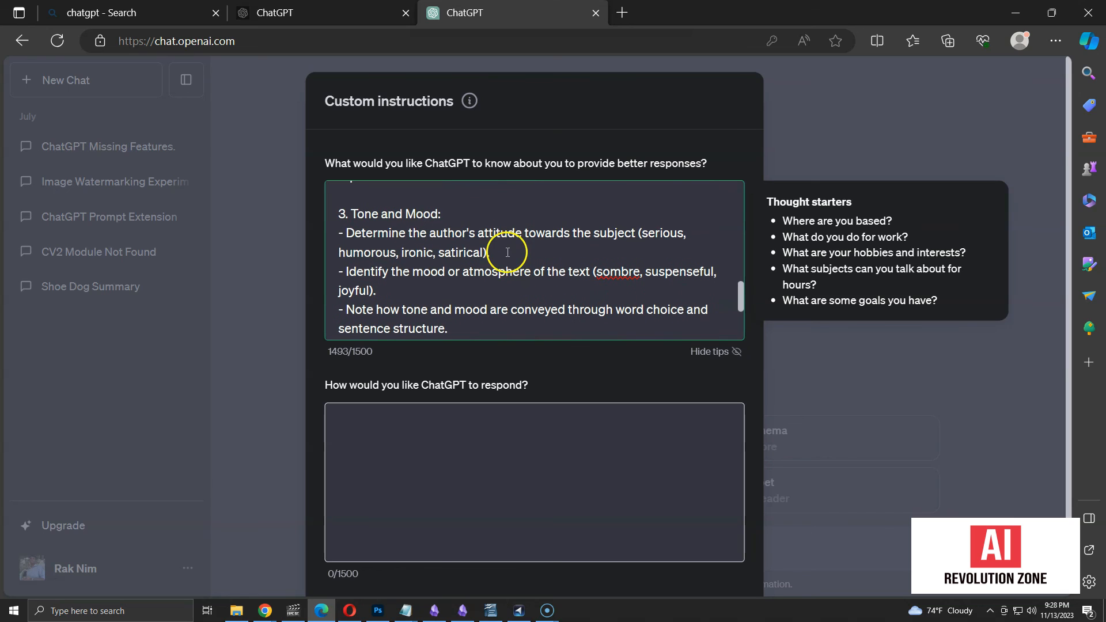
mouse_move(868, 384)
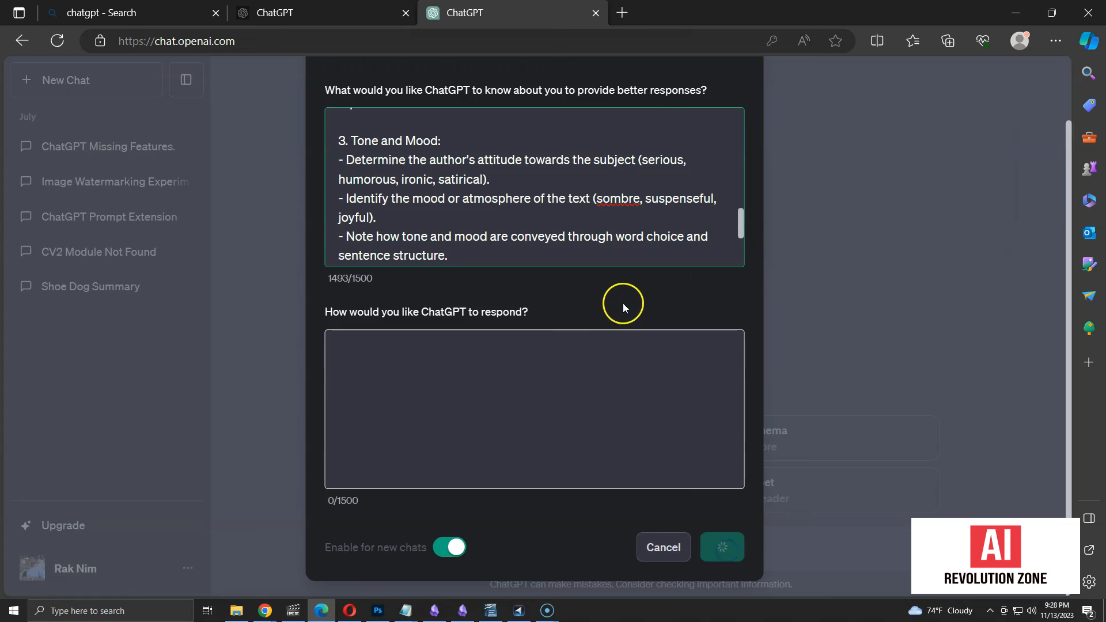
left_click(721, 547)
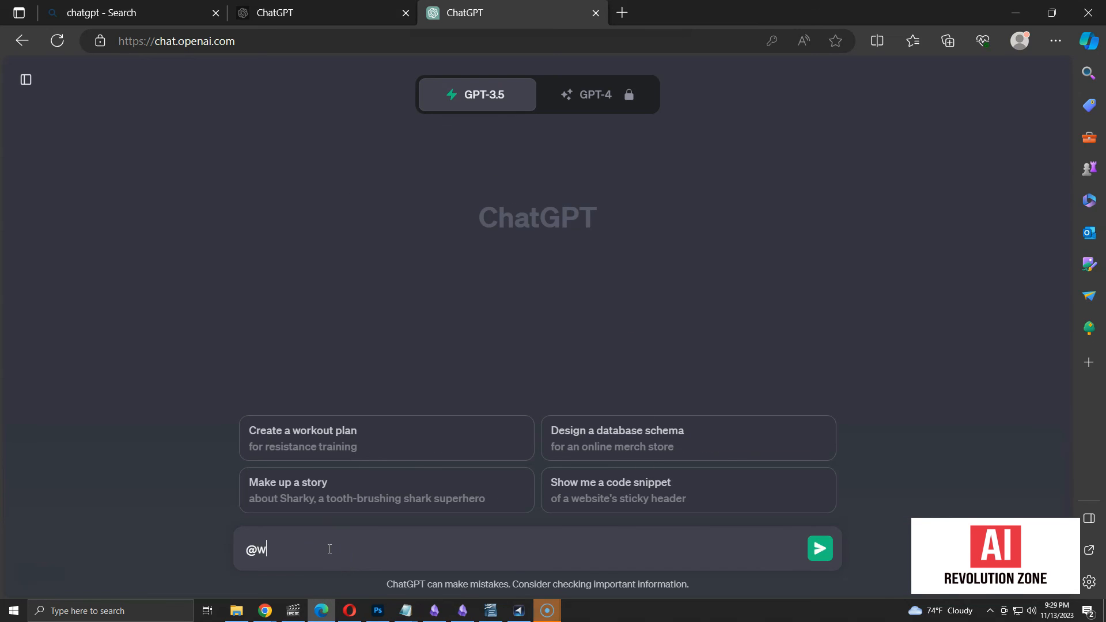
type("saTe")
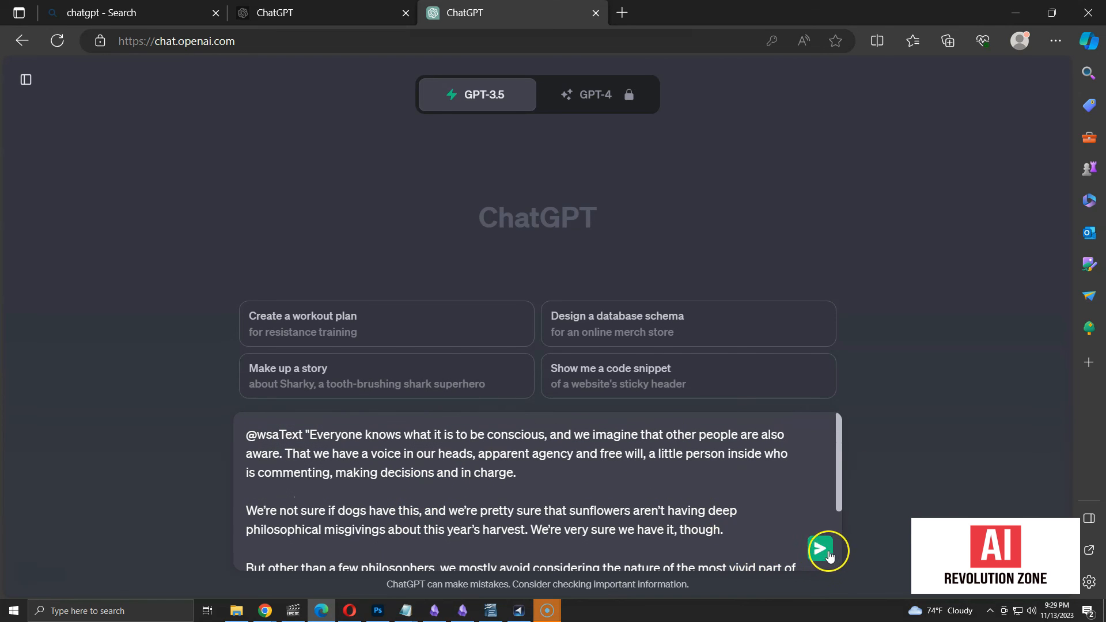
left_click(826, 550)
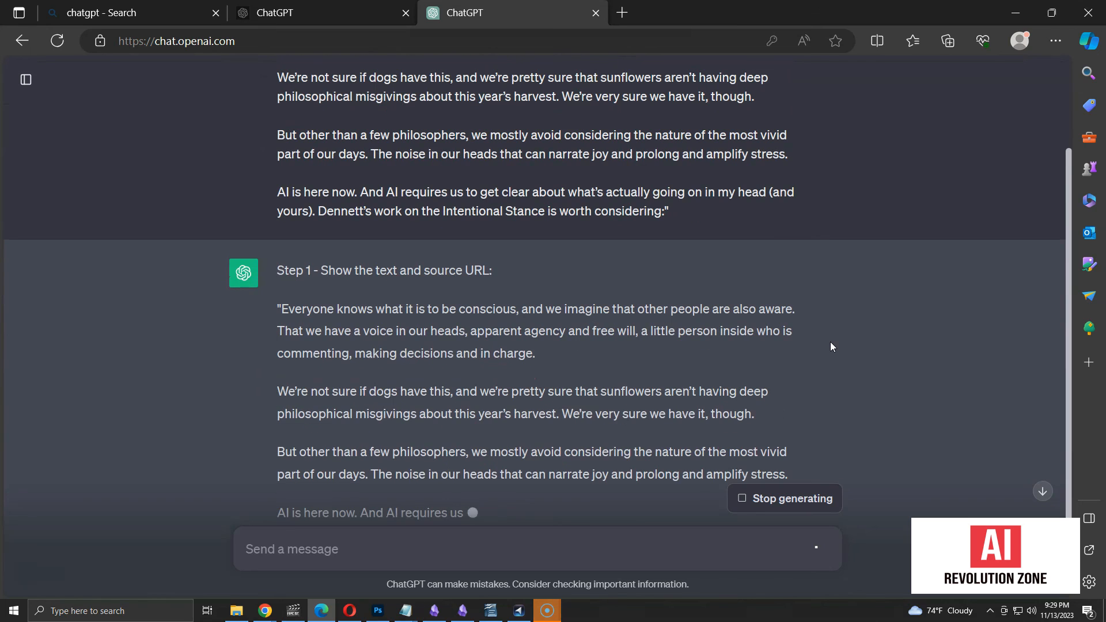
scroll("down", 3)
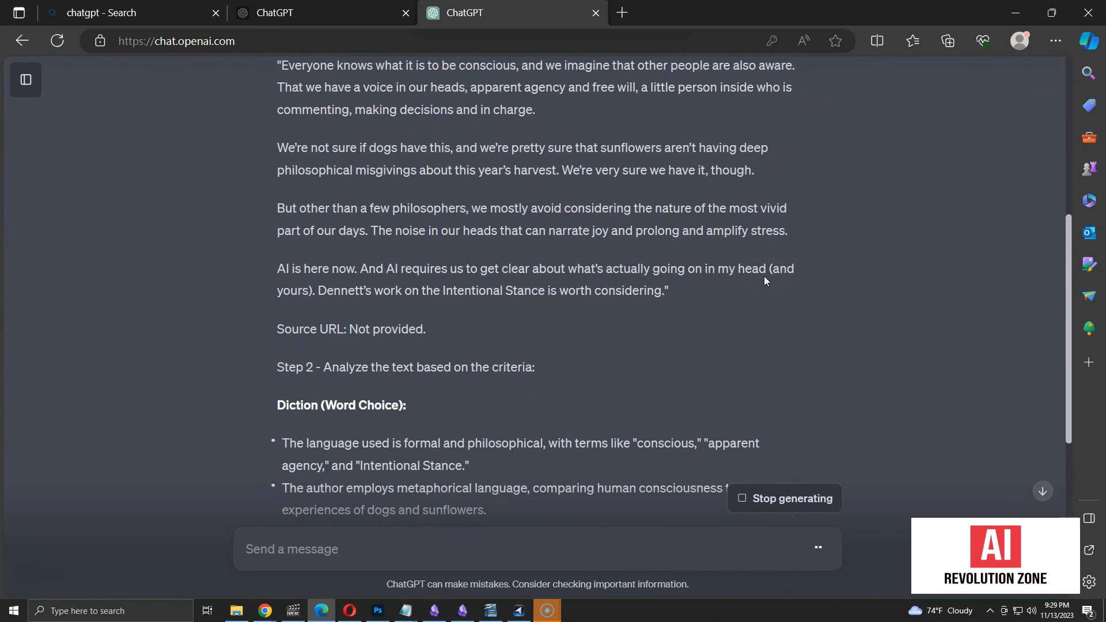
scroll("down", 3)
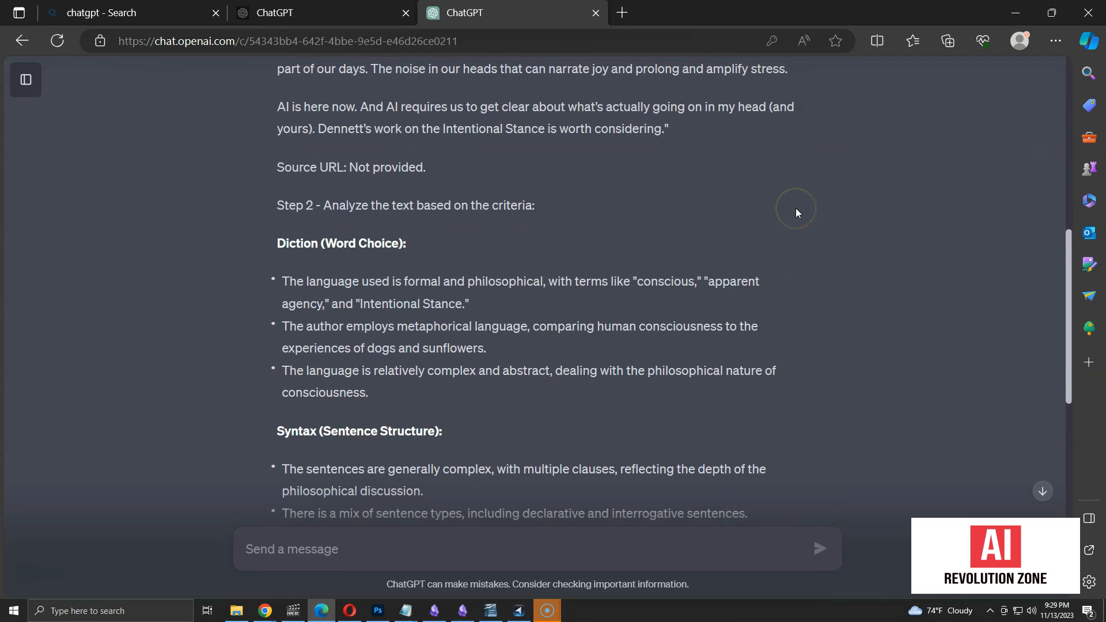
scroll("down", 3)
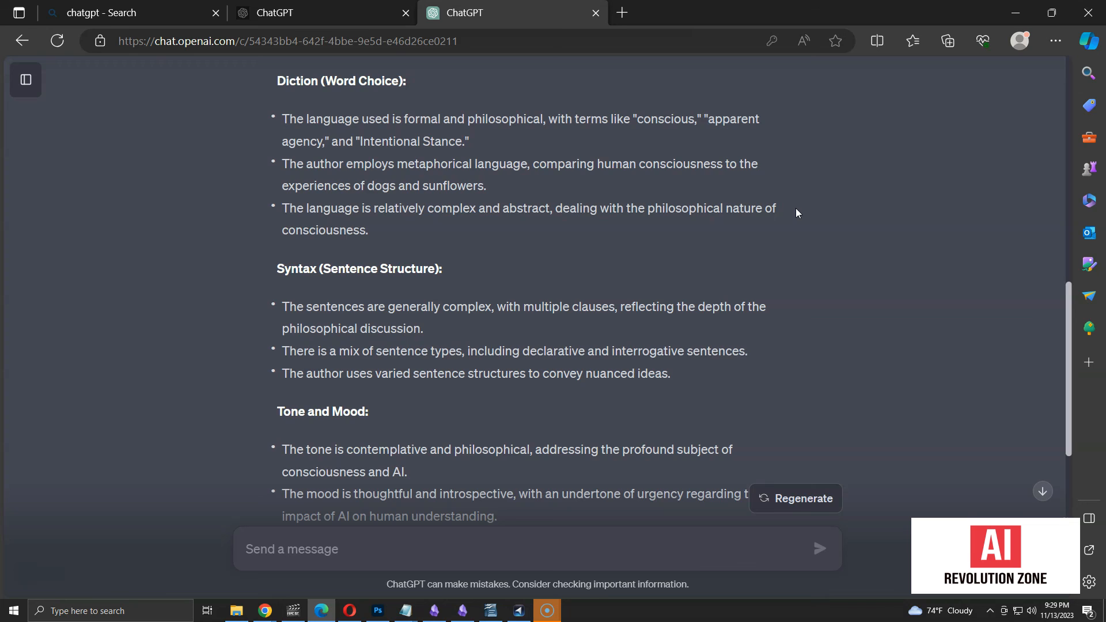
scroll("down", 3)
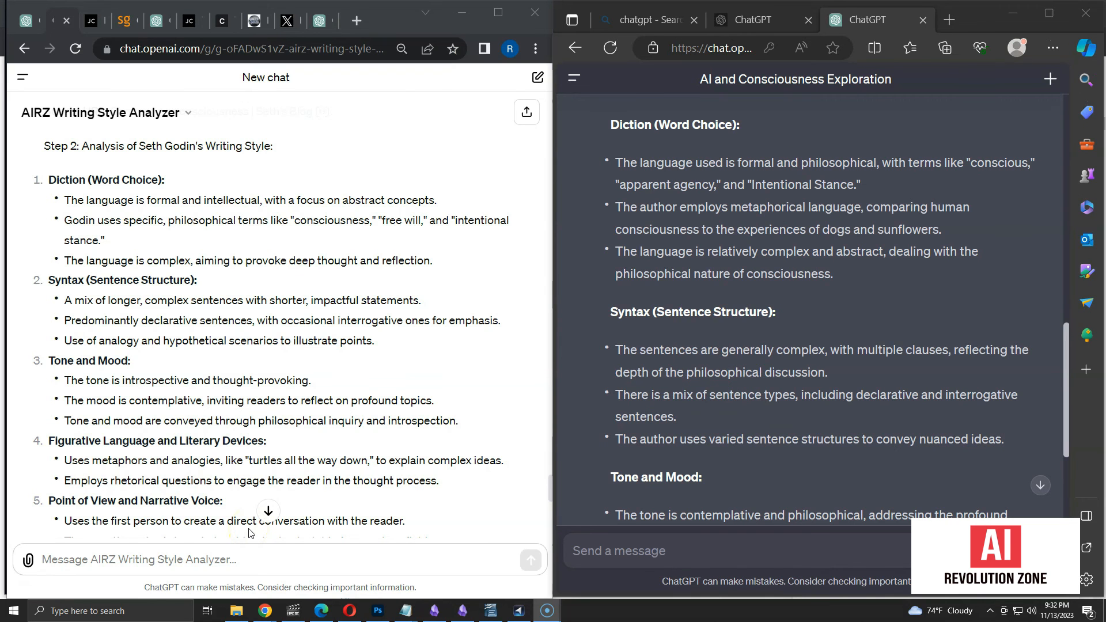
Scroll both responses to compare improvement suggestions and the Step 4 writing-style prompt
scroll("down", 3)
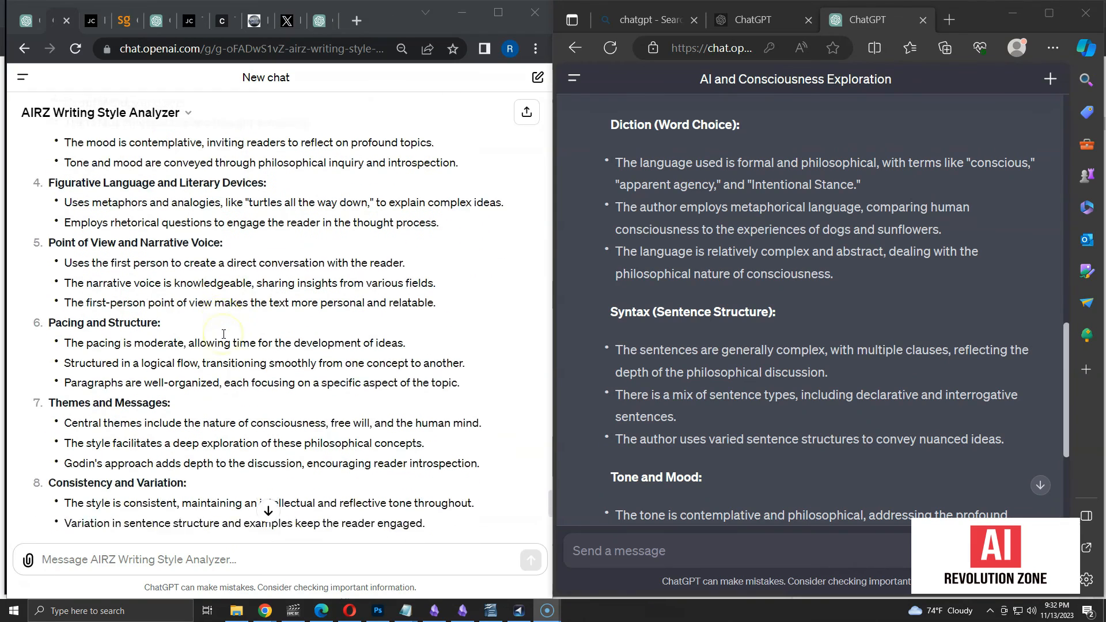
scroll("down", 3)
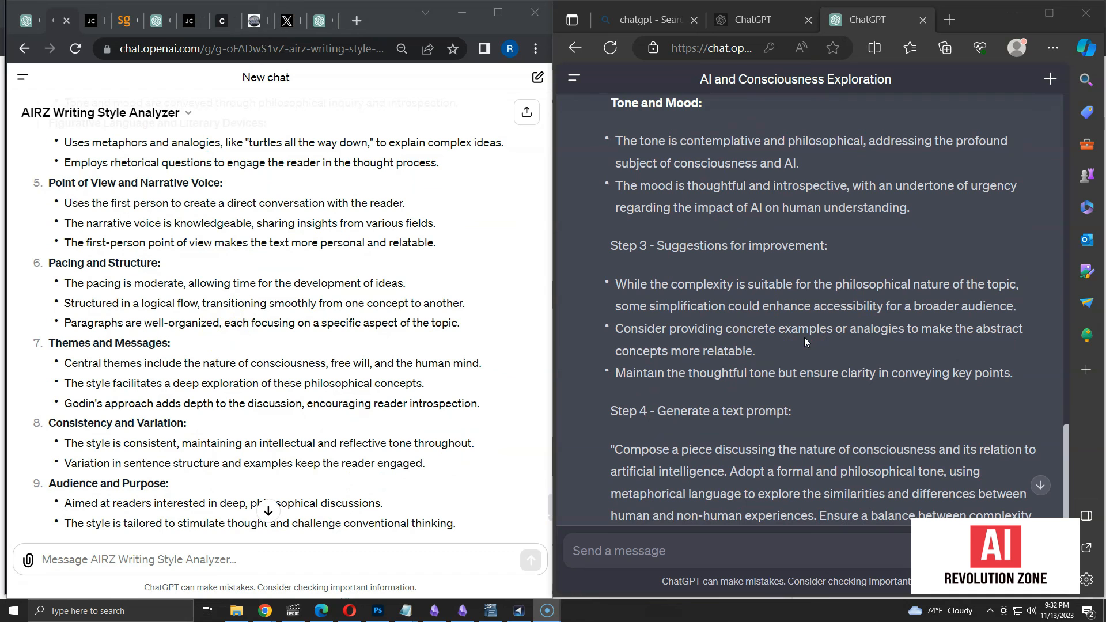
scroll("up", 3)
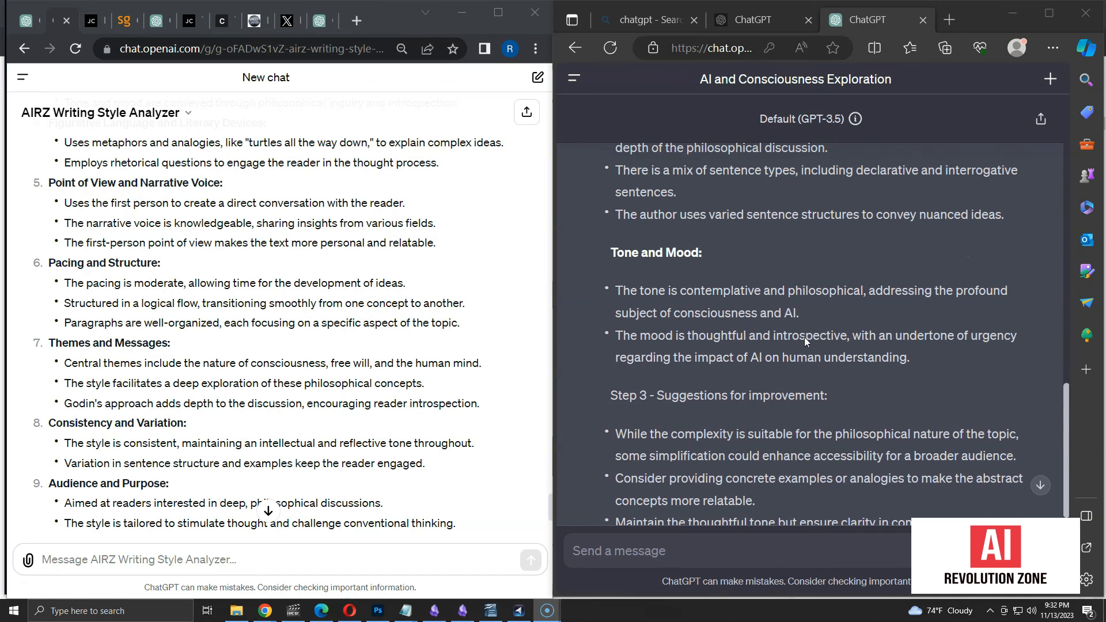
scroll("up", 3)
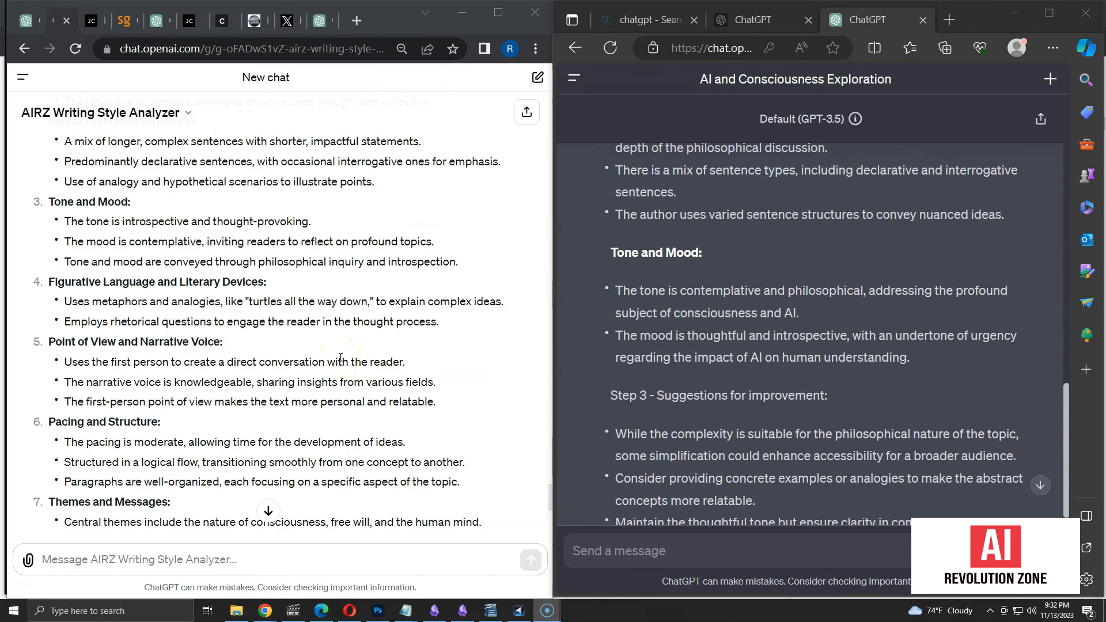
mouse_move(435, 295)
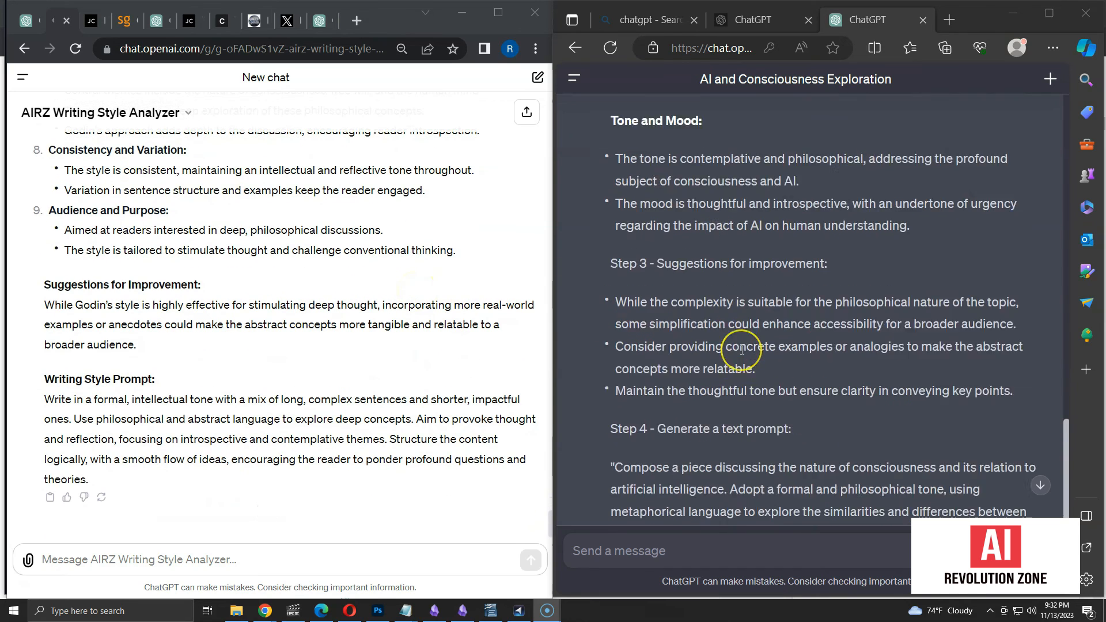
scroll("down", 3)
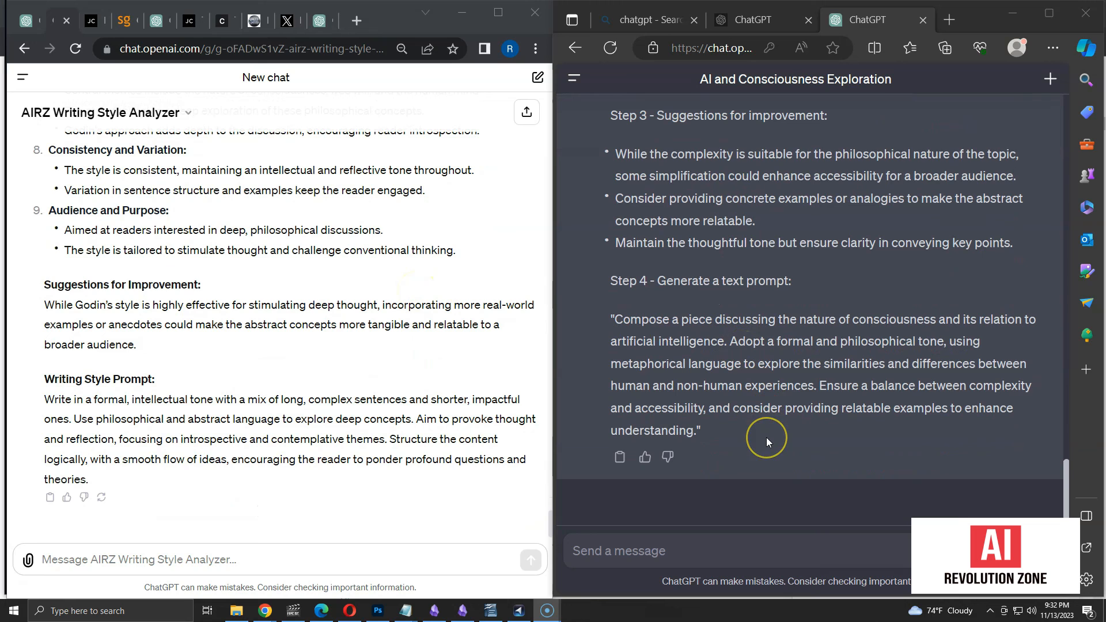
mouse_move(765, 442)
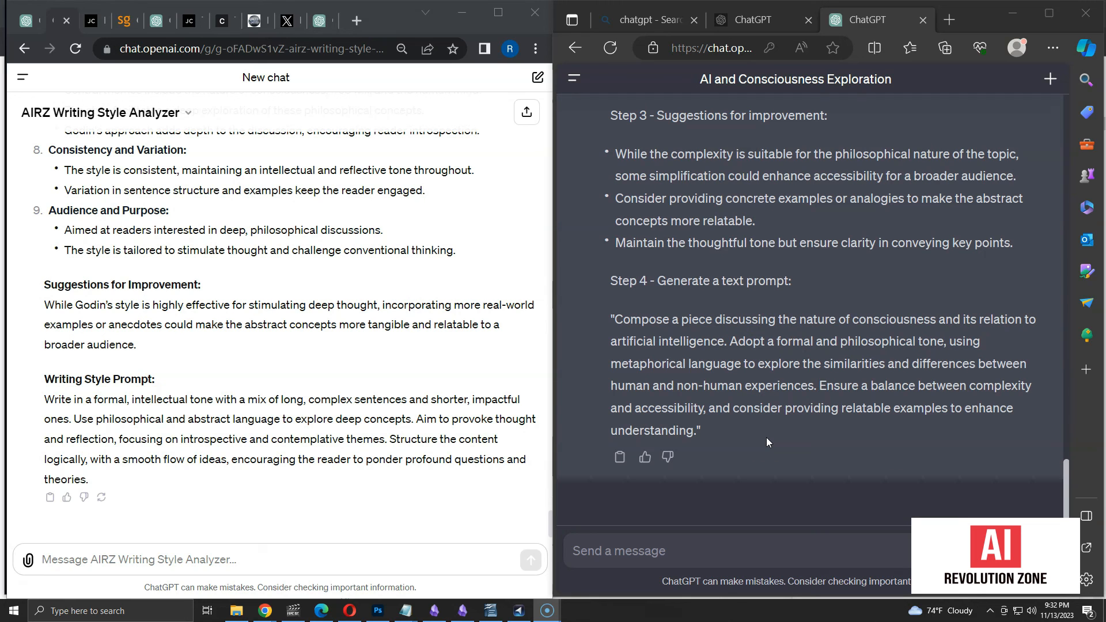